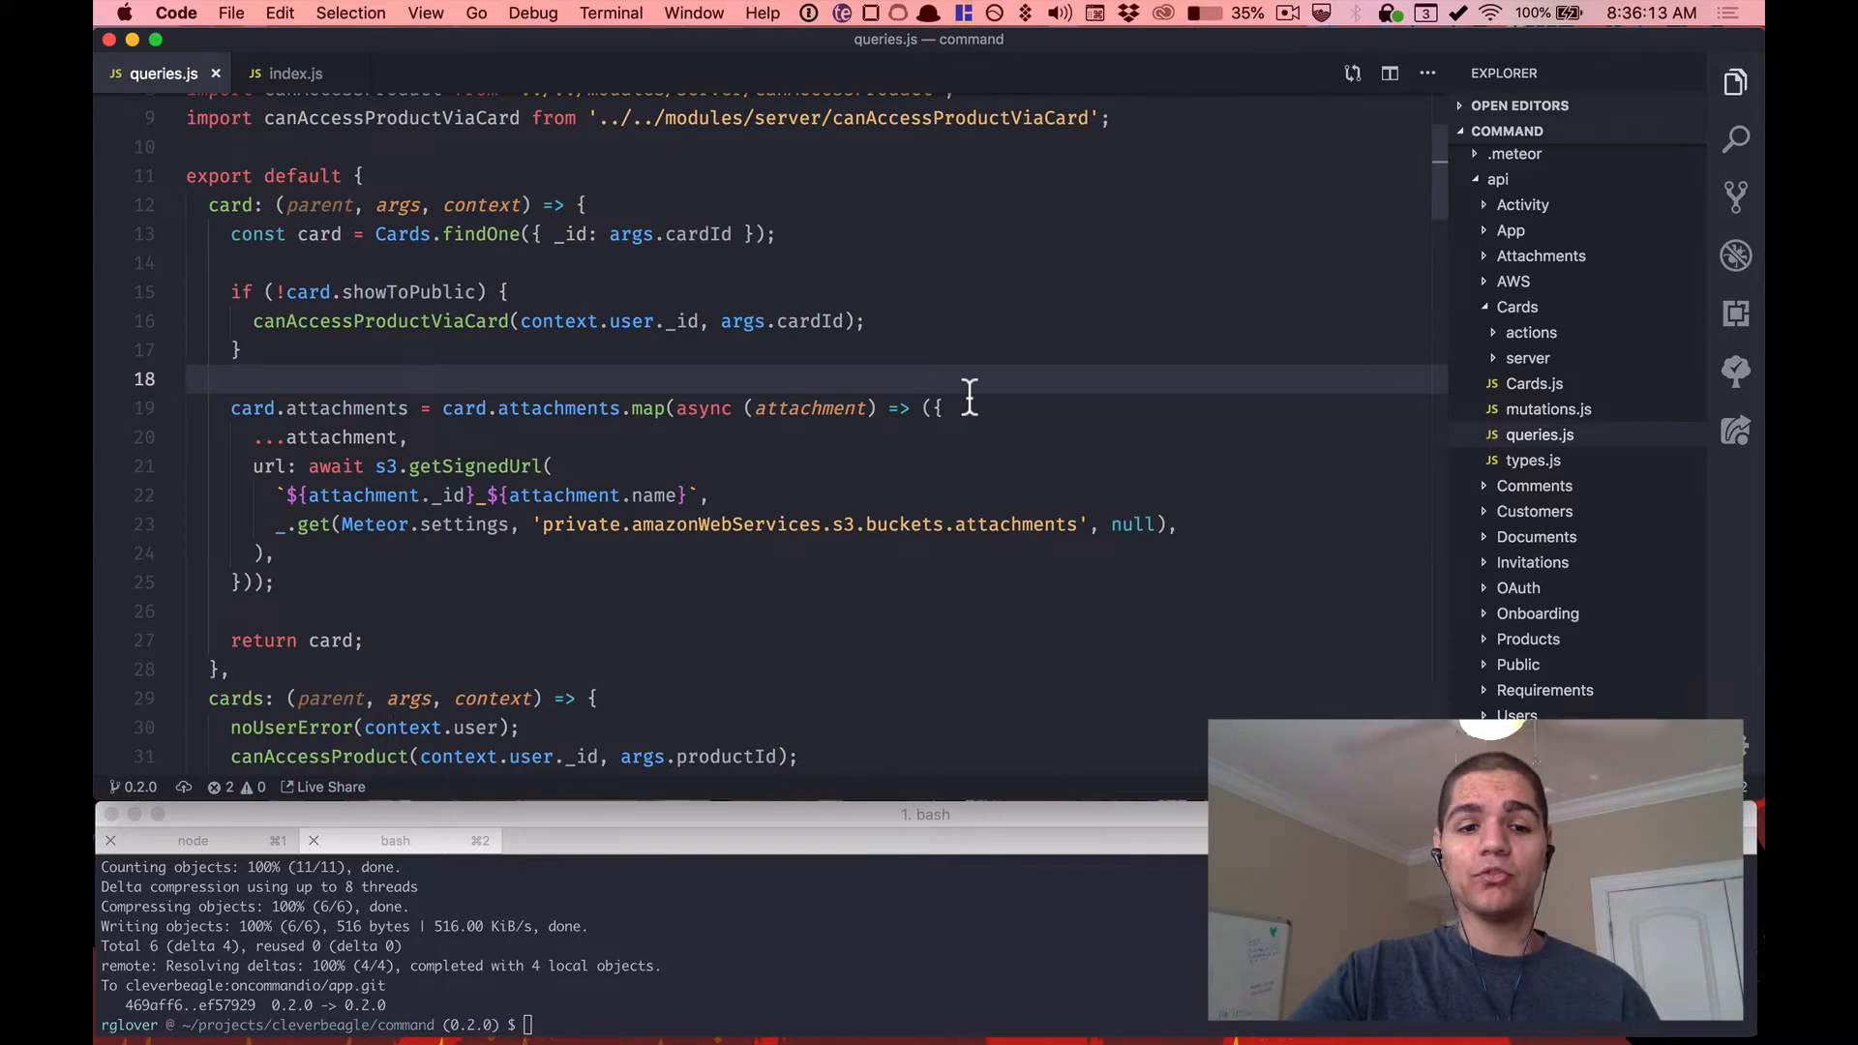
pyautogui.moveTo(518, 234)
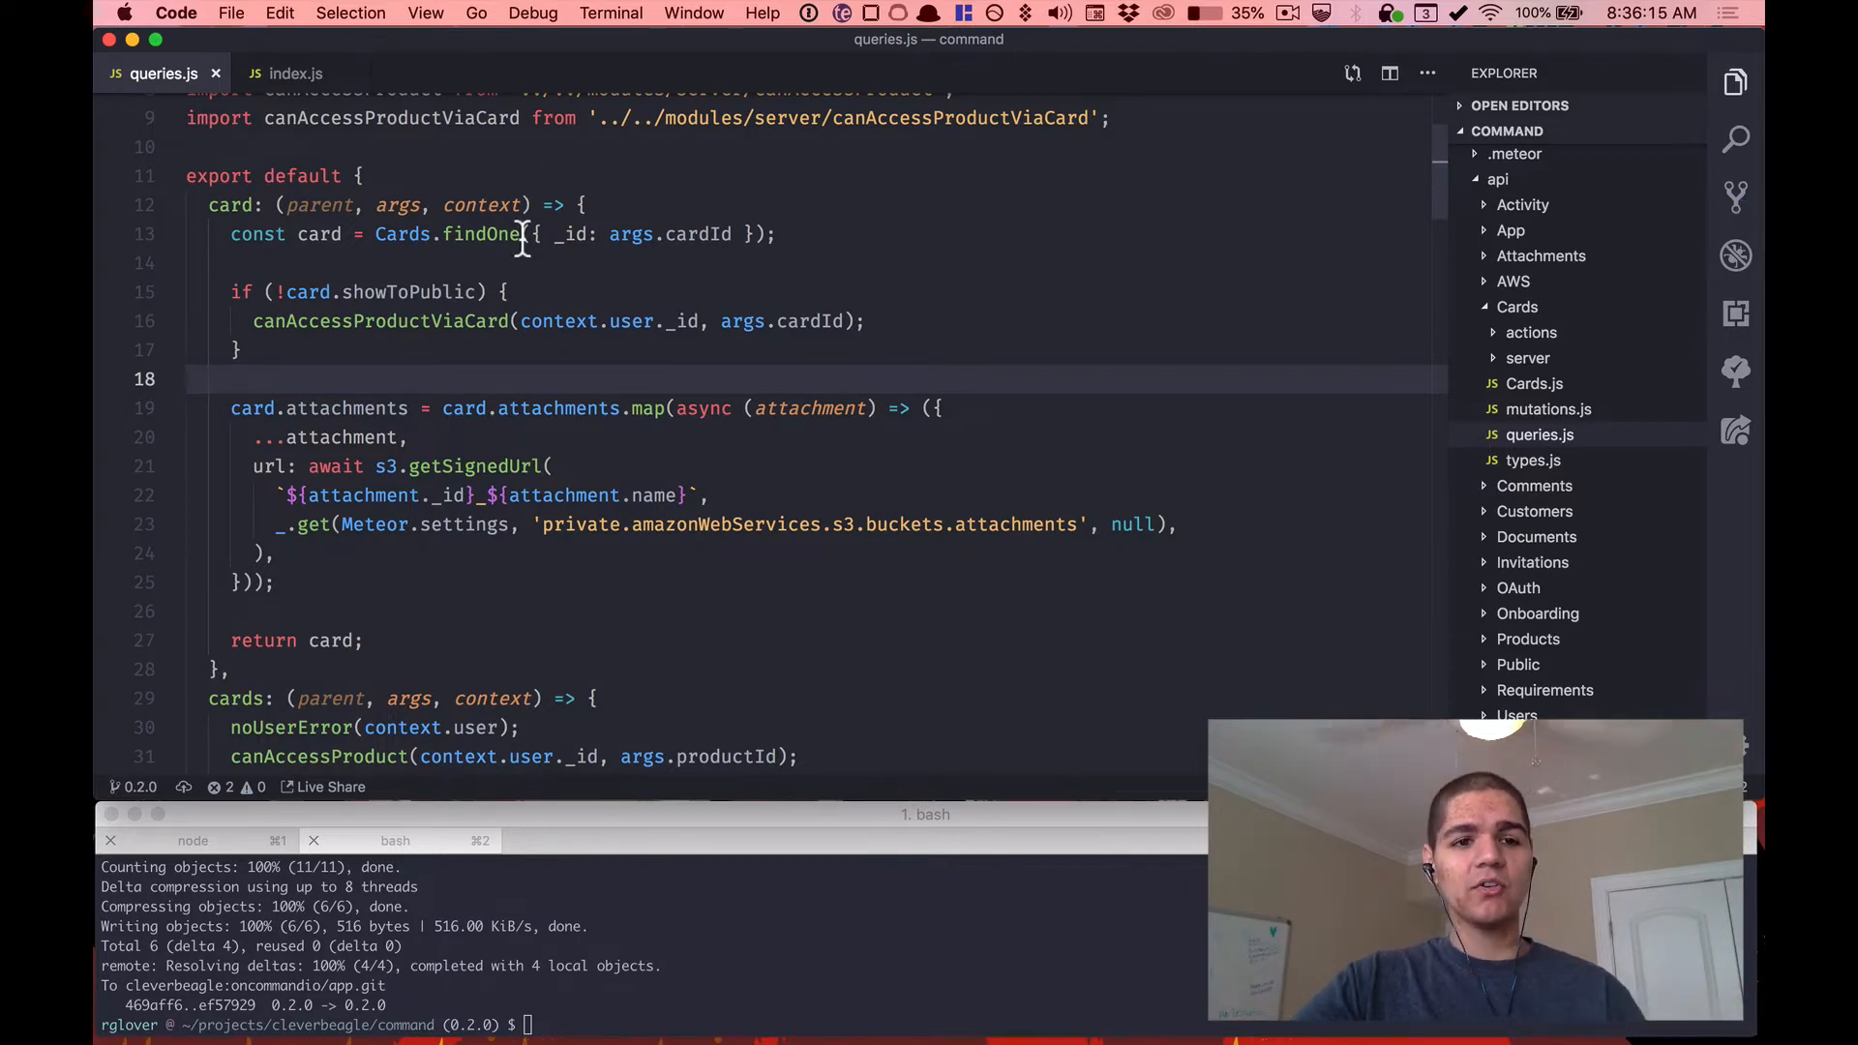
# Open card #49 from the open cards list to view its details.
pyautogui.click(219, 668)
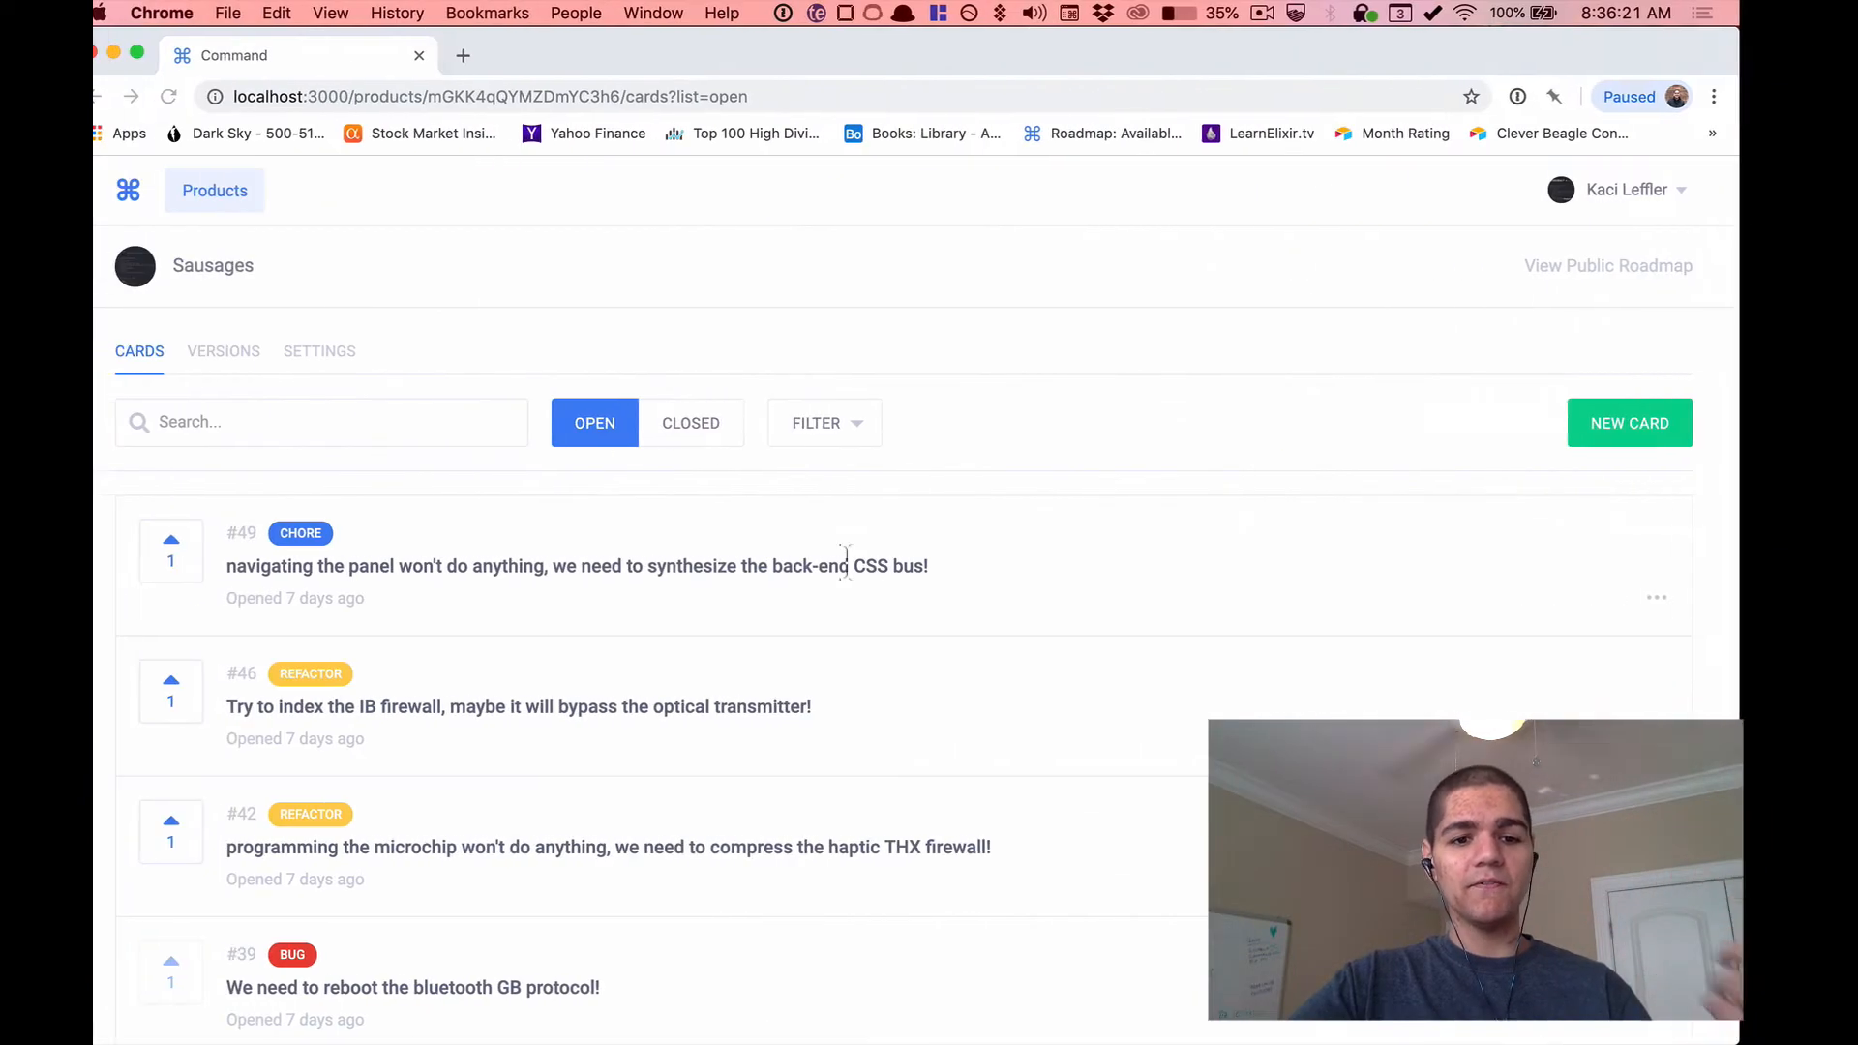
pyautogui.click(577, 565)
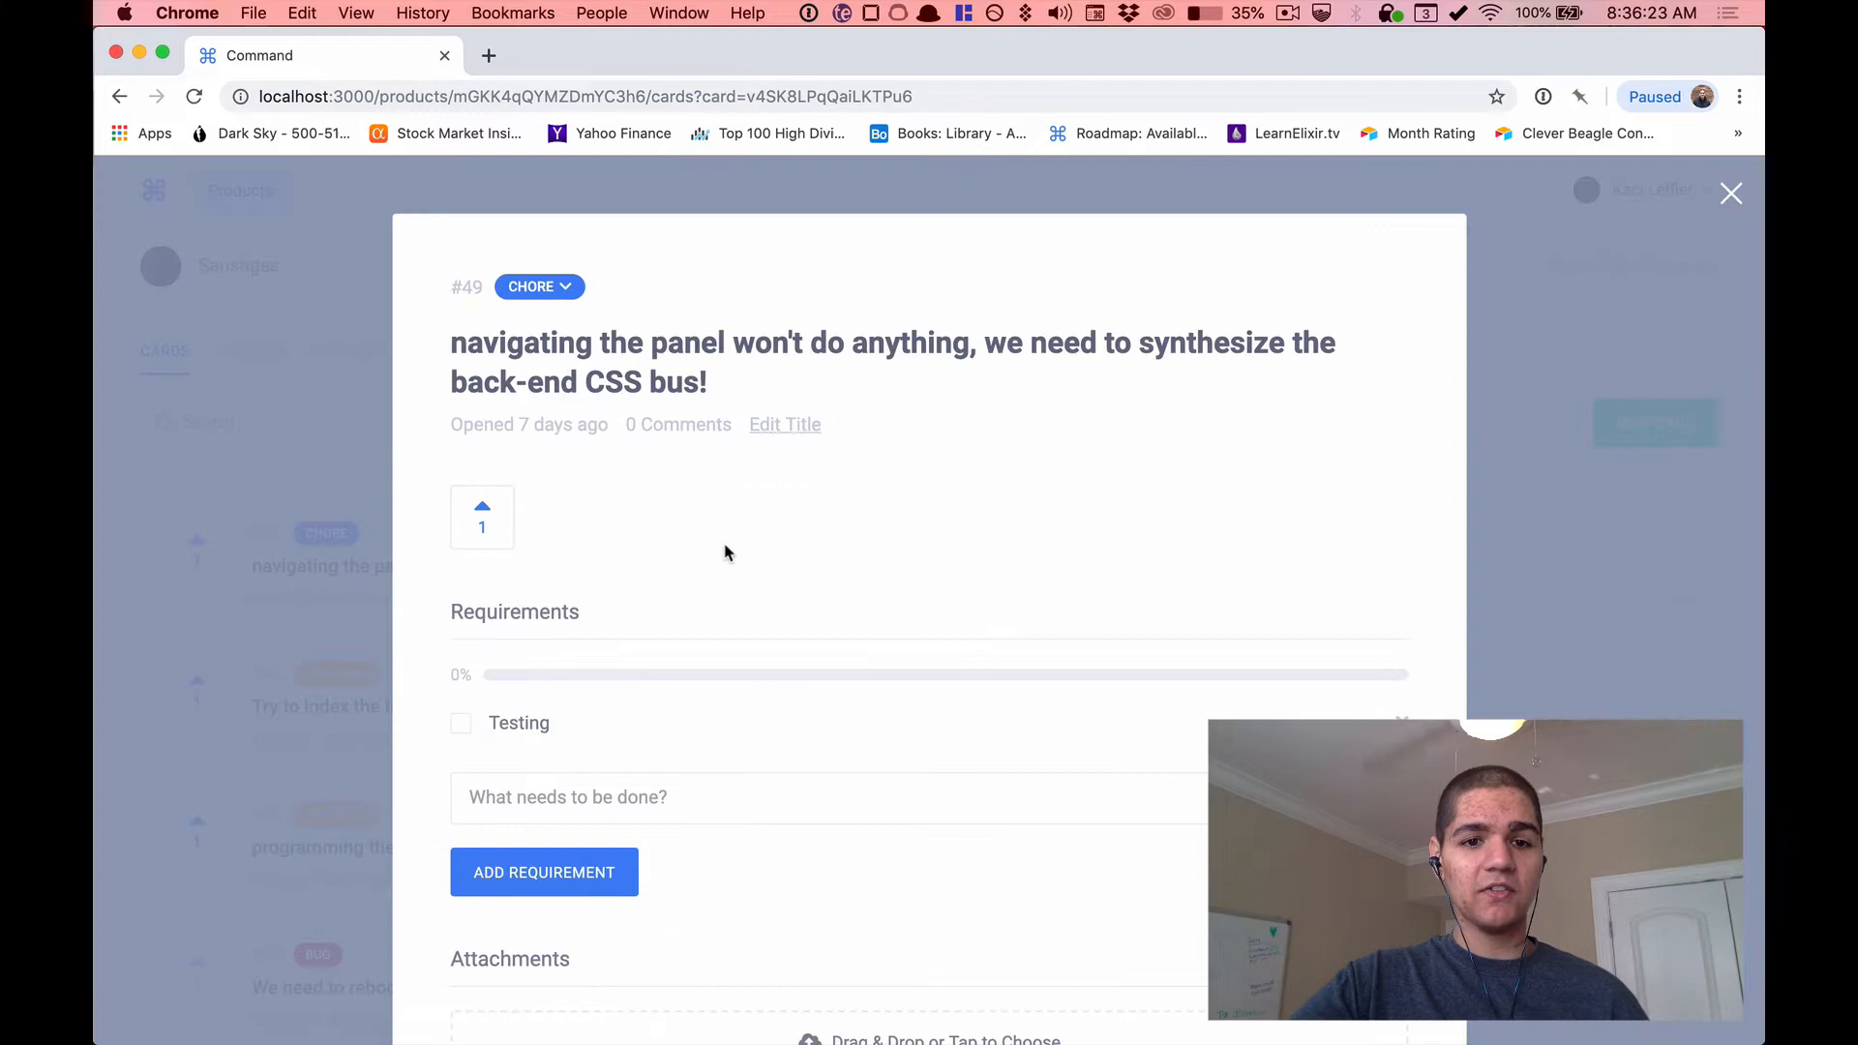
pyautogui.moveTo(1150, 514)
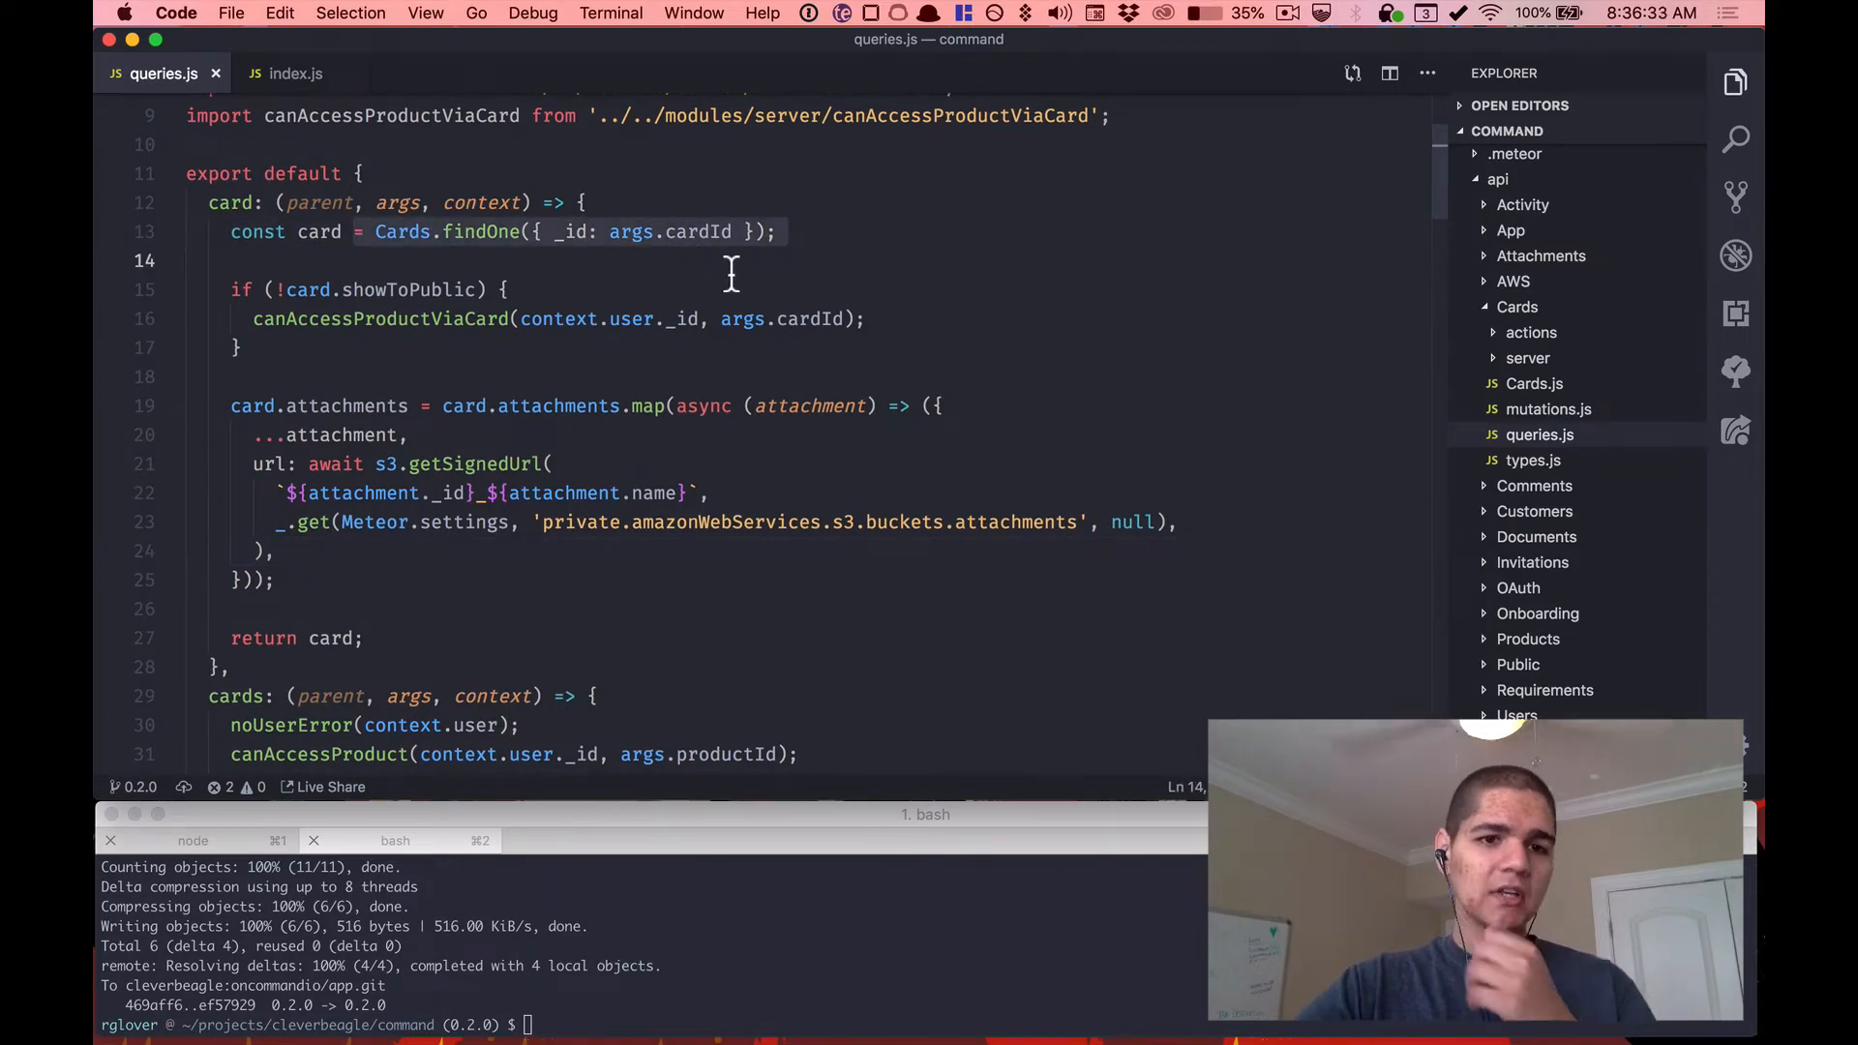
pyautogui.click(356, 230)
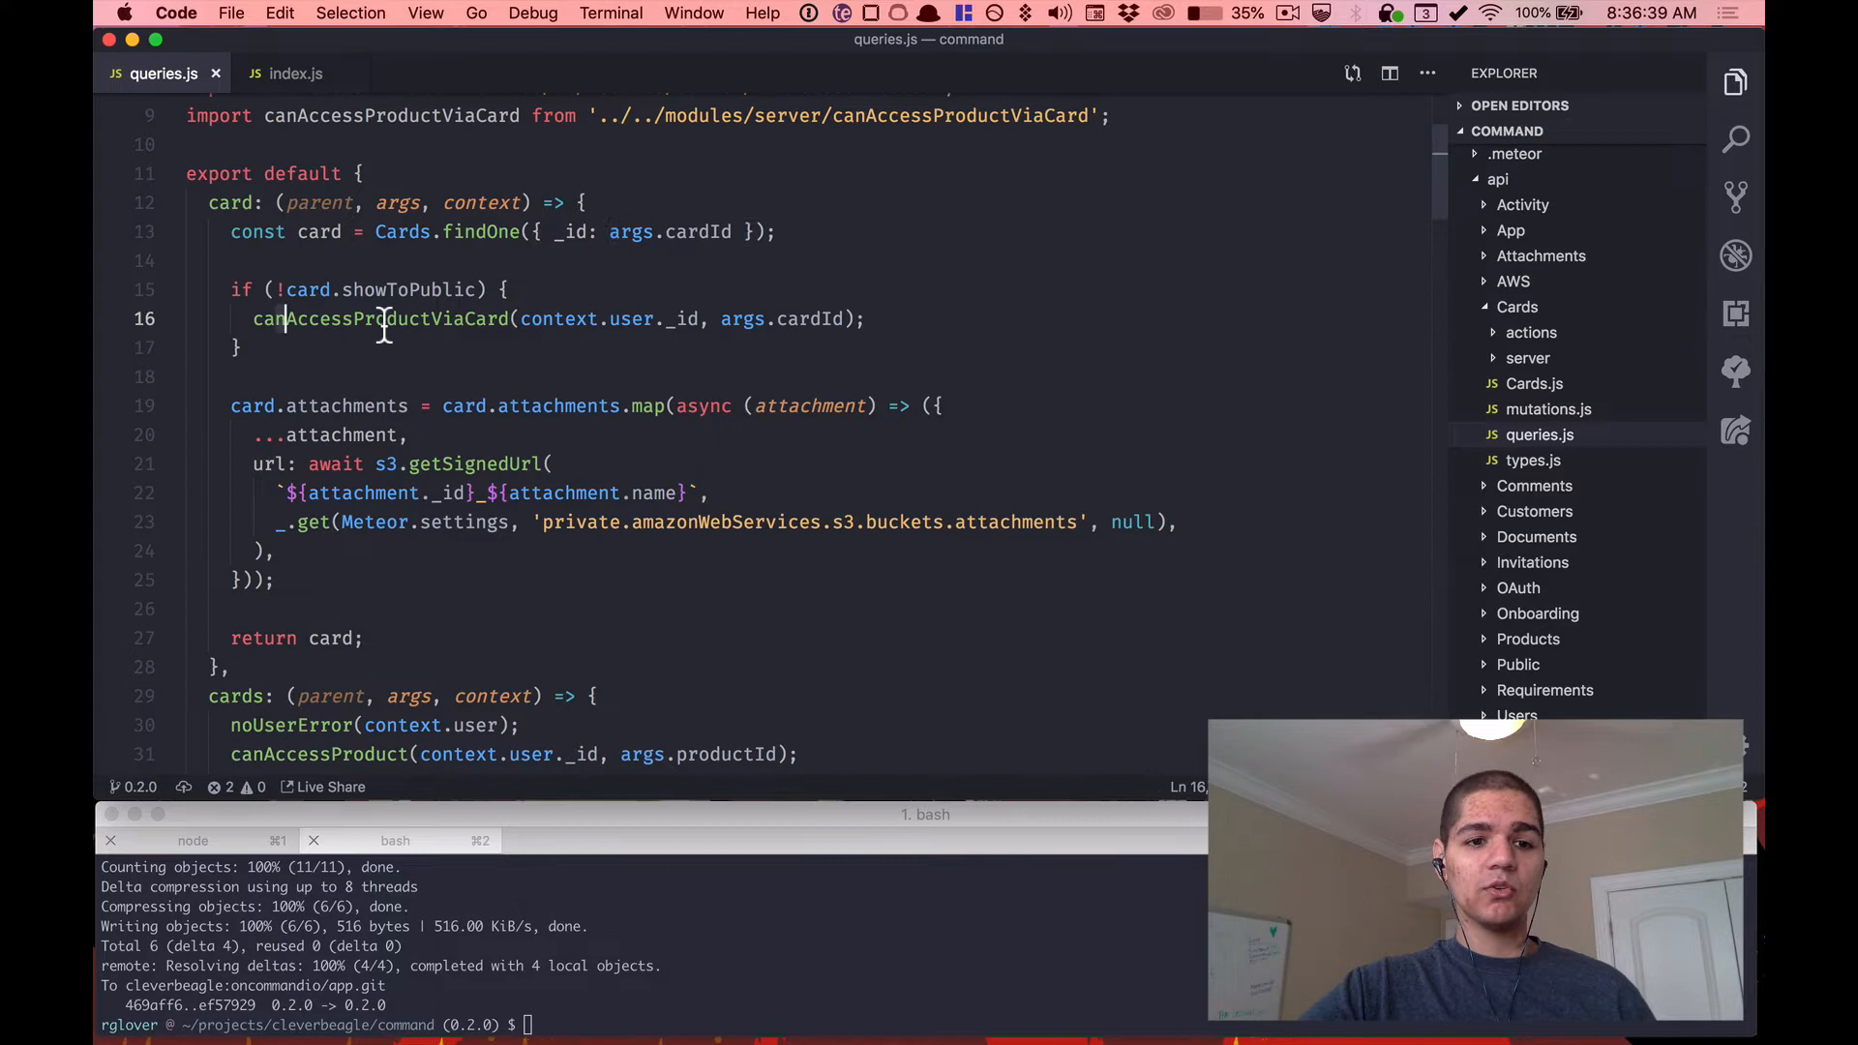
pyautogui.moveTo(284, 320); pyautogui.dragTo(593, 320)
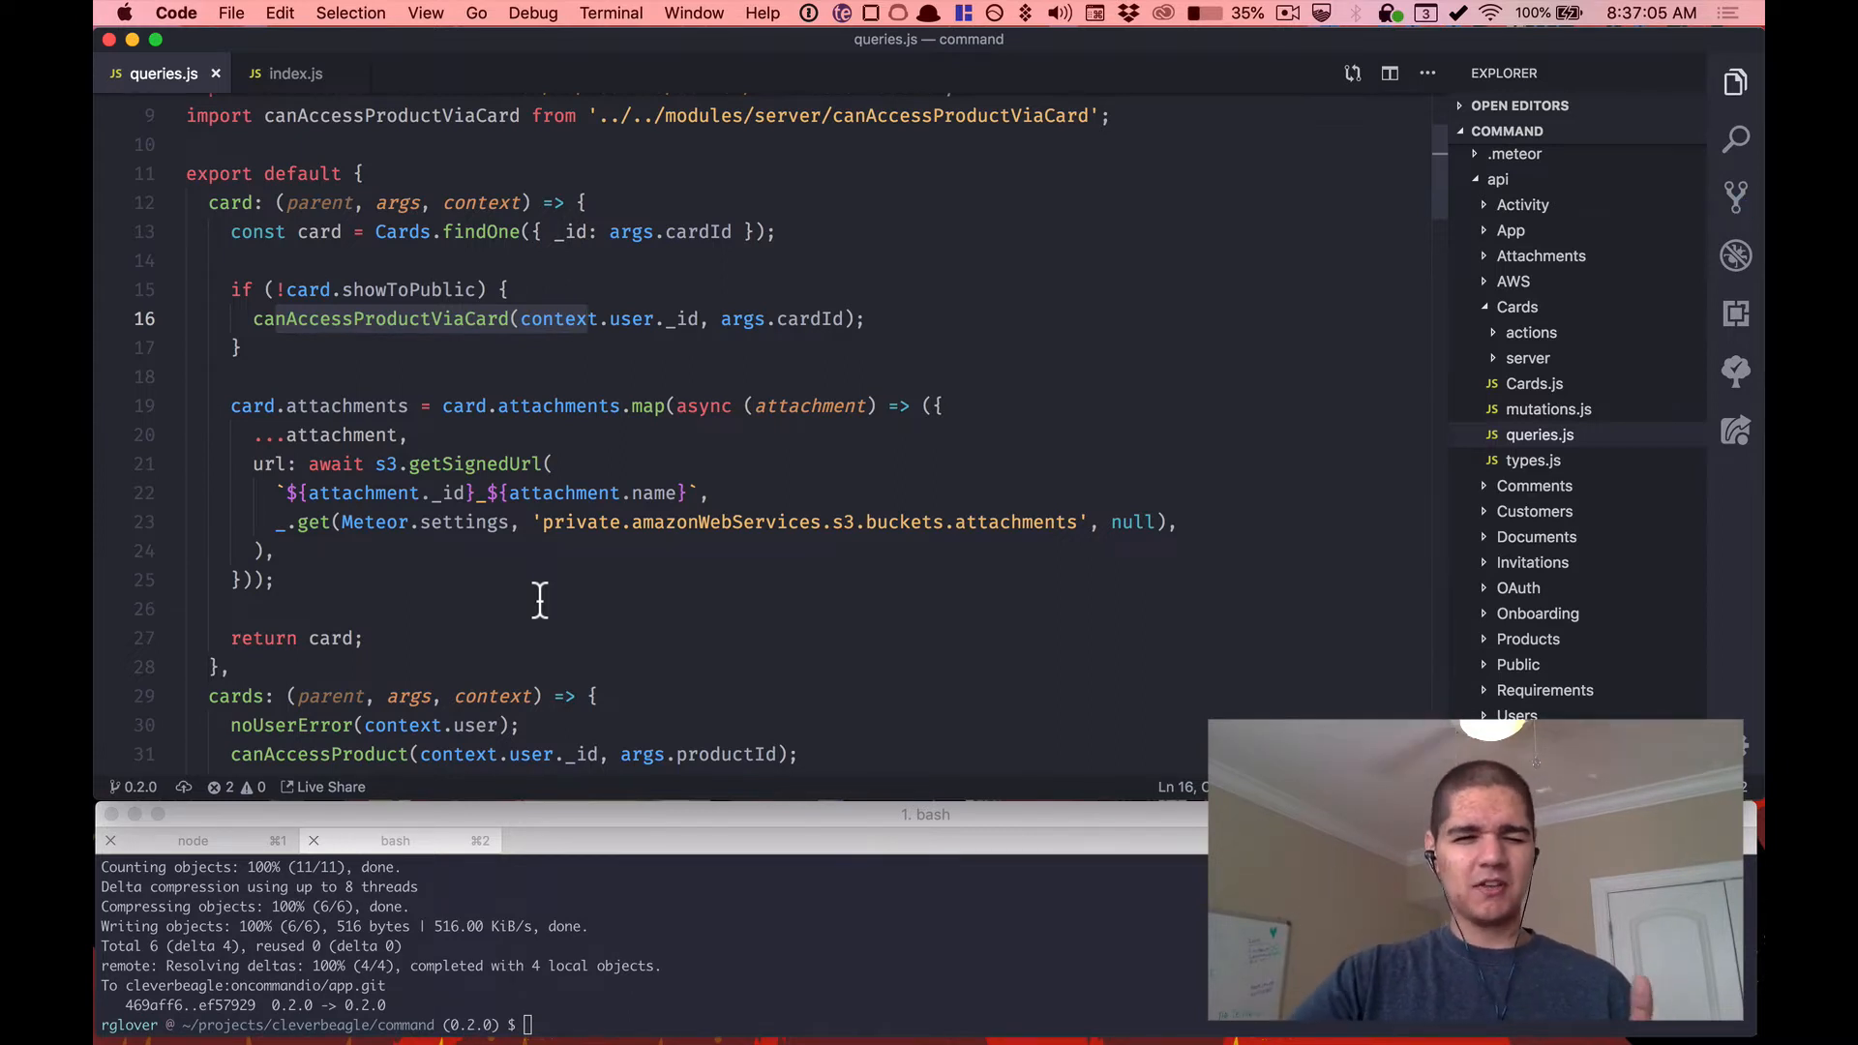
pyautogui.moveTo(472, 462)
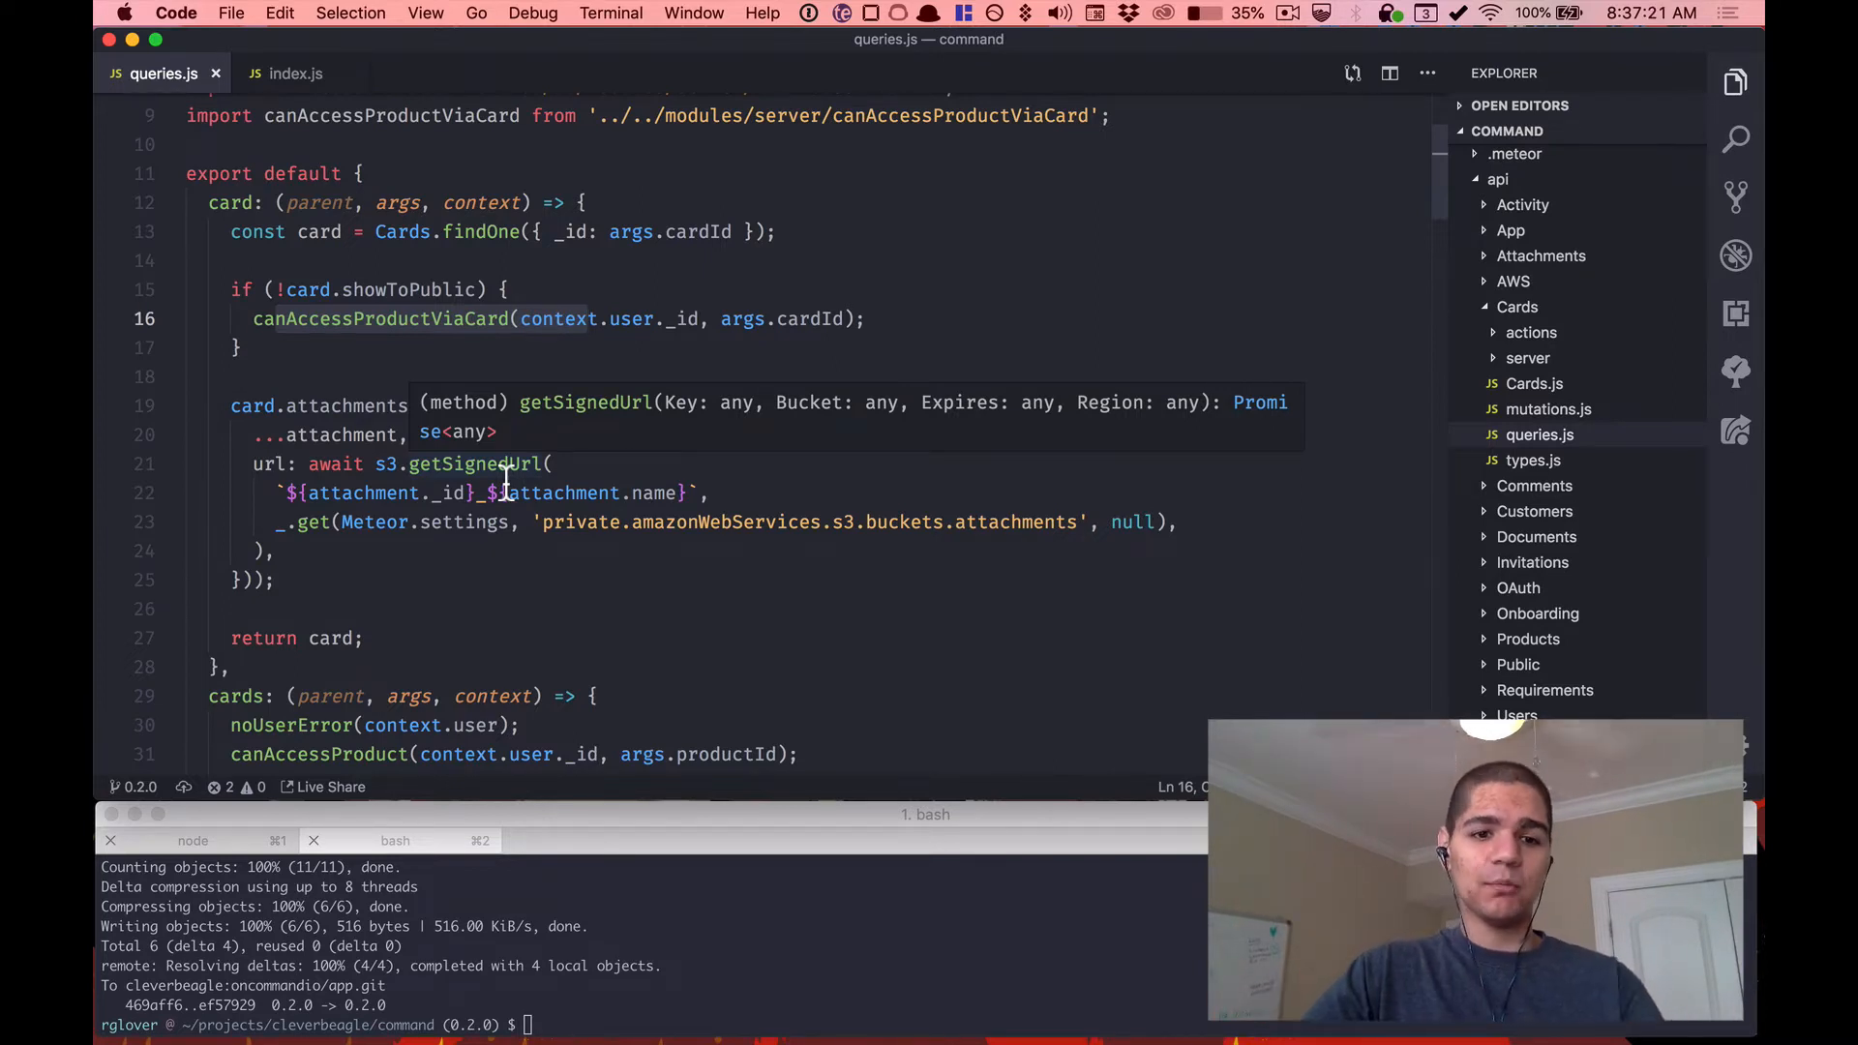
pyautogui.moveTo(515, 442)
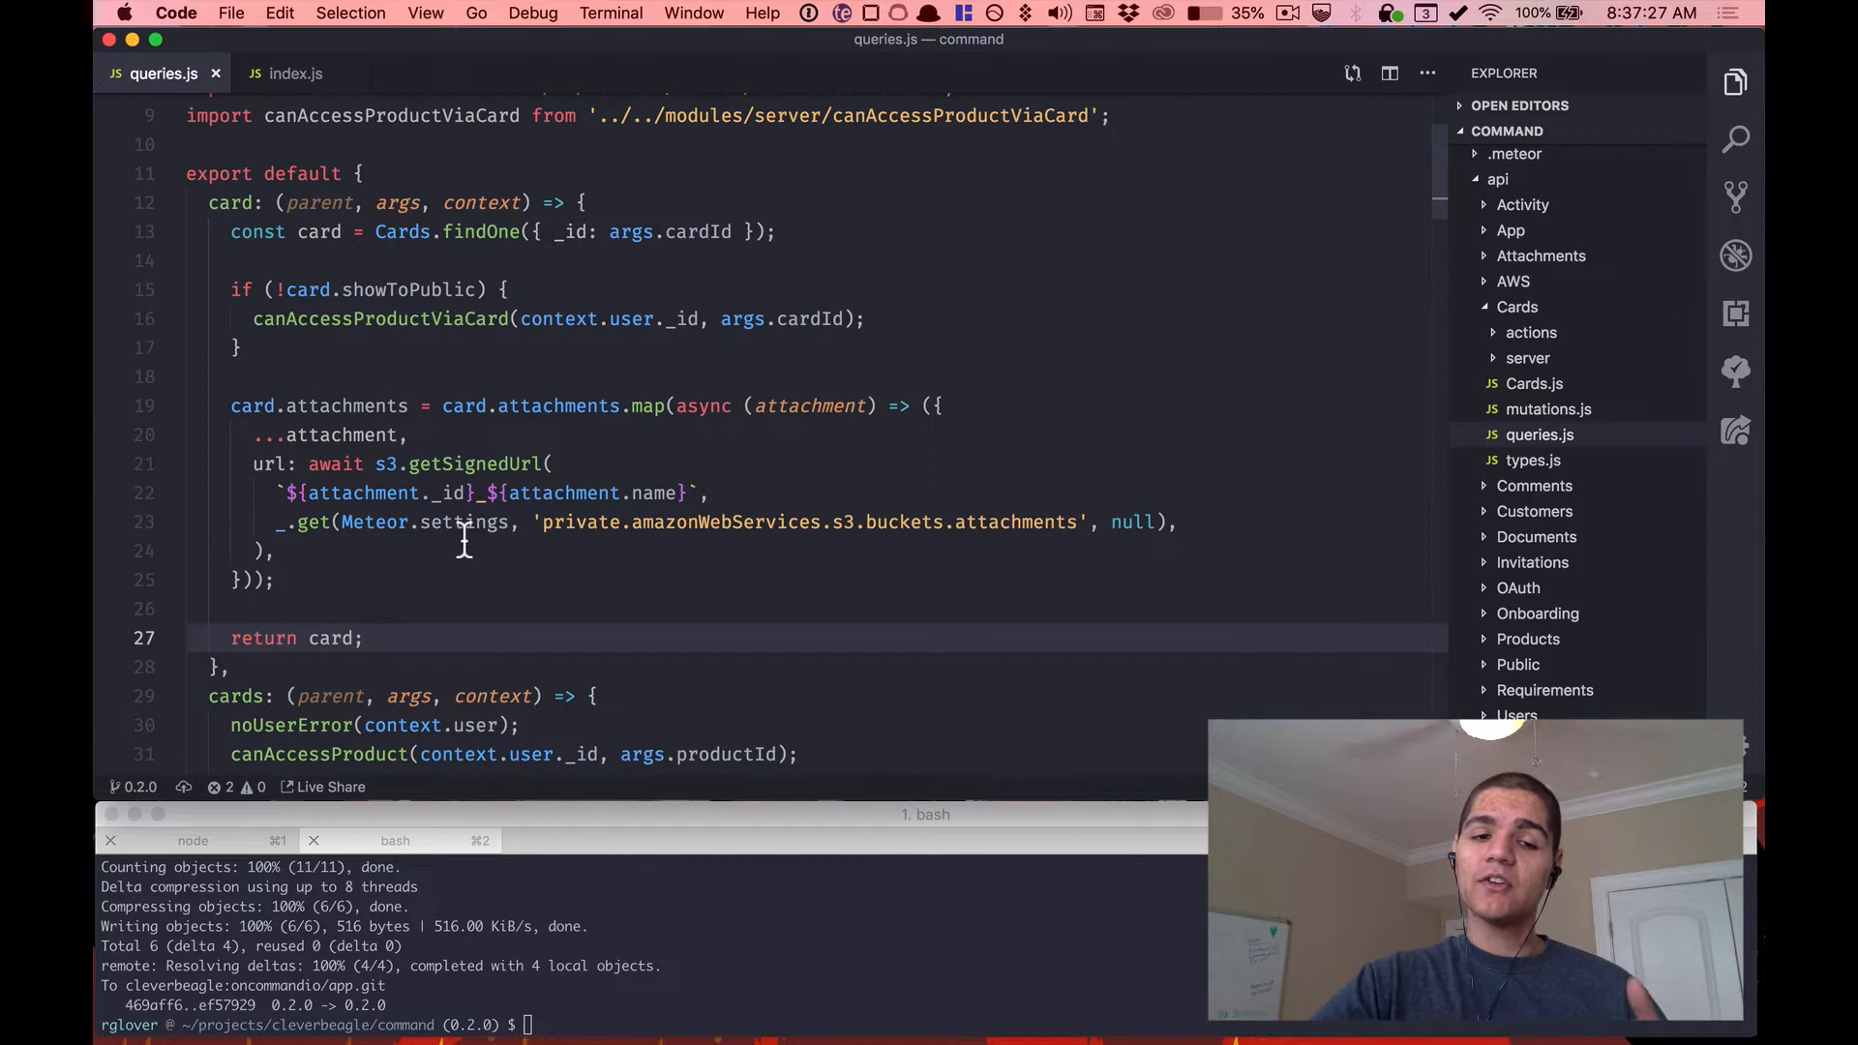
pyautogui.moveTo(534, 296)
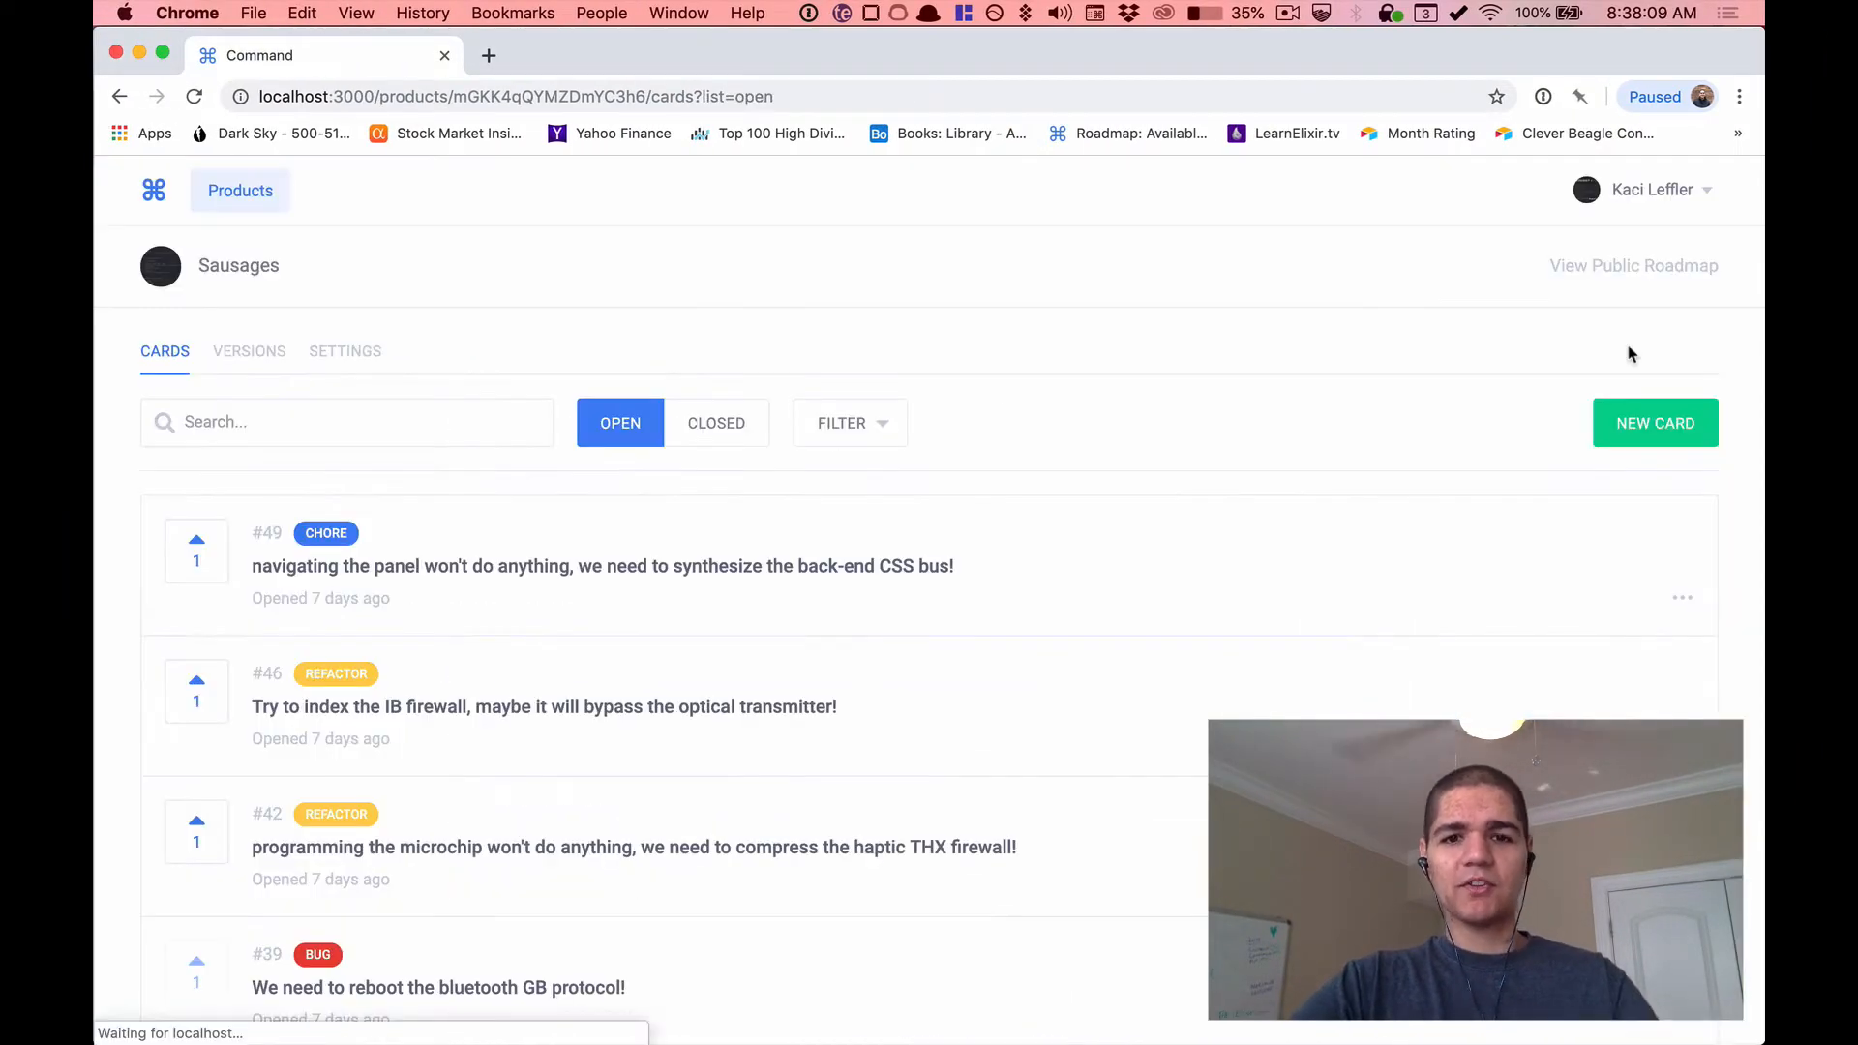
pyautogui.moveTo(1206, 314)
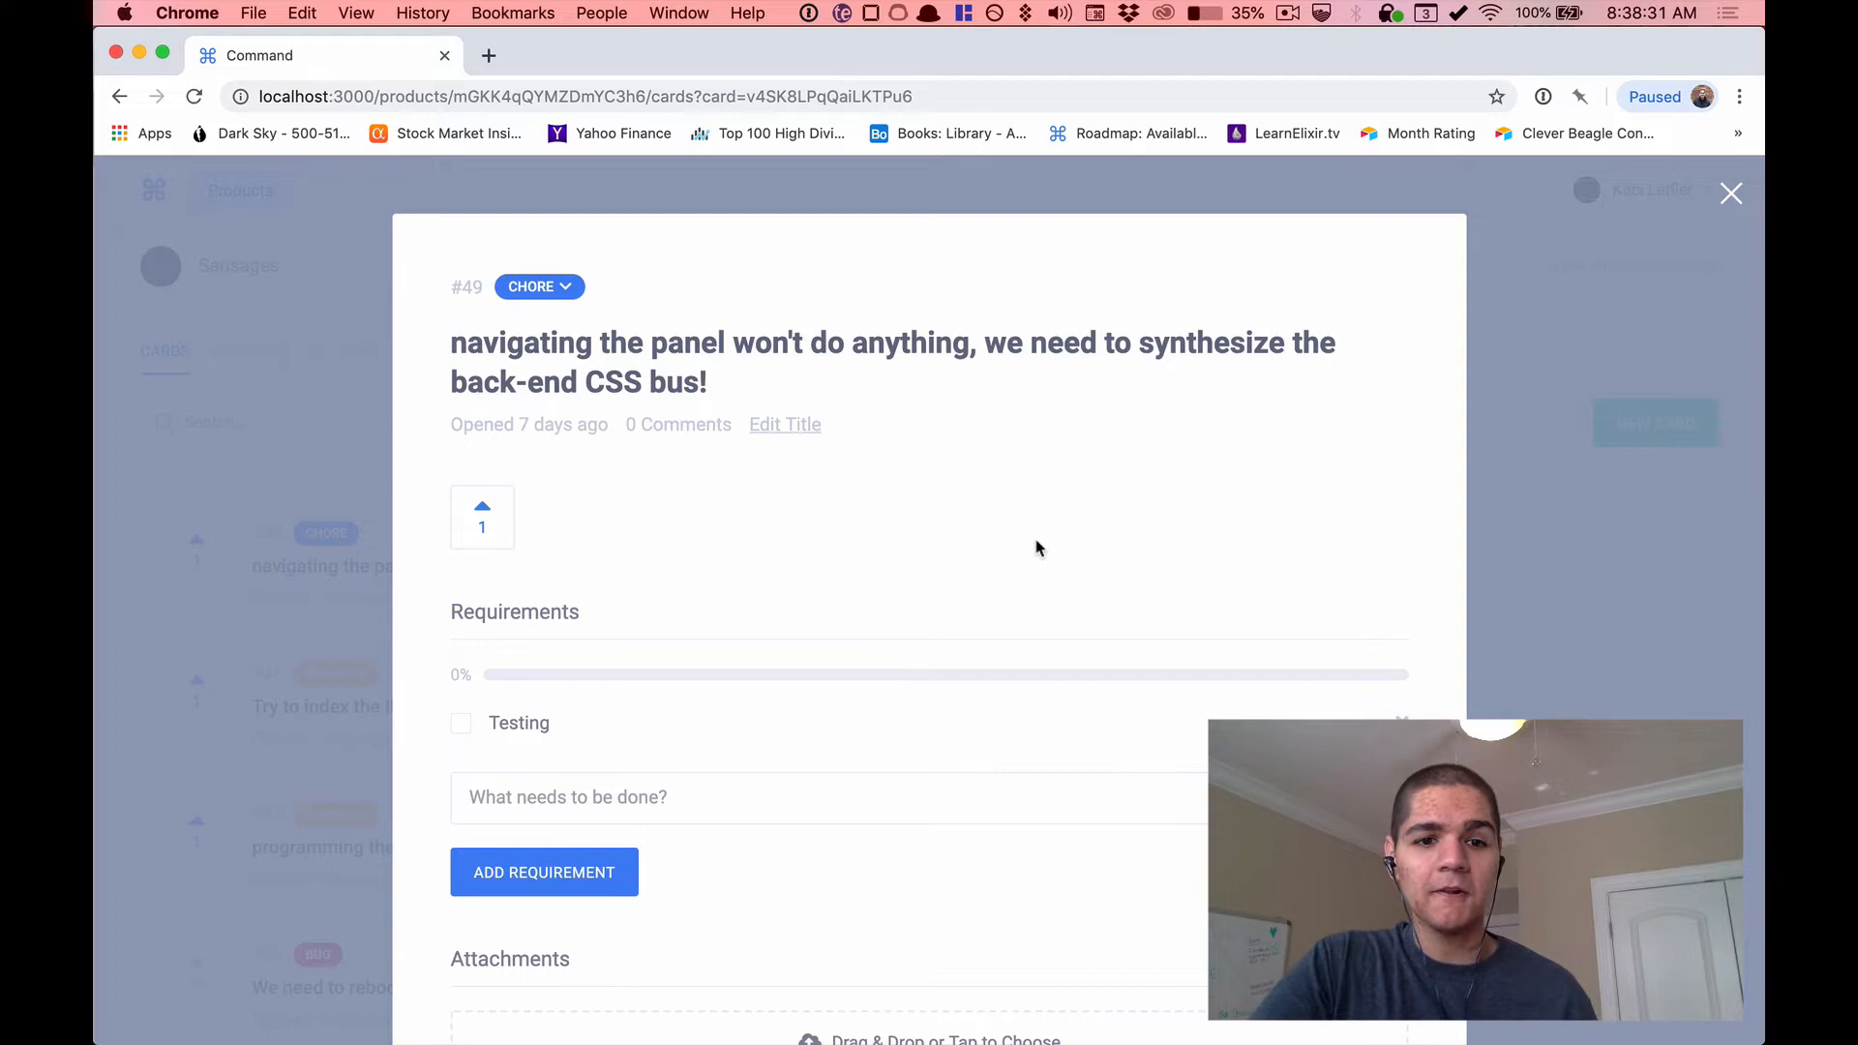
pyautogui.moveTo(1084, 525)
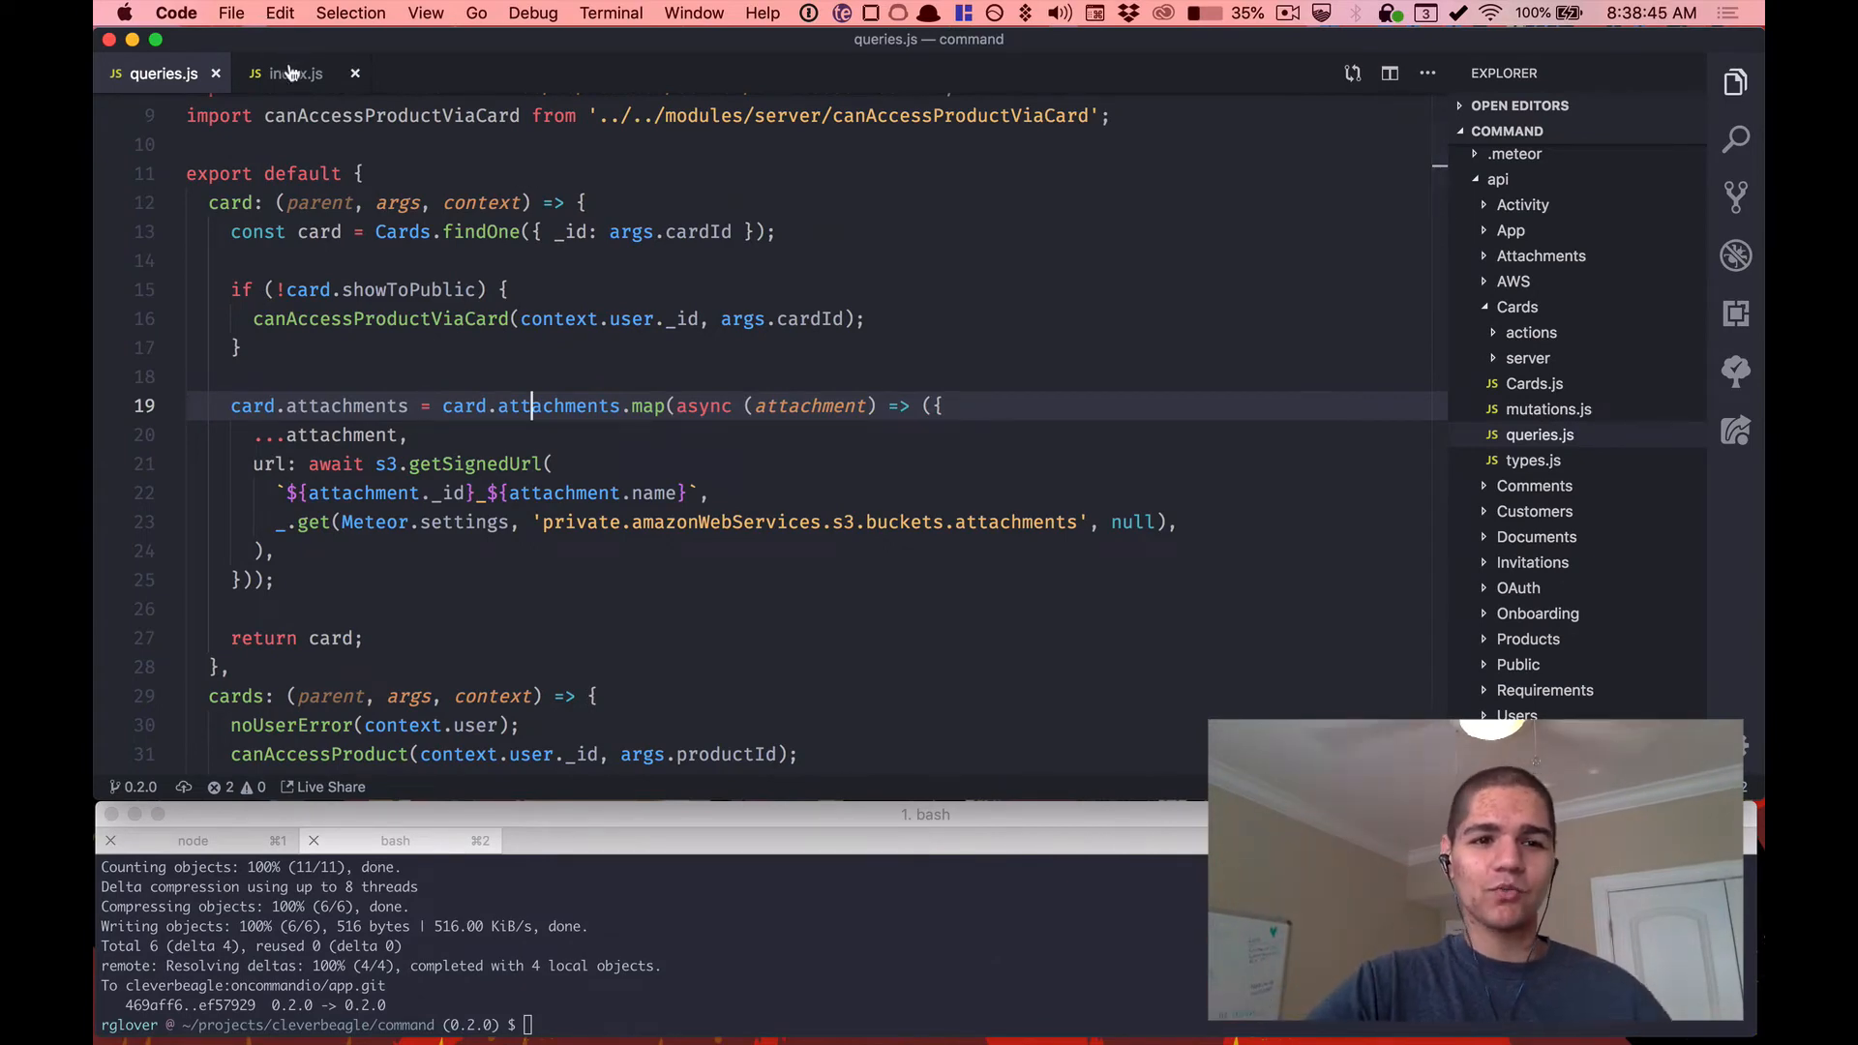
# Review the data.loading block in ViewCardModal's index.js render() around Modal size="large".
pyautogui.click(294, 73)
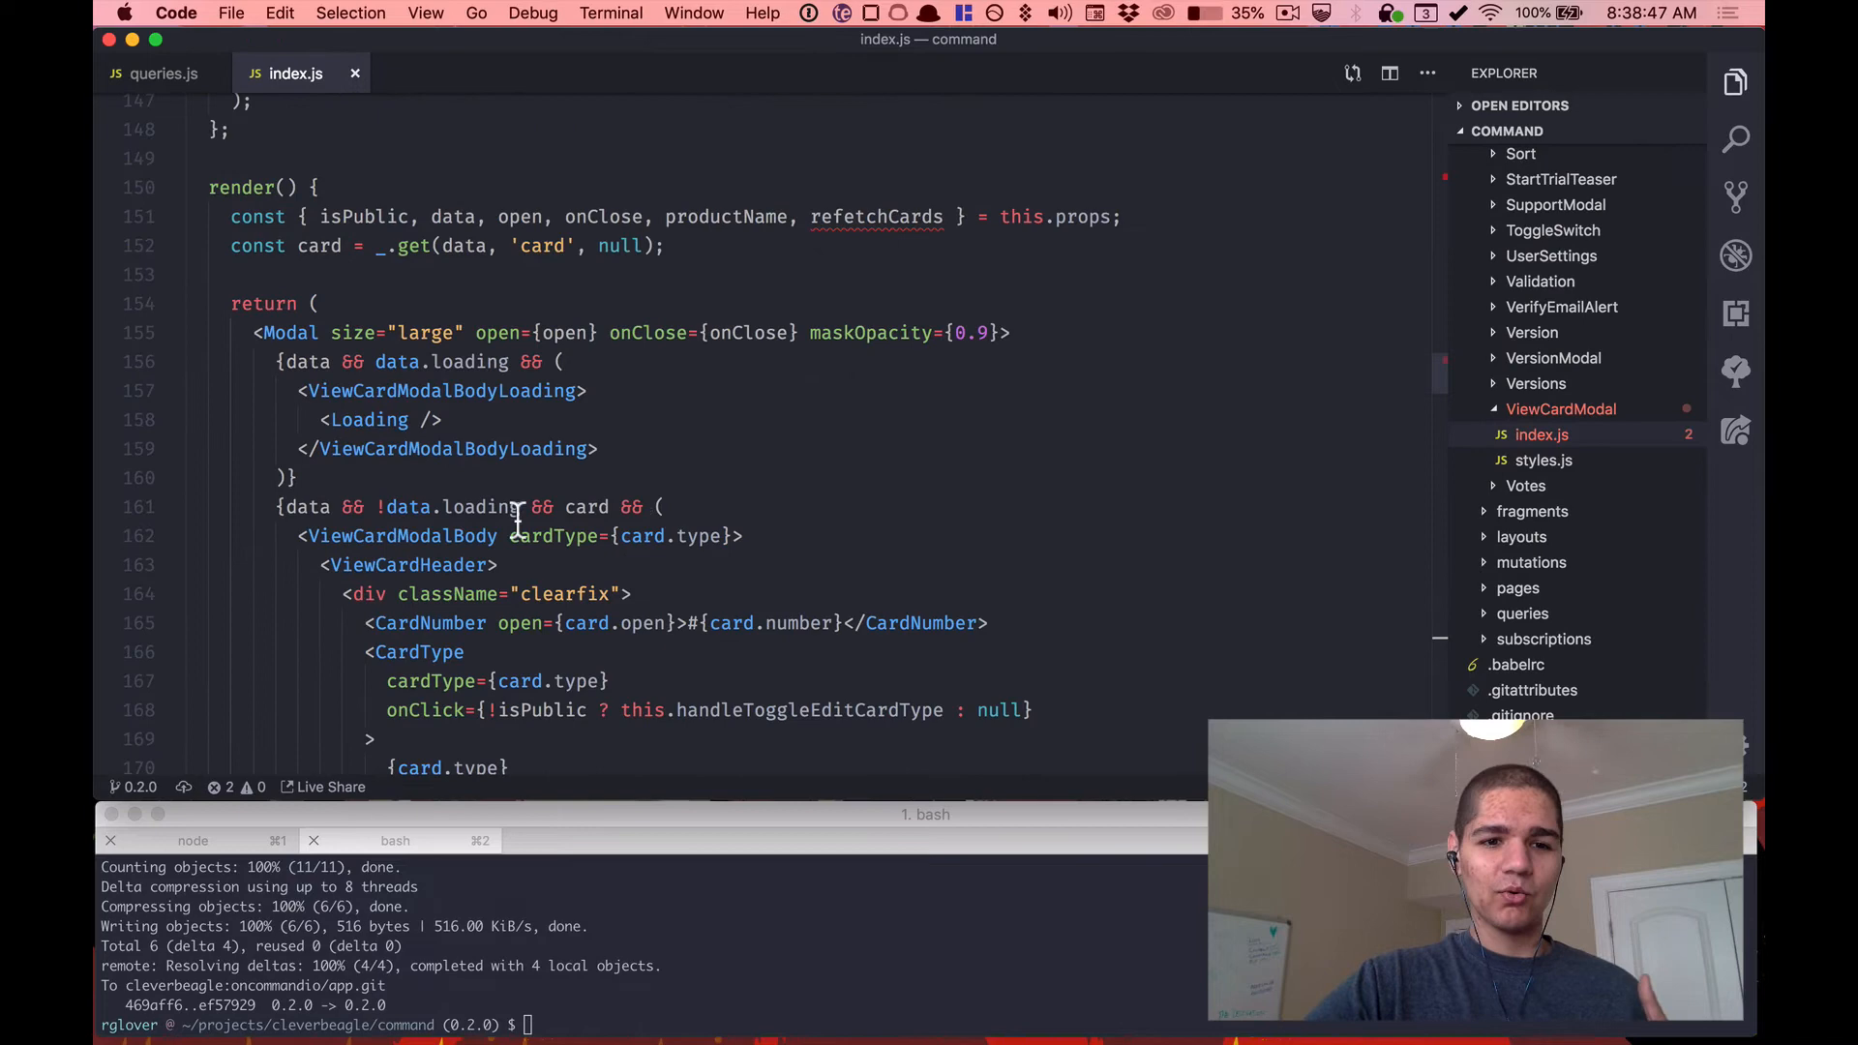
pyautogui.click(275, 362)
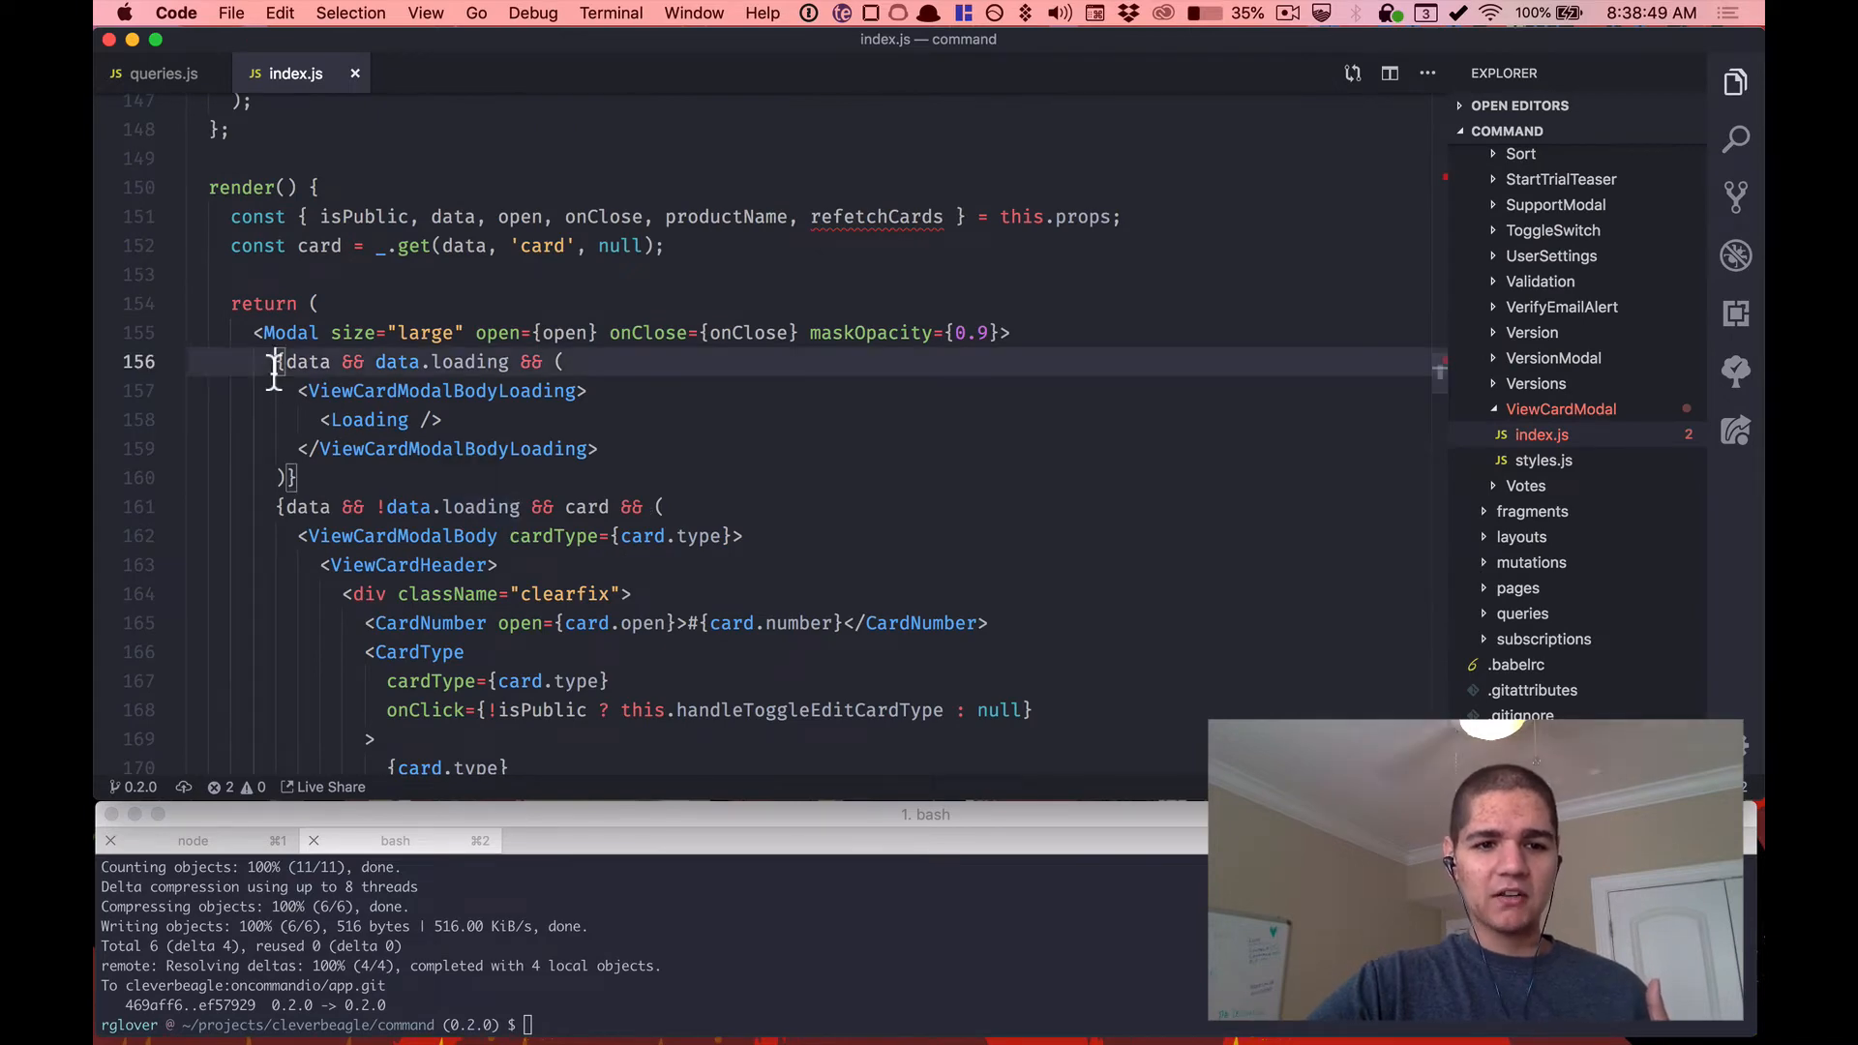
pyautogui.moveTo(275, 362); pyautogui.dragTo(298, 476)
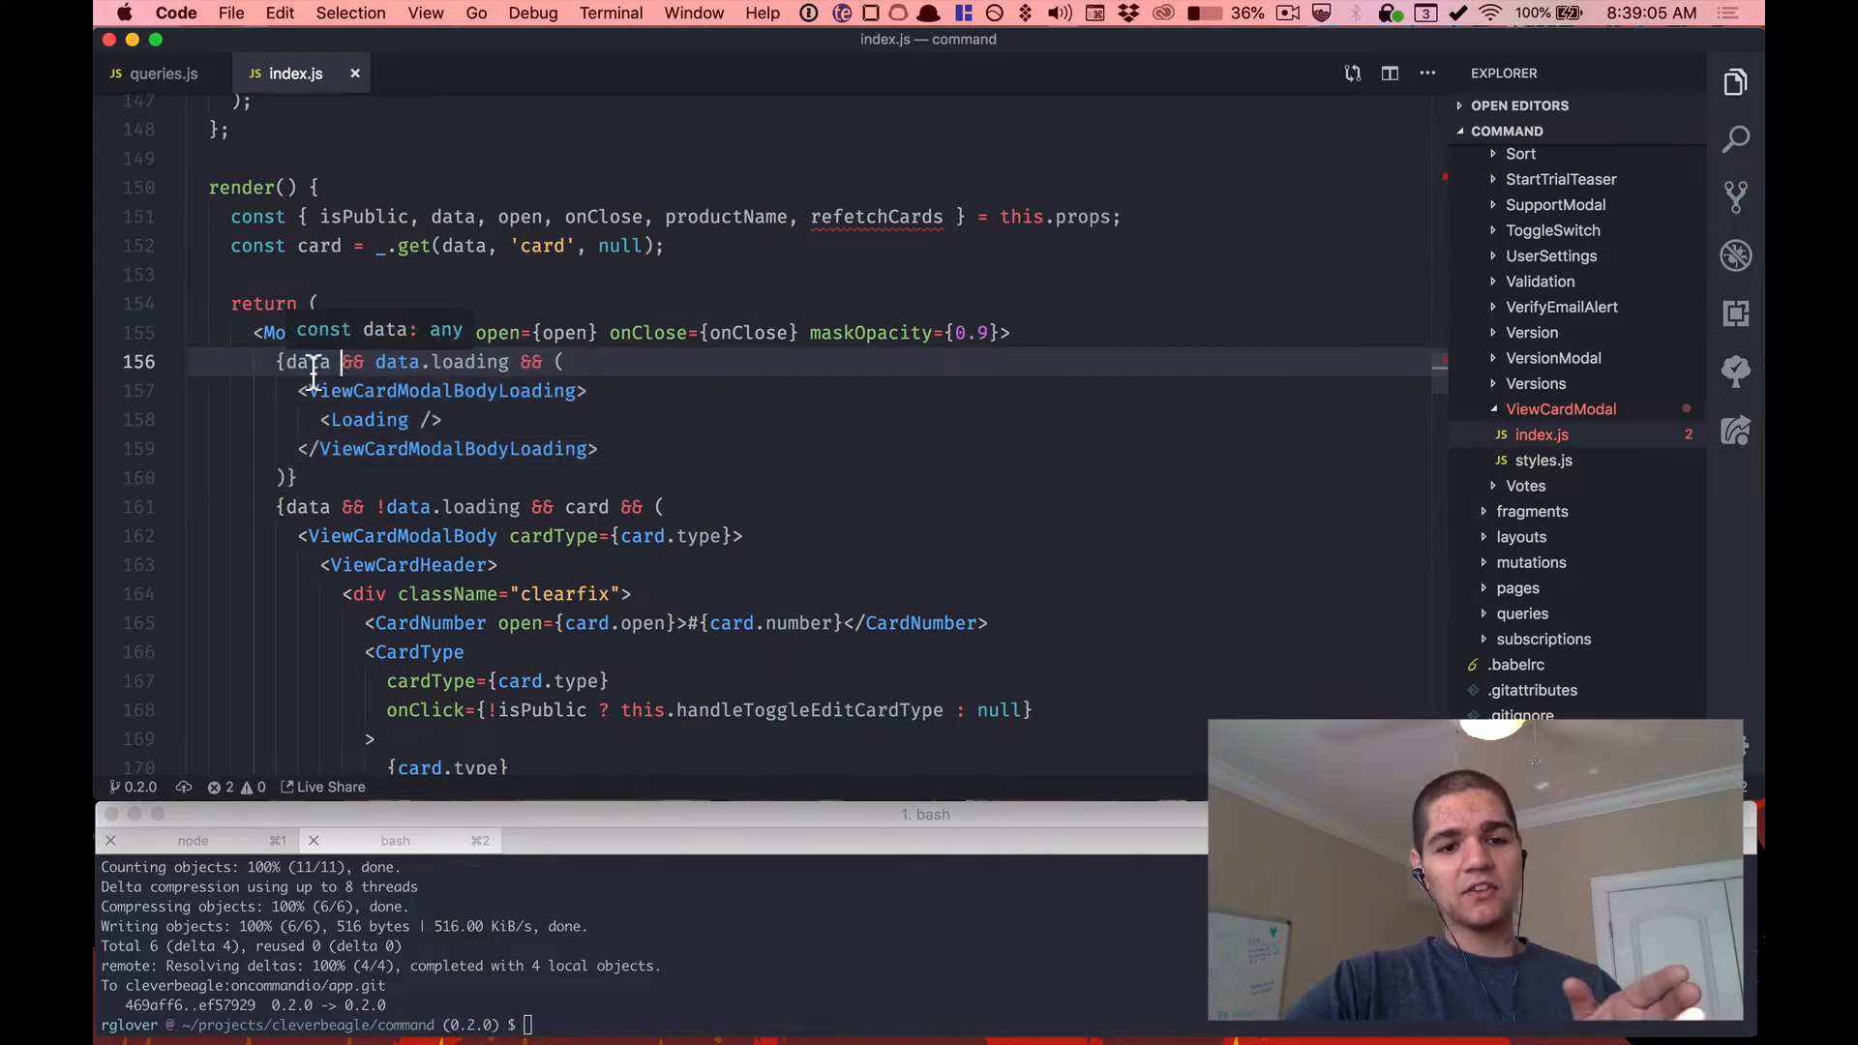
pyautogui.write('Modal size="large"')
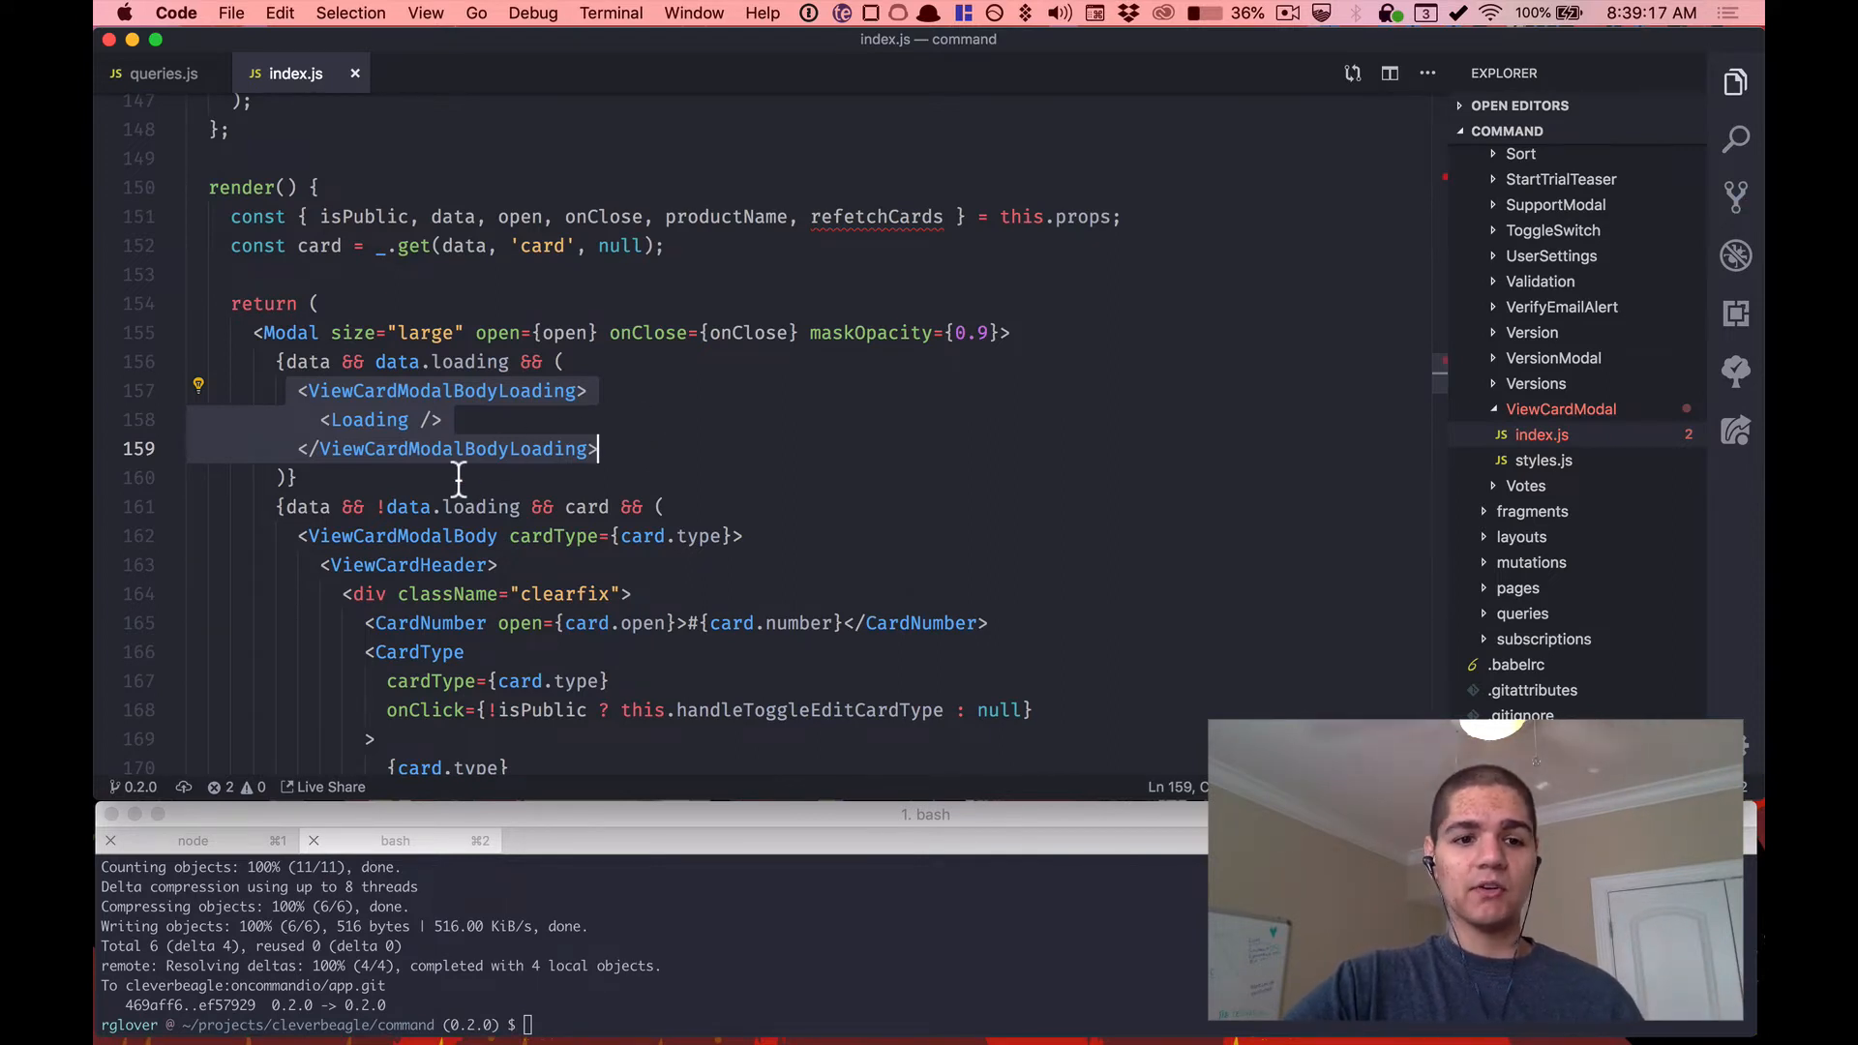
pyautogui.click(277, 420)
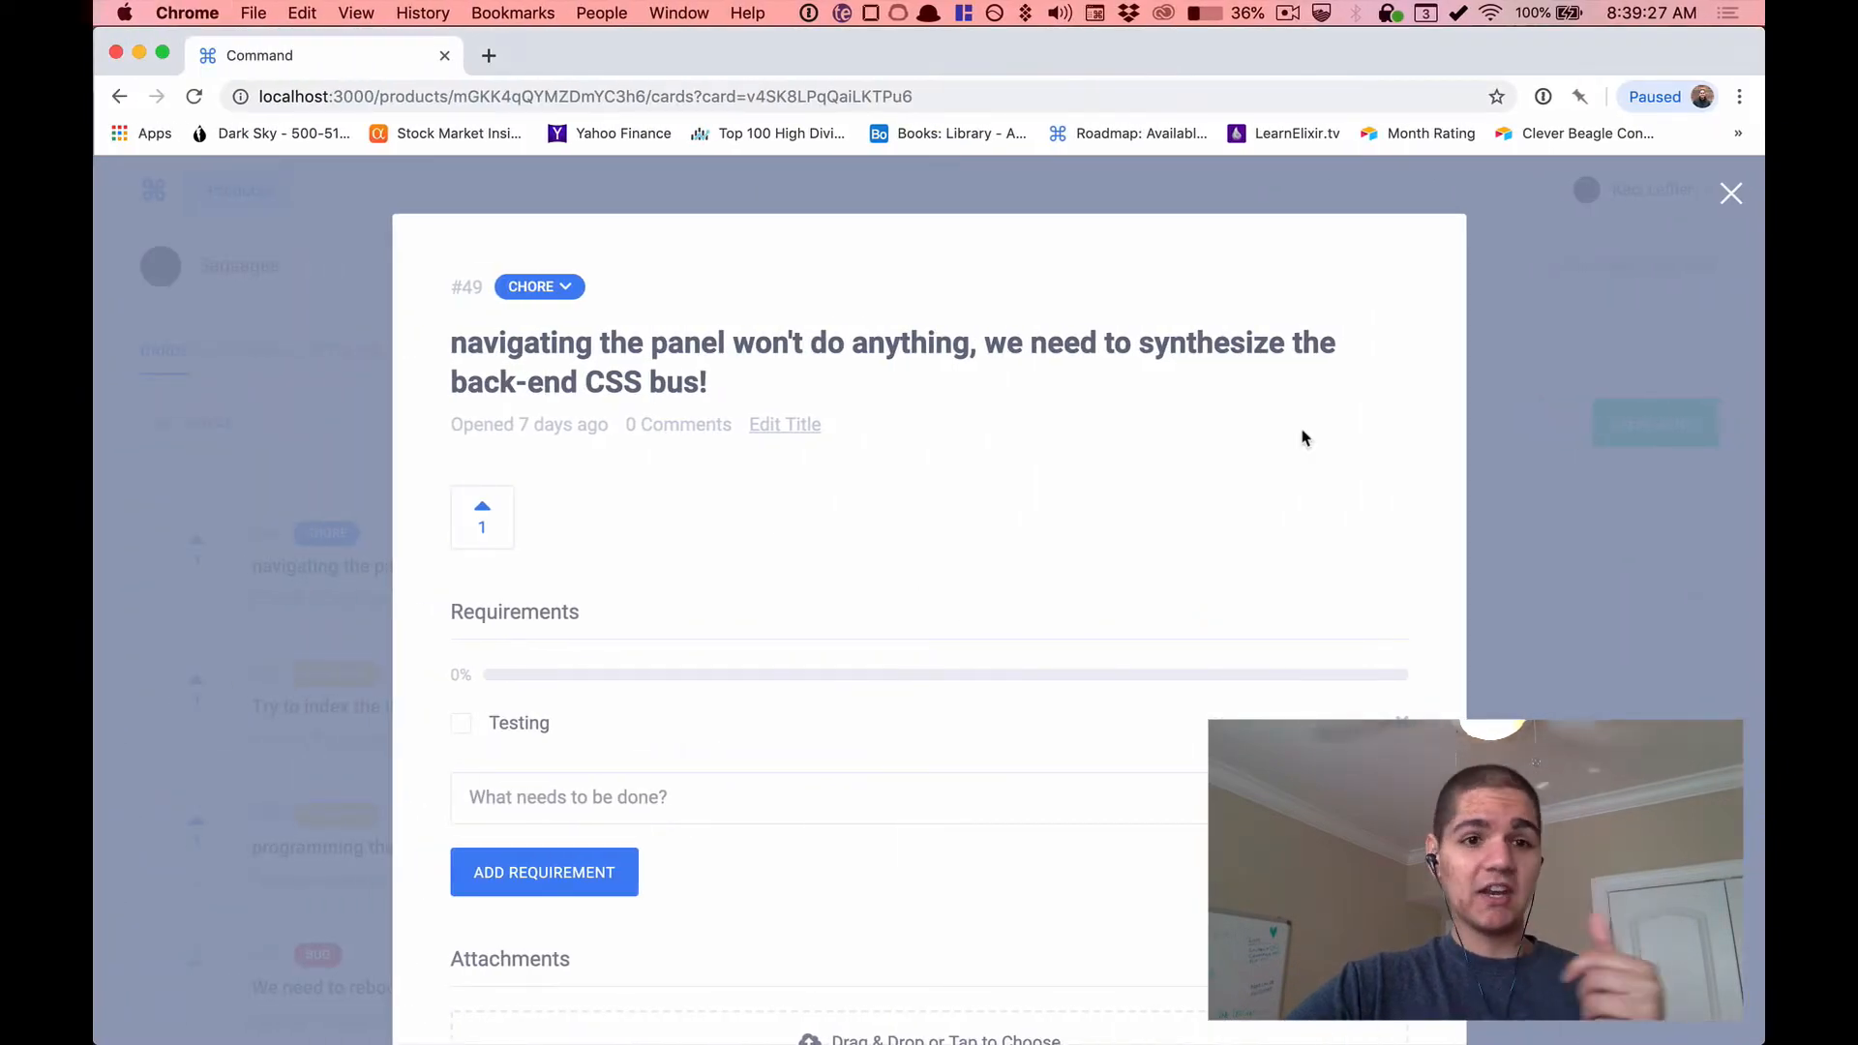
pyautogui.moveTo(1427, 461)
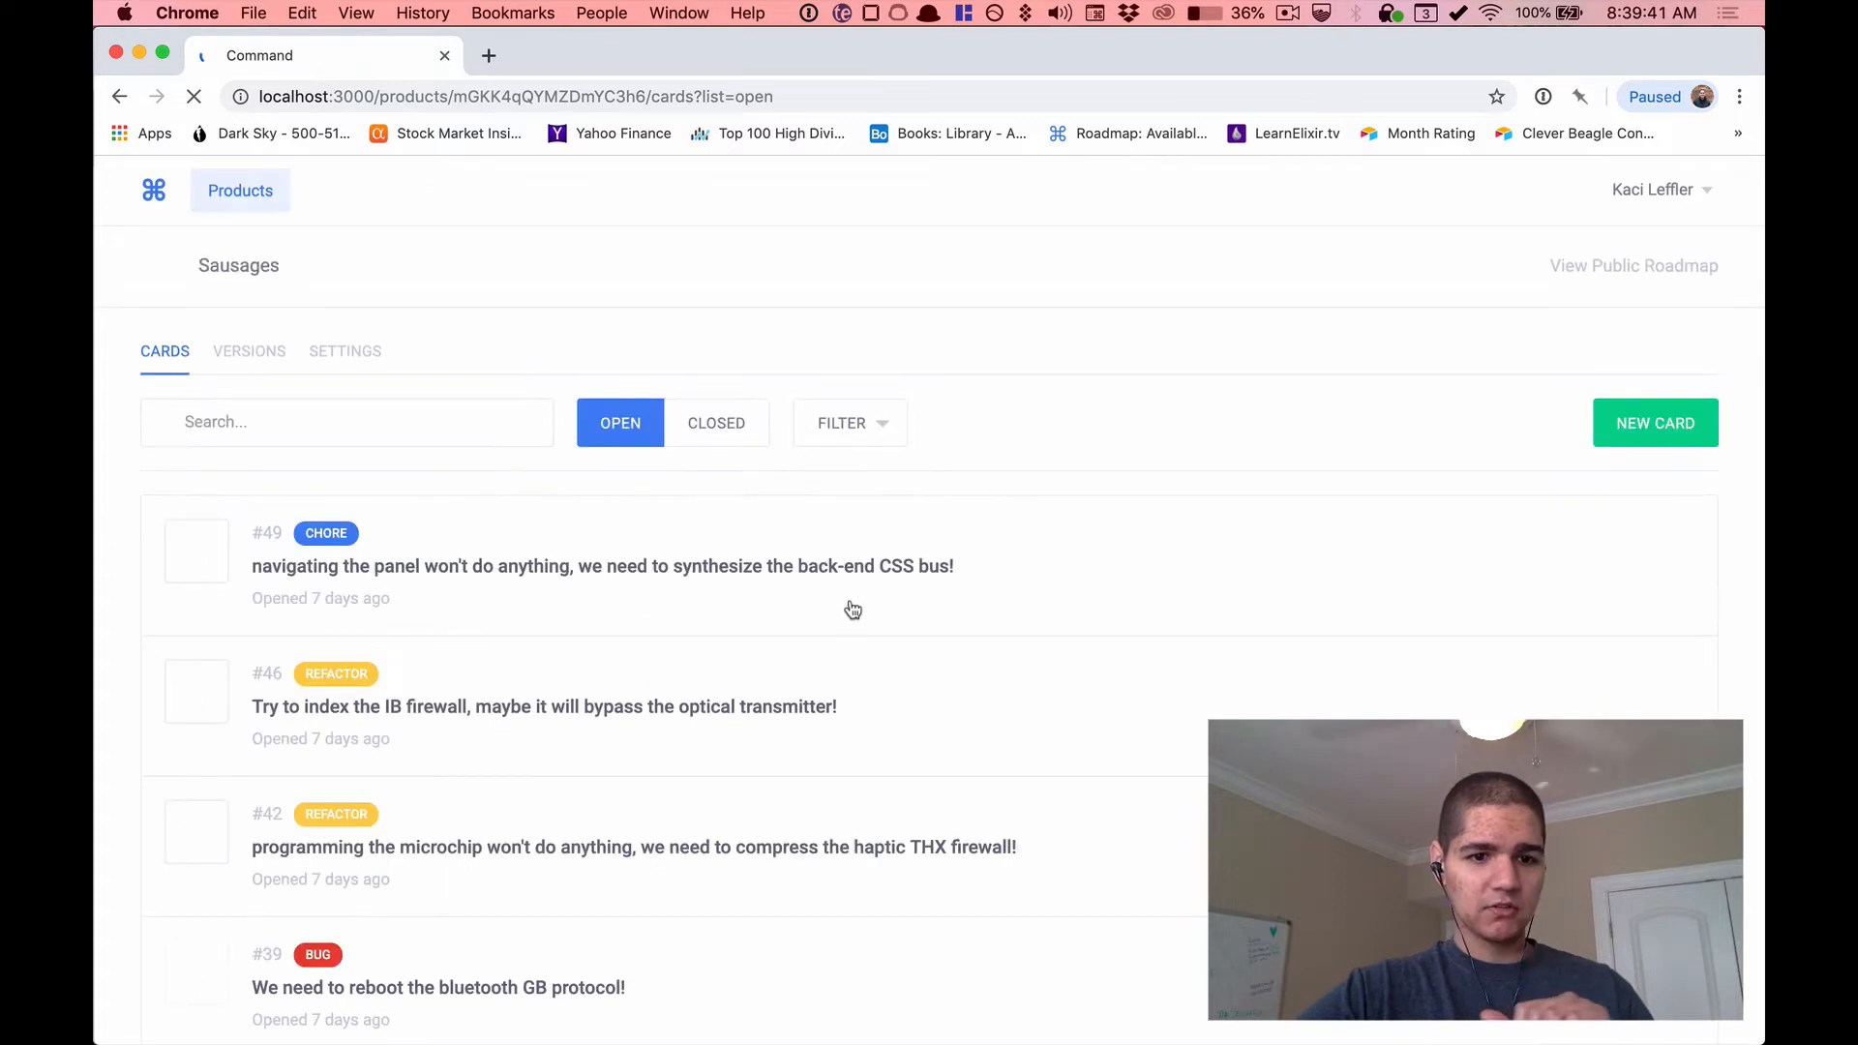
# Reopen card #49 after the list reloads, then close its modal.
pyautogui.click(602, 566)
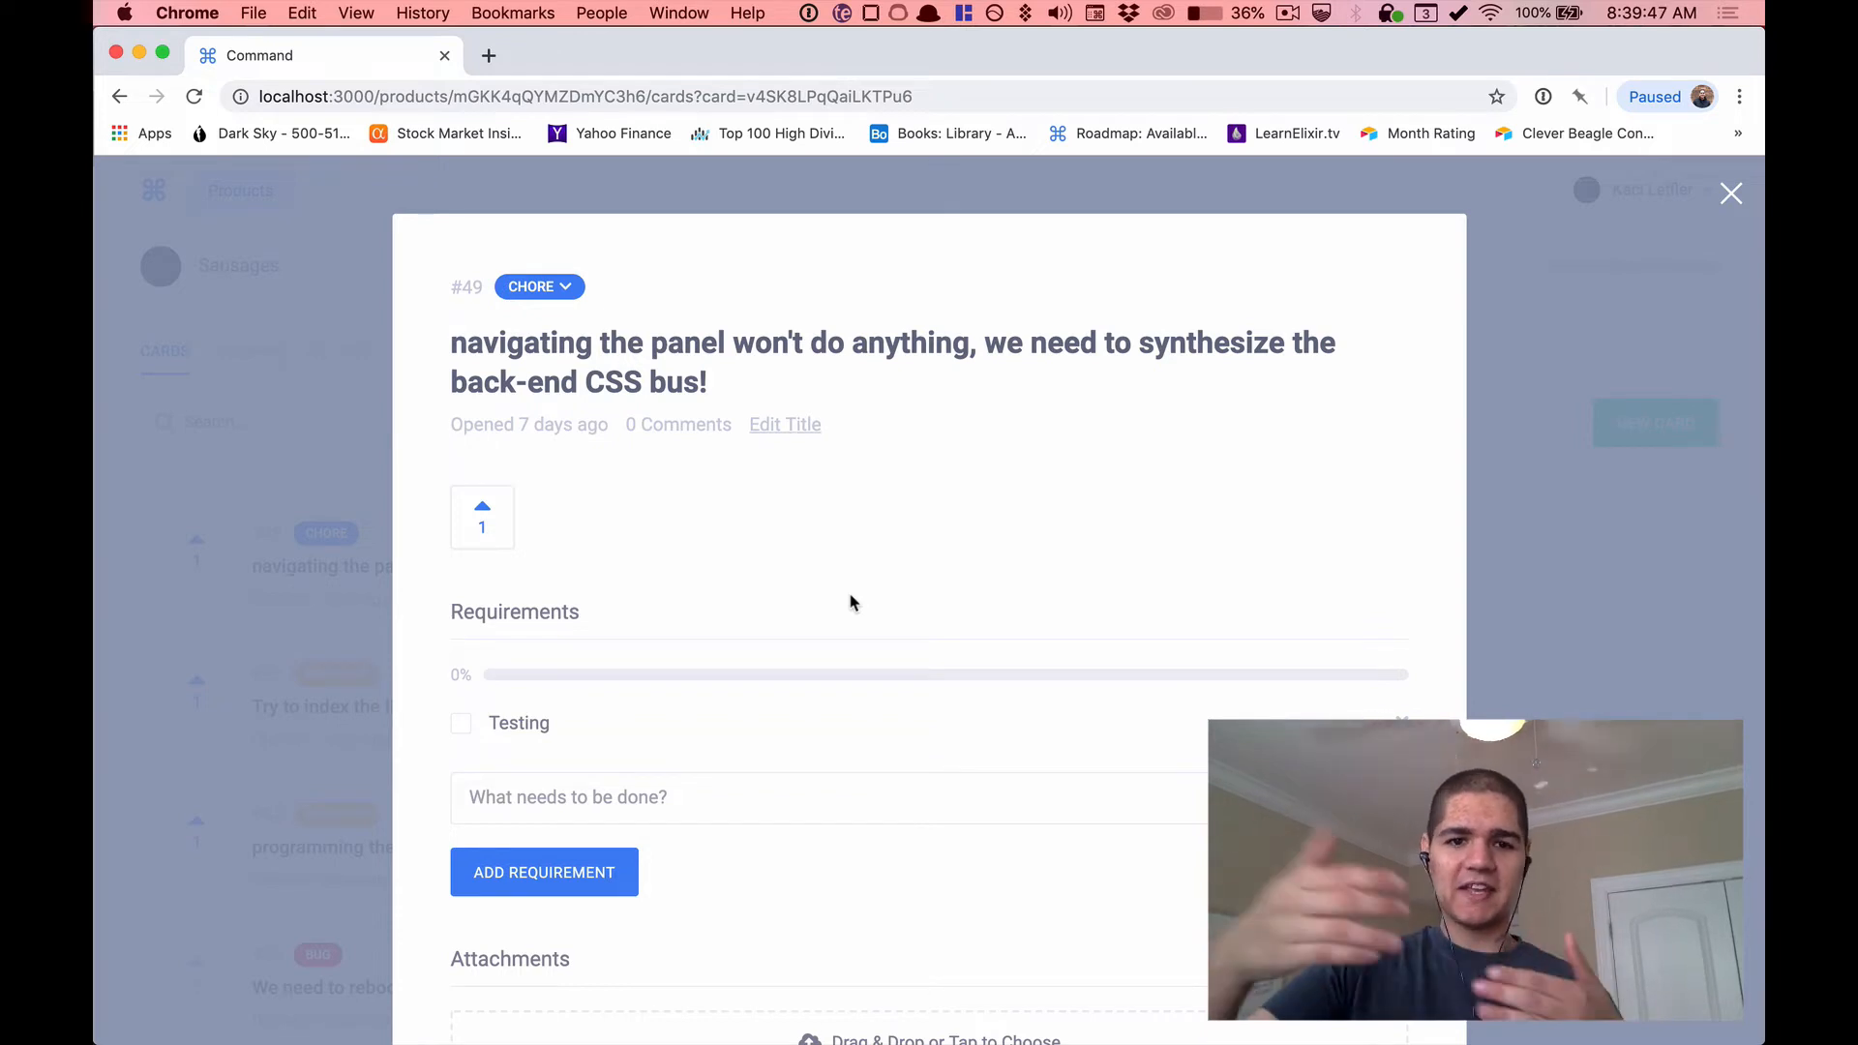
pyautogui.moveTo(1582, 334)
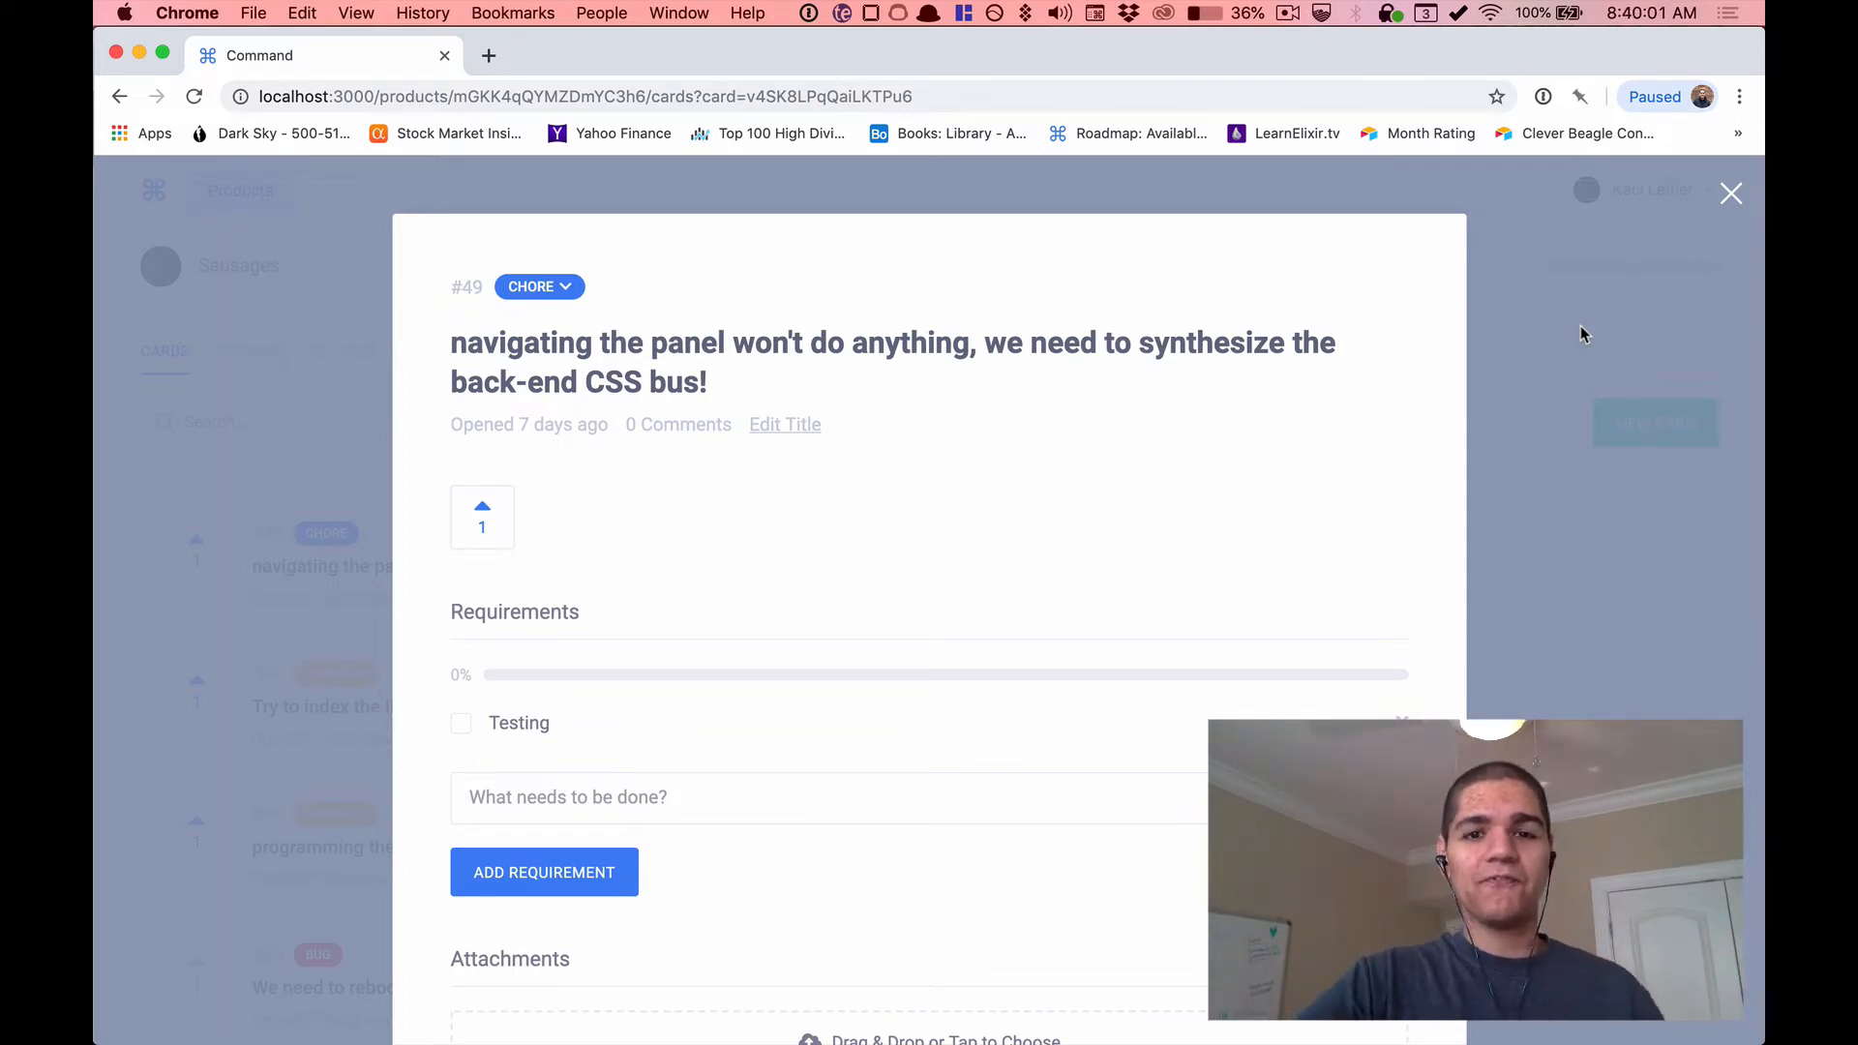
pyautogui.click(1731, 194)
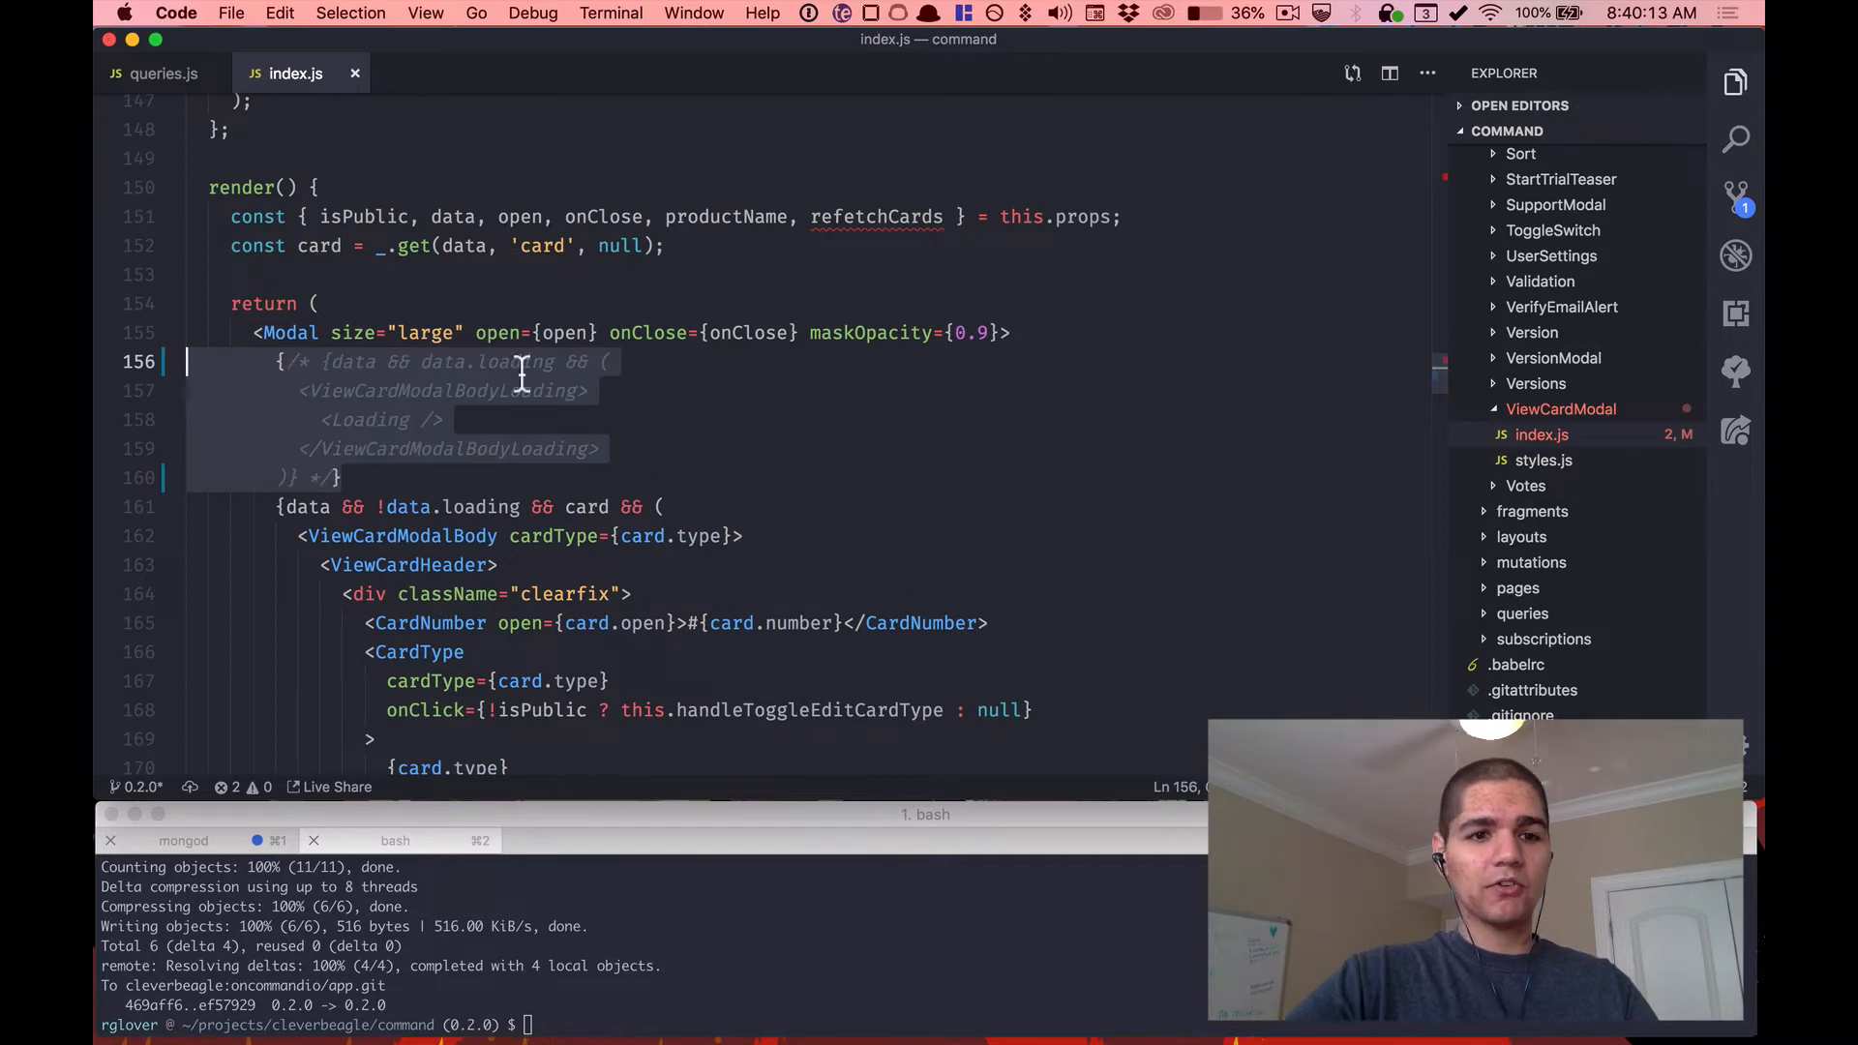
# In queries.js, wrap the card resolver's return in a new Promise with a resolve callback.
pyautogui.click(163, 73)
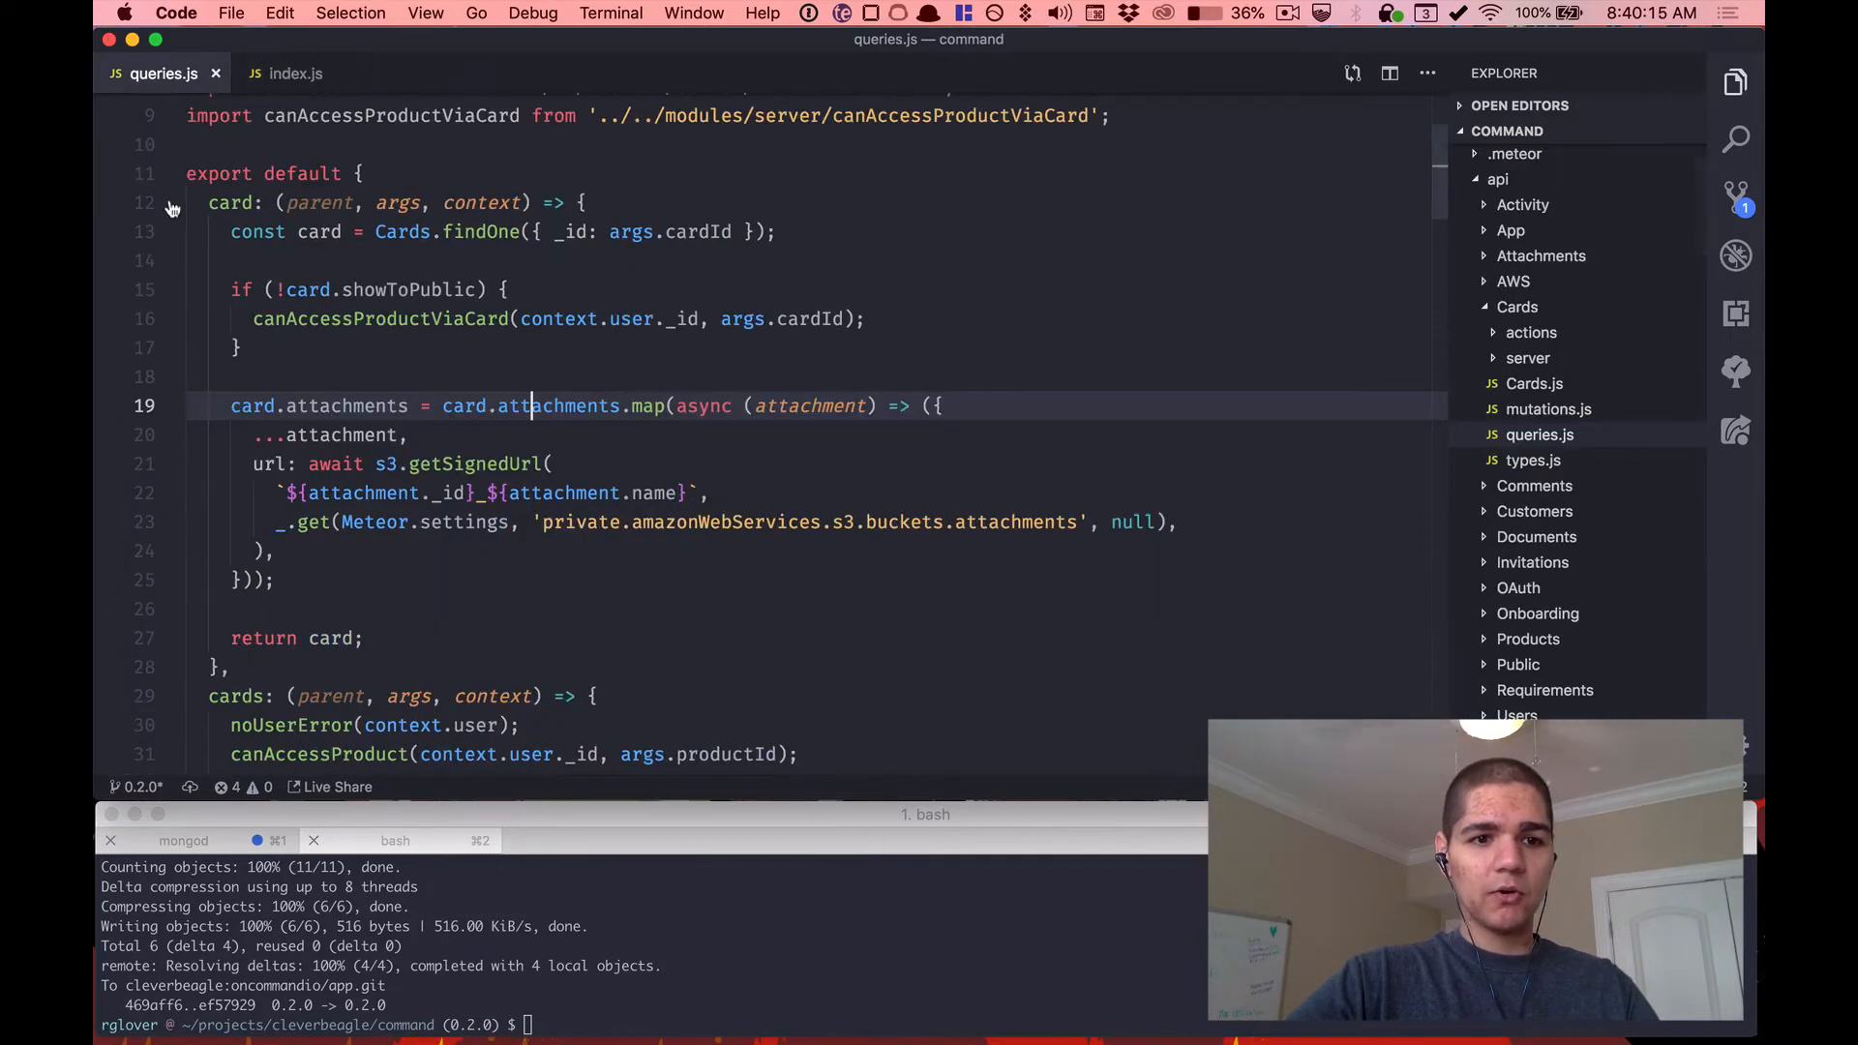
pyautogui.click(313, 636)
pyautogui.write('Promise((')
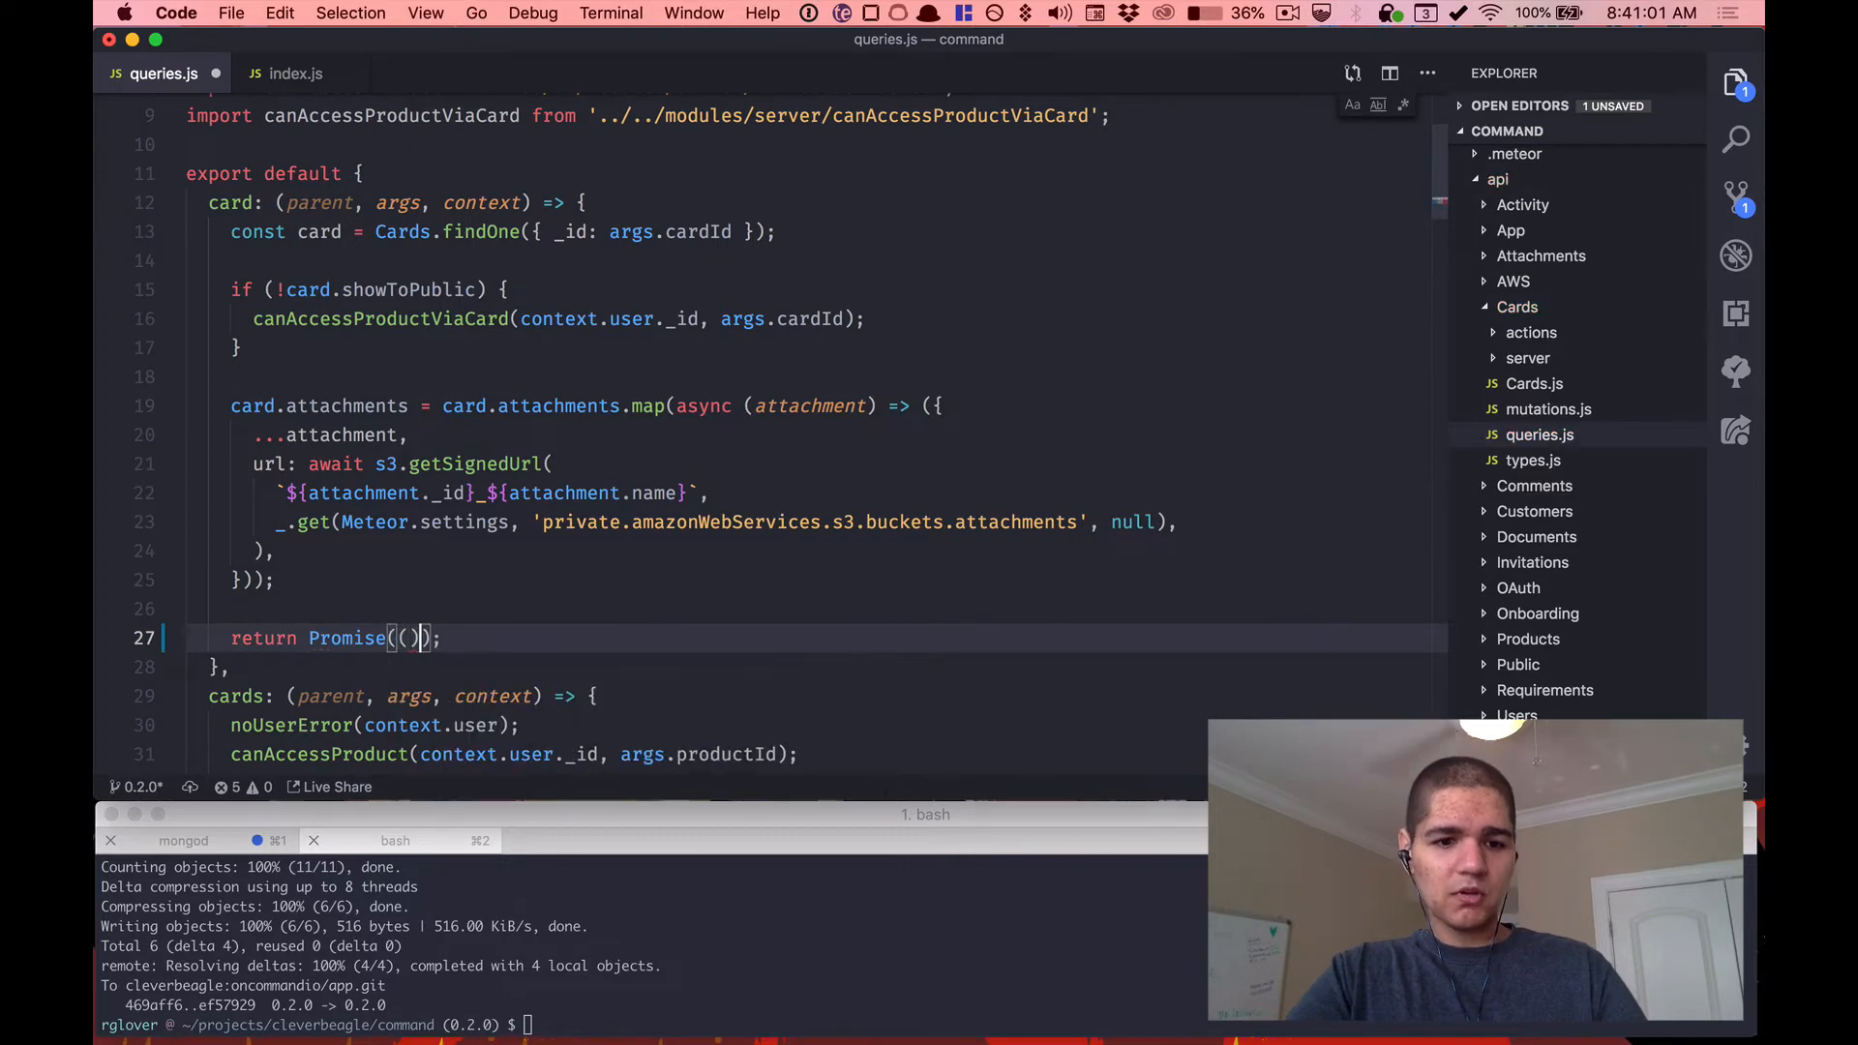
pyautogui.write('=> {')
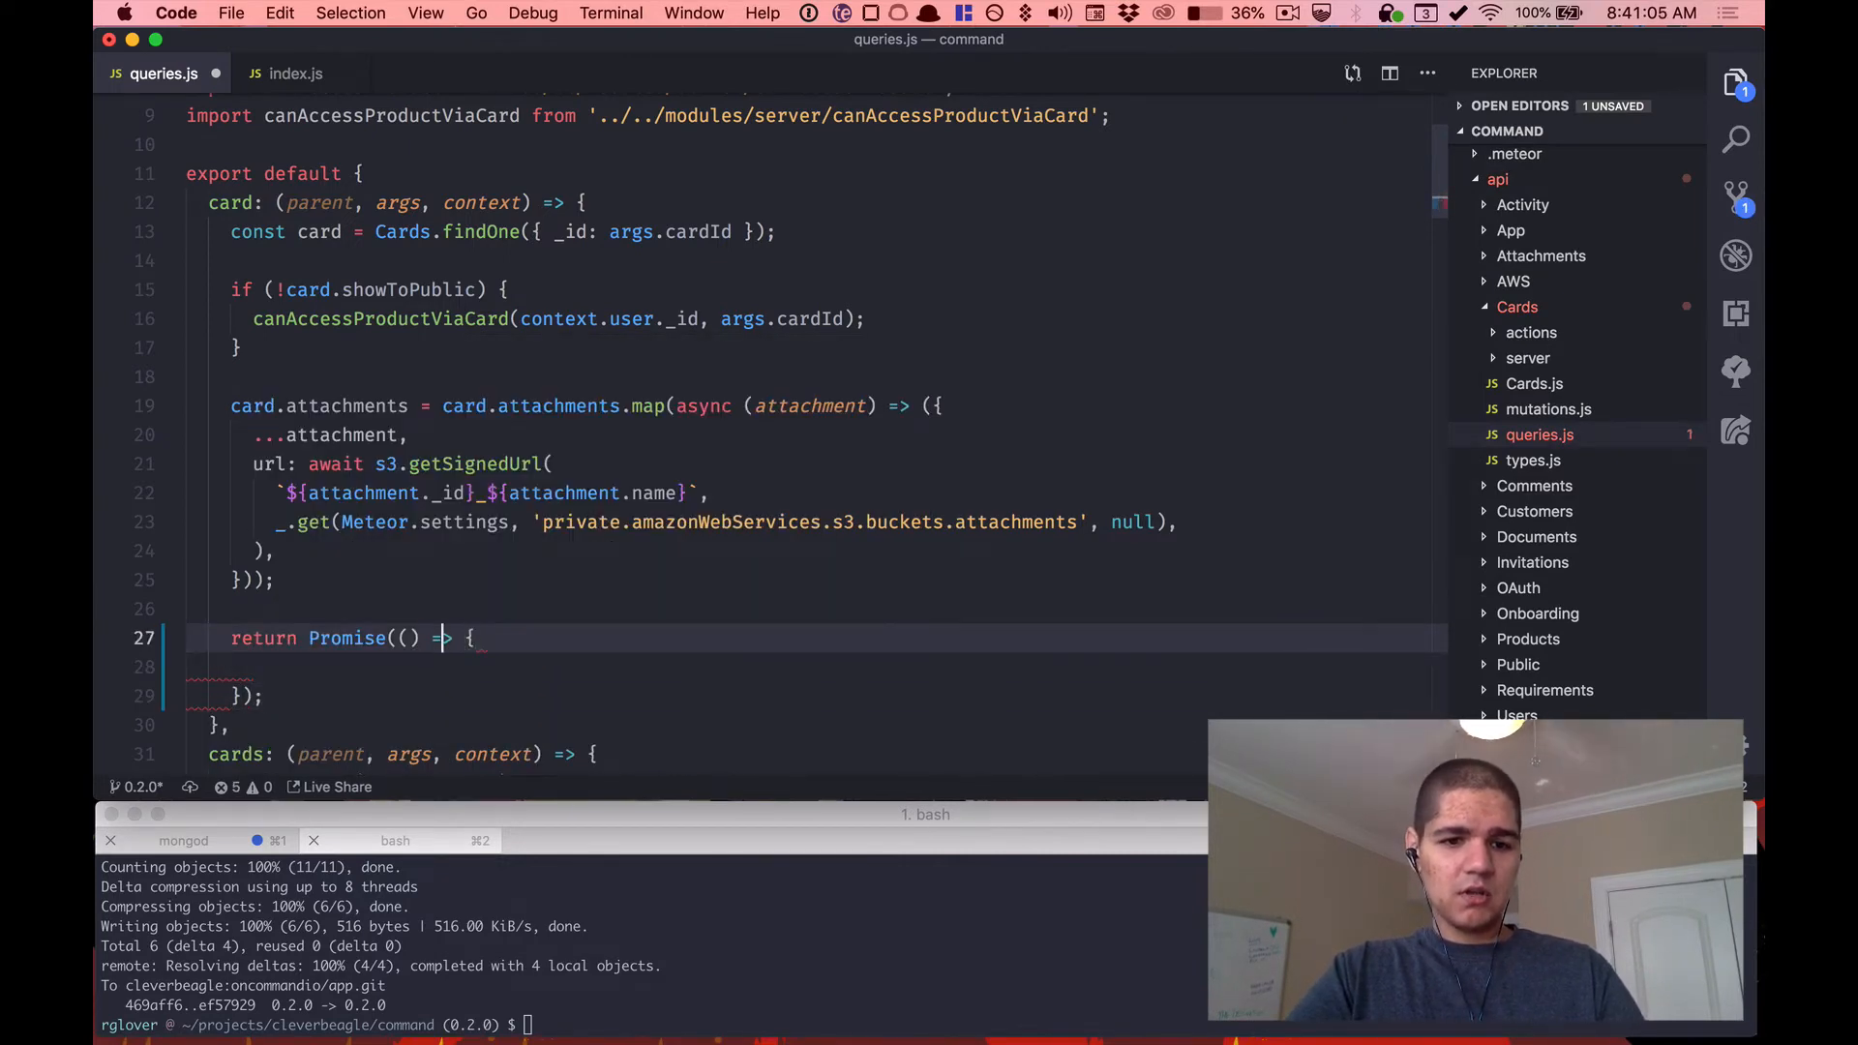
pyautogui.write('resolve')
pyautogui.click(817, 666)
pyautogui.write('setTimeout(() ')
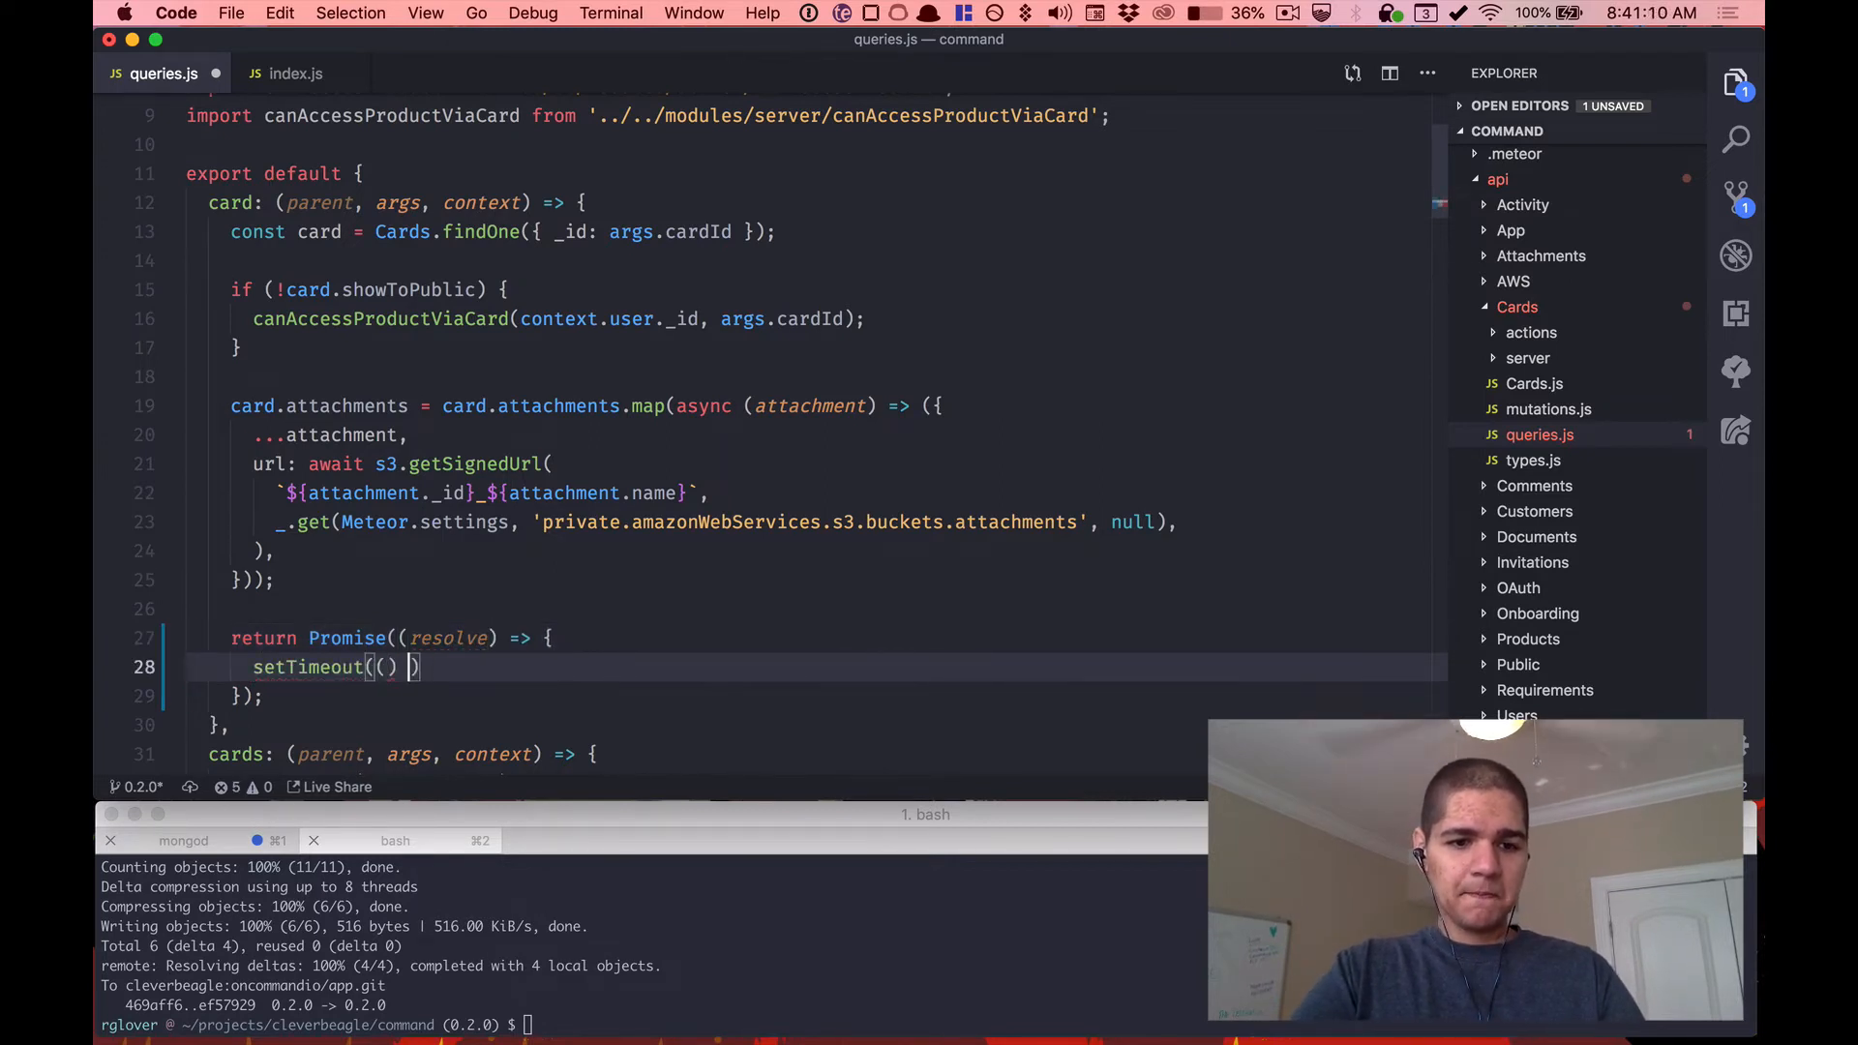
pyautogui.write('=> {')
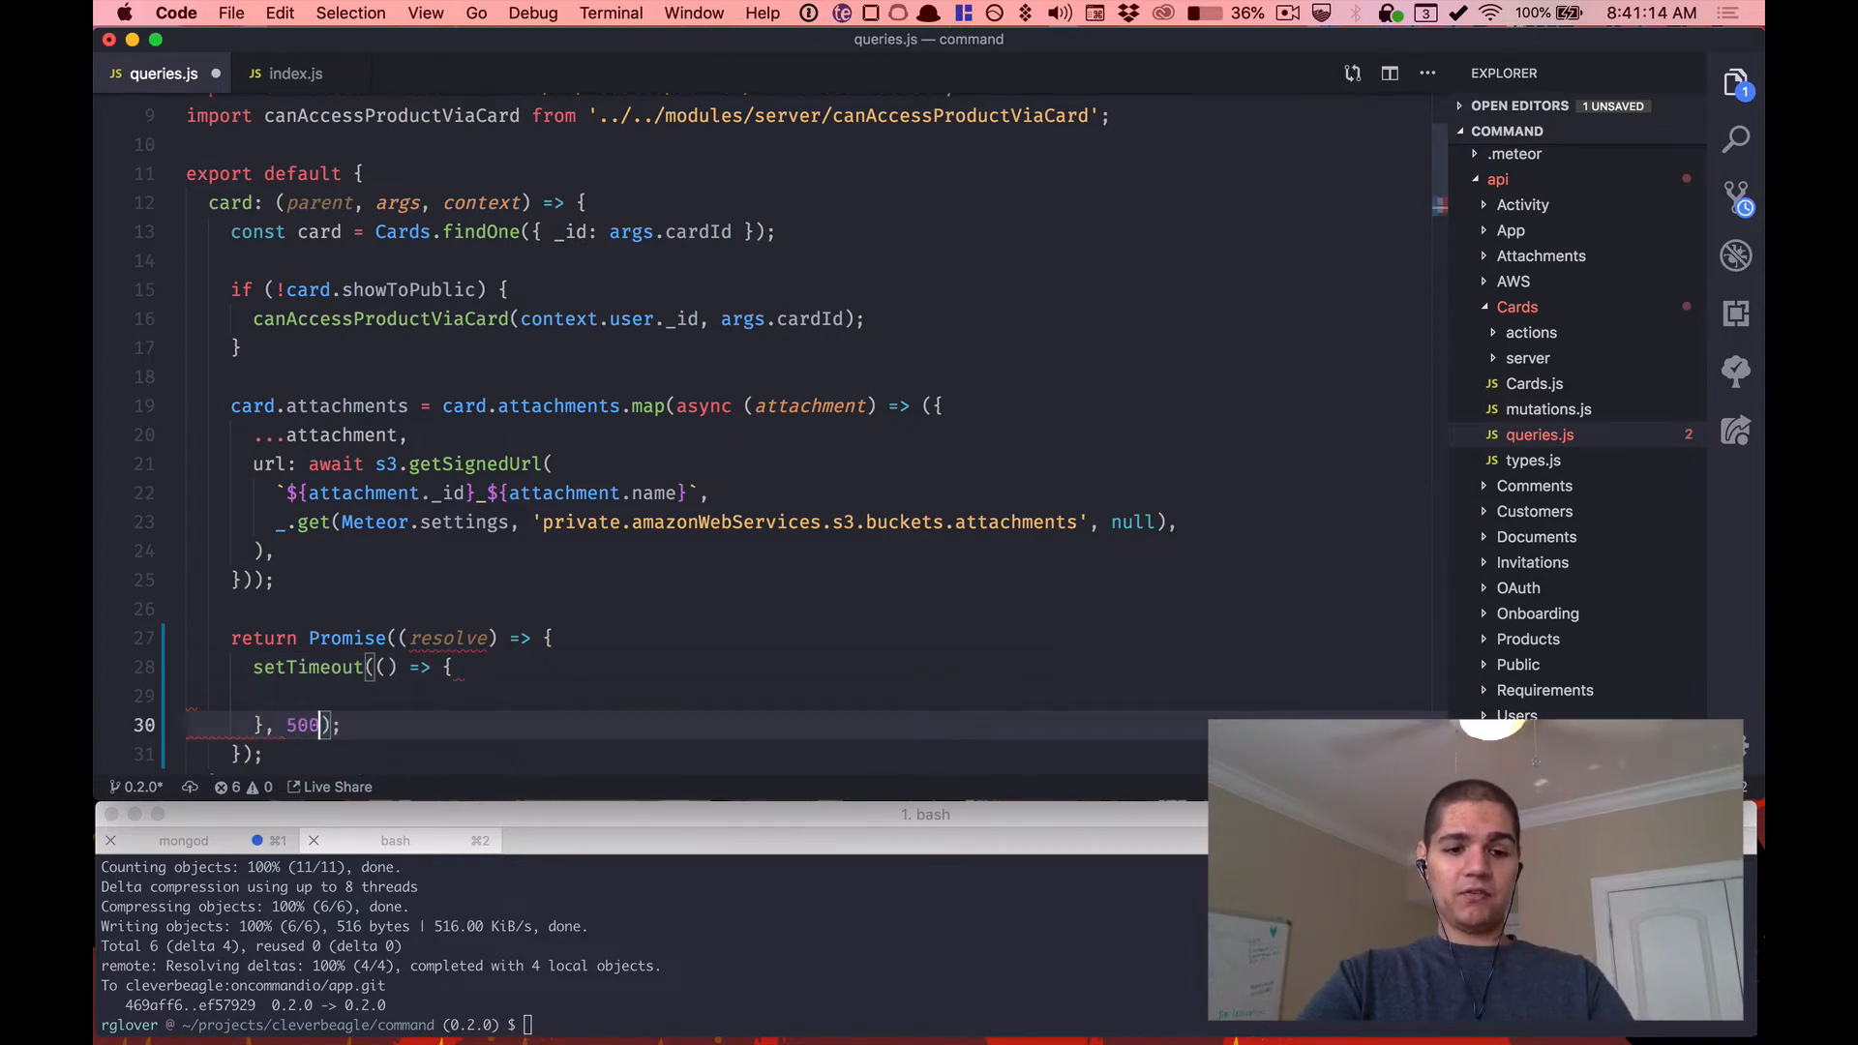
# Inside the 5000 ms setTimeout callback, resolve the Promise with the card via resolve(card).
pyautogui.write('card')
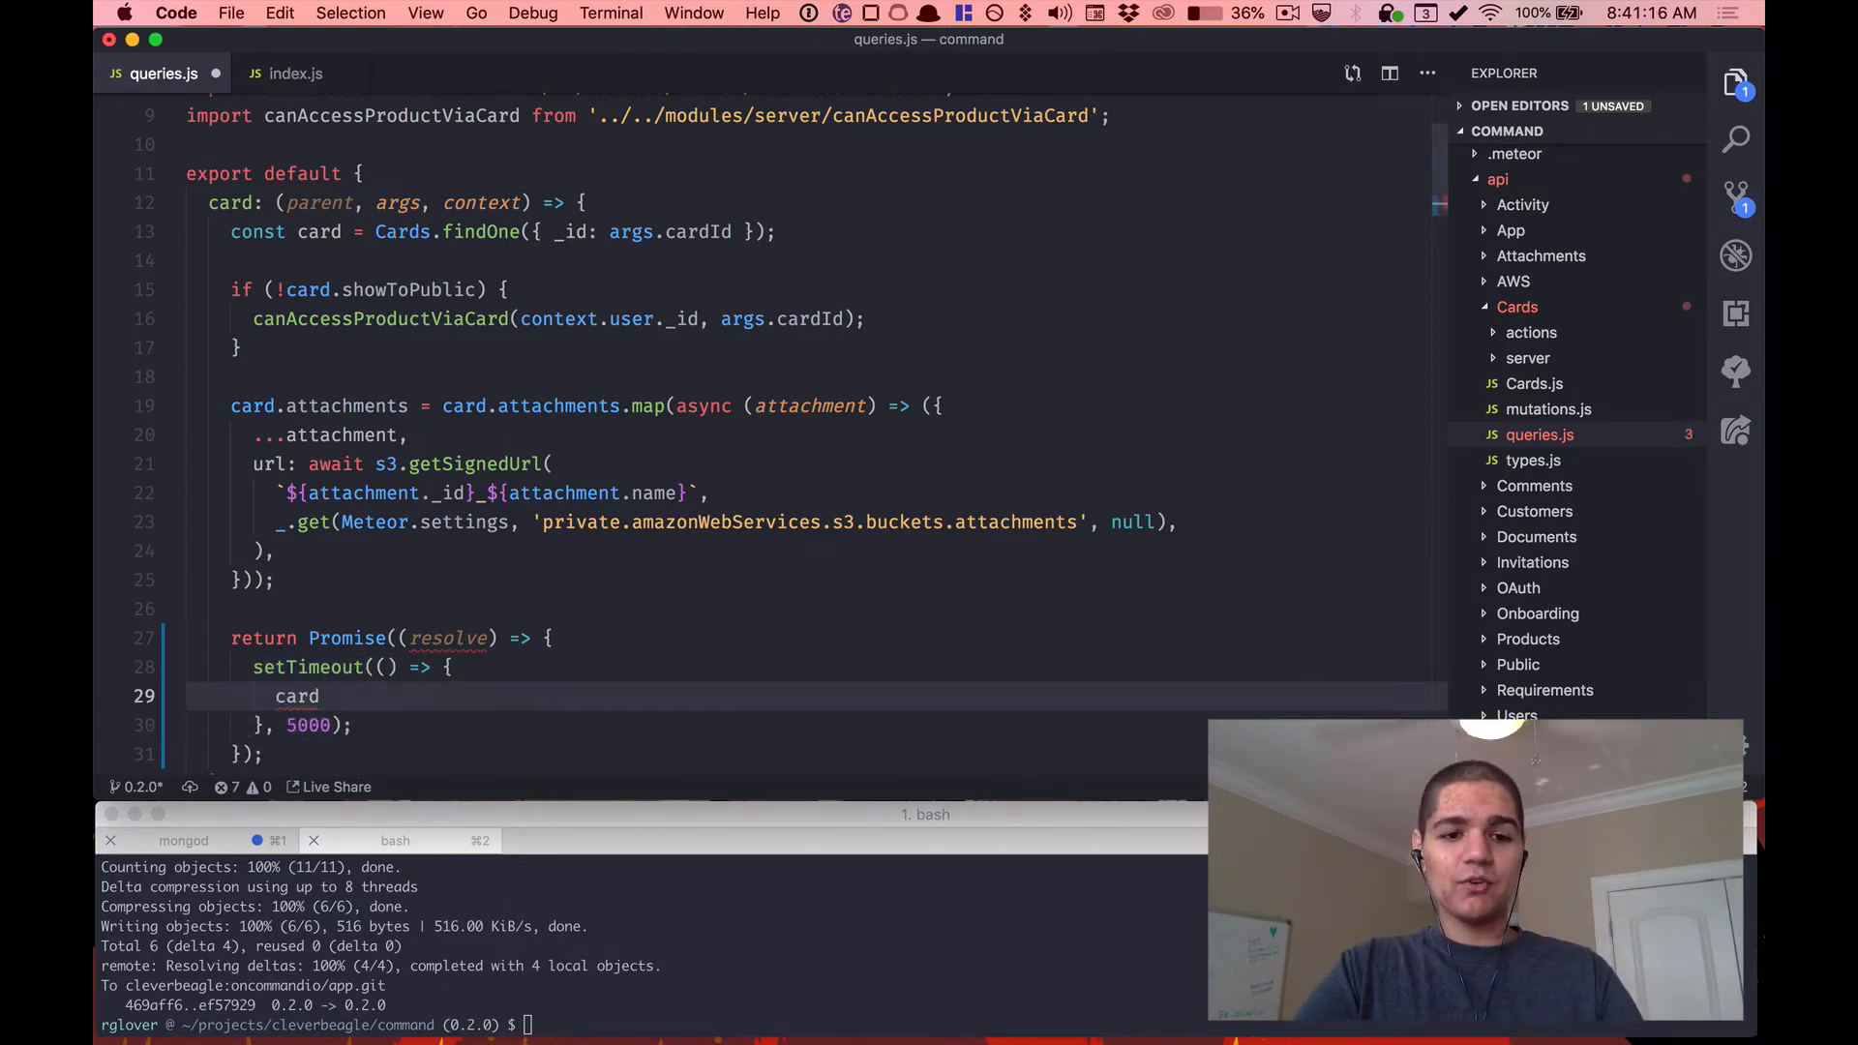
pyautogui.press('backspace')
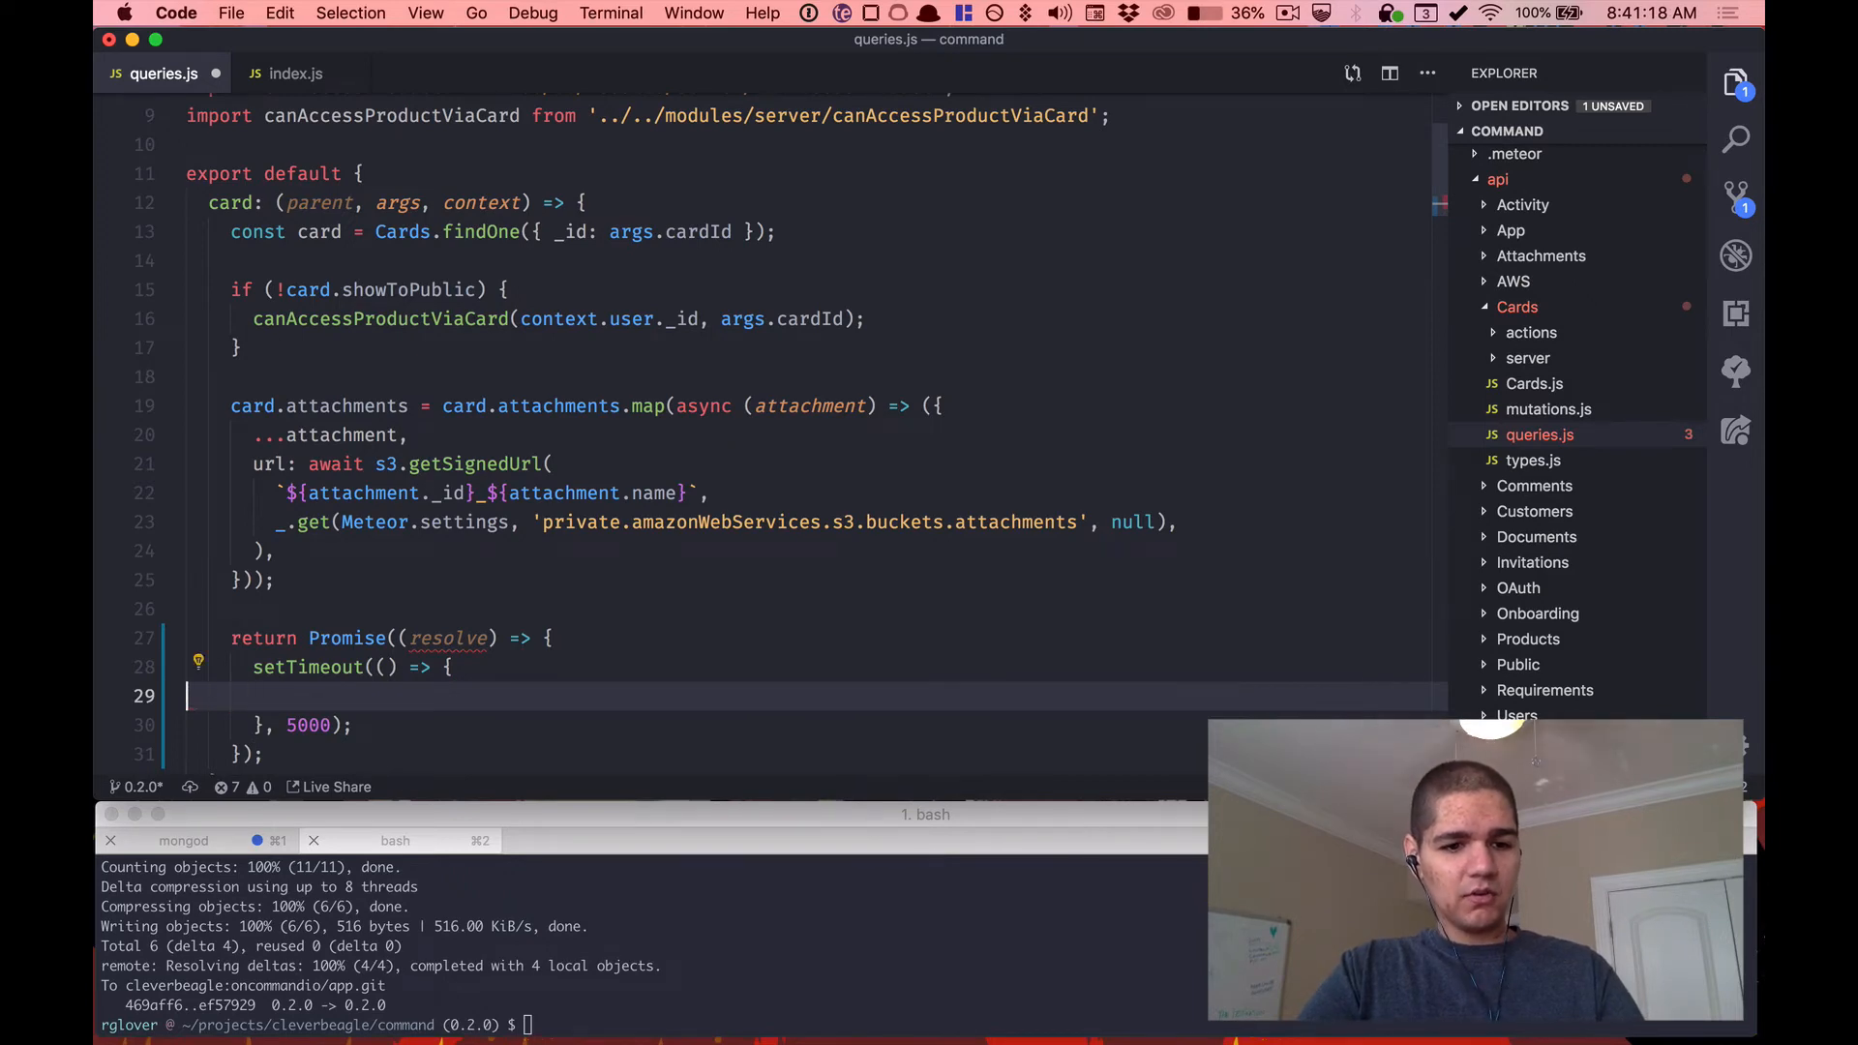
pyautogui.write('resolve()')
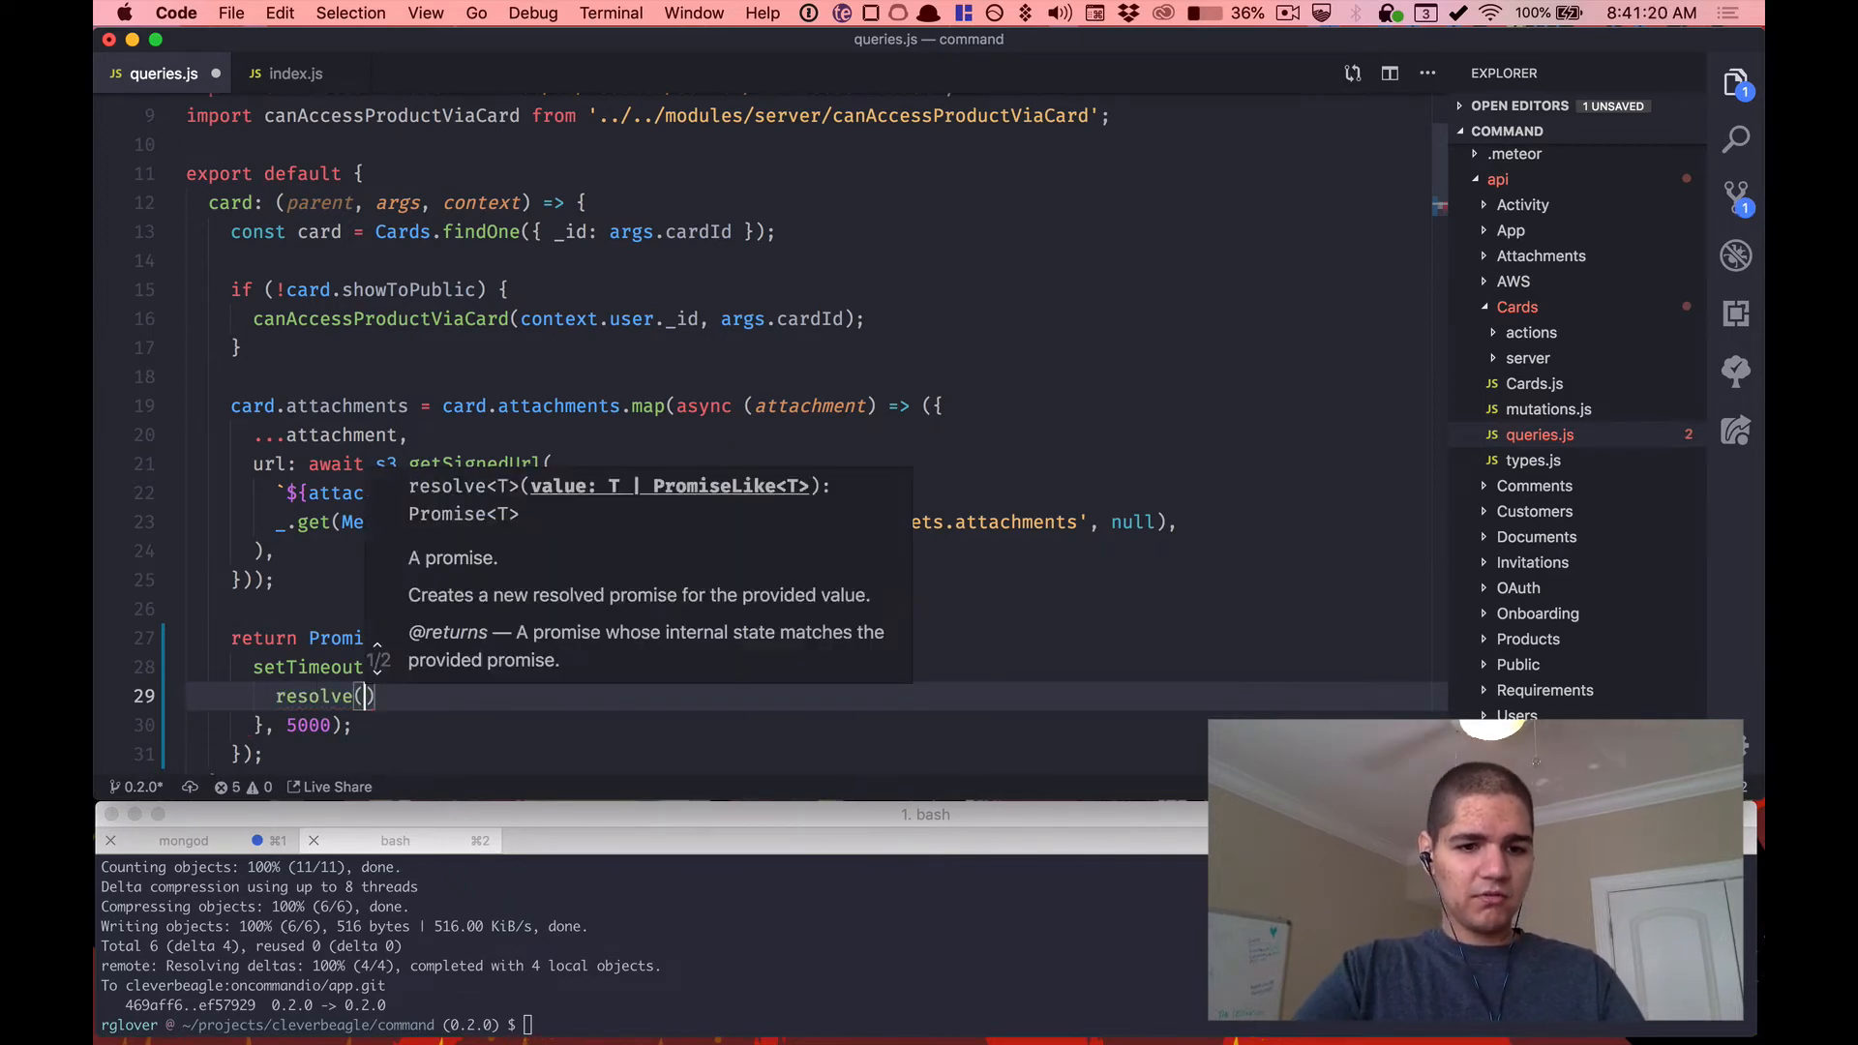
pyautogui.write('card')
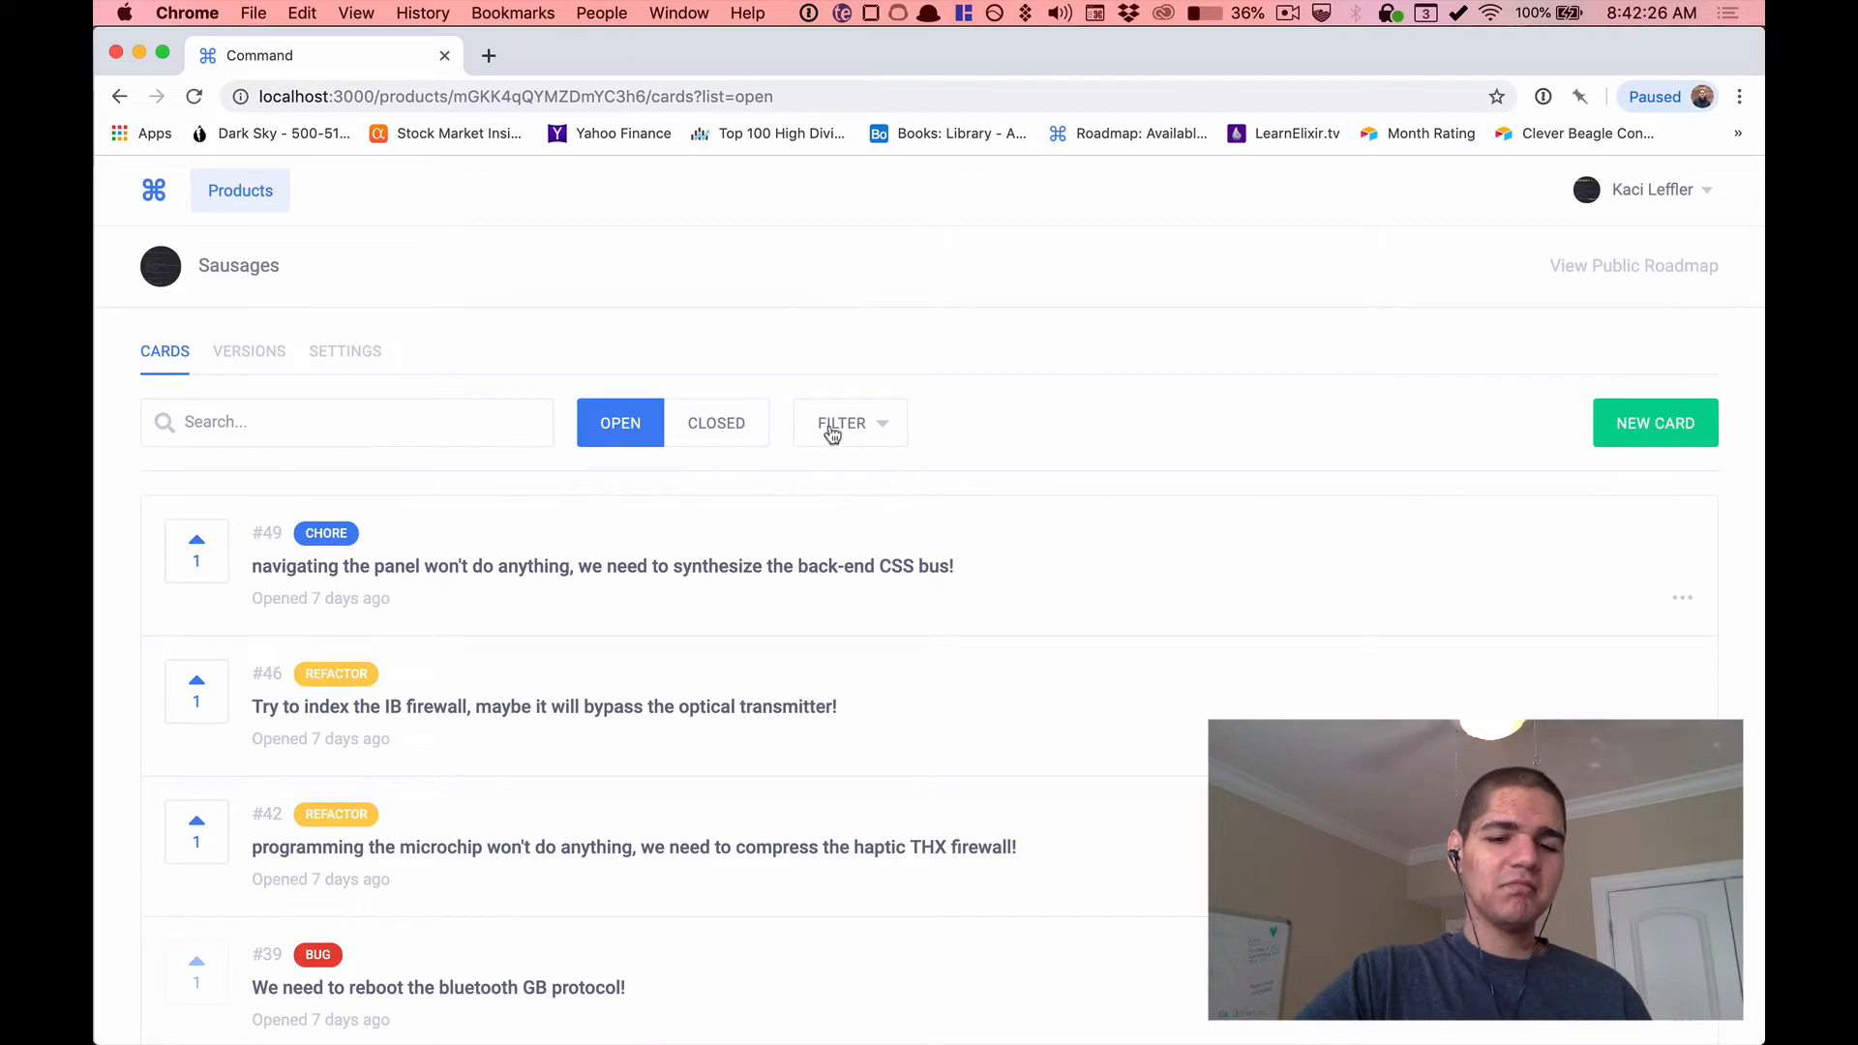
# Open card #49 to test the delayed load and bring up developer tools on the blank modal.
pyautogui.click(603, 565)
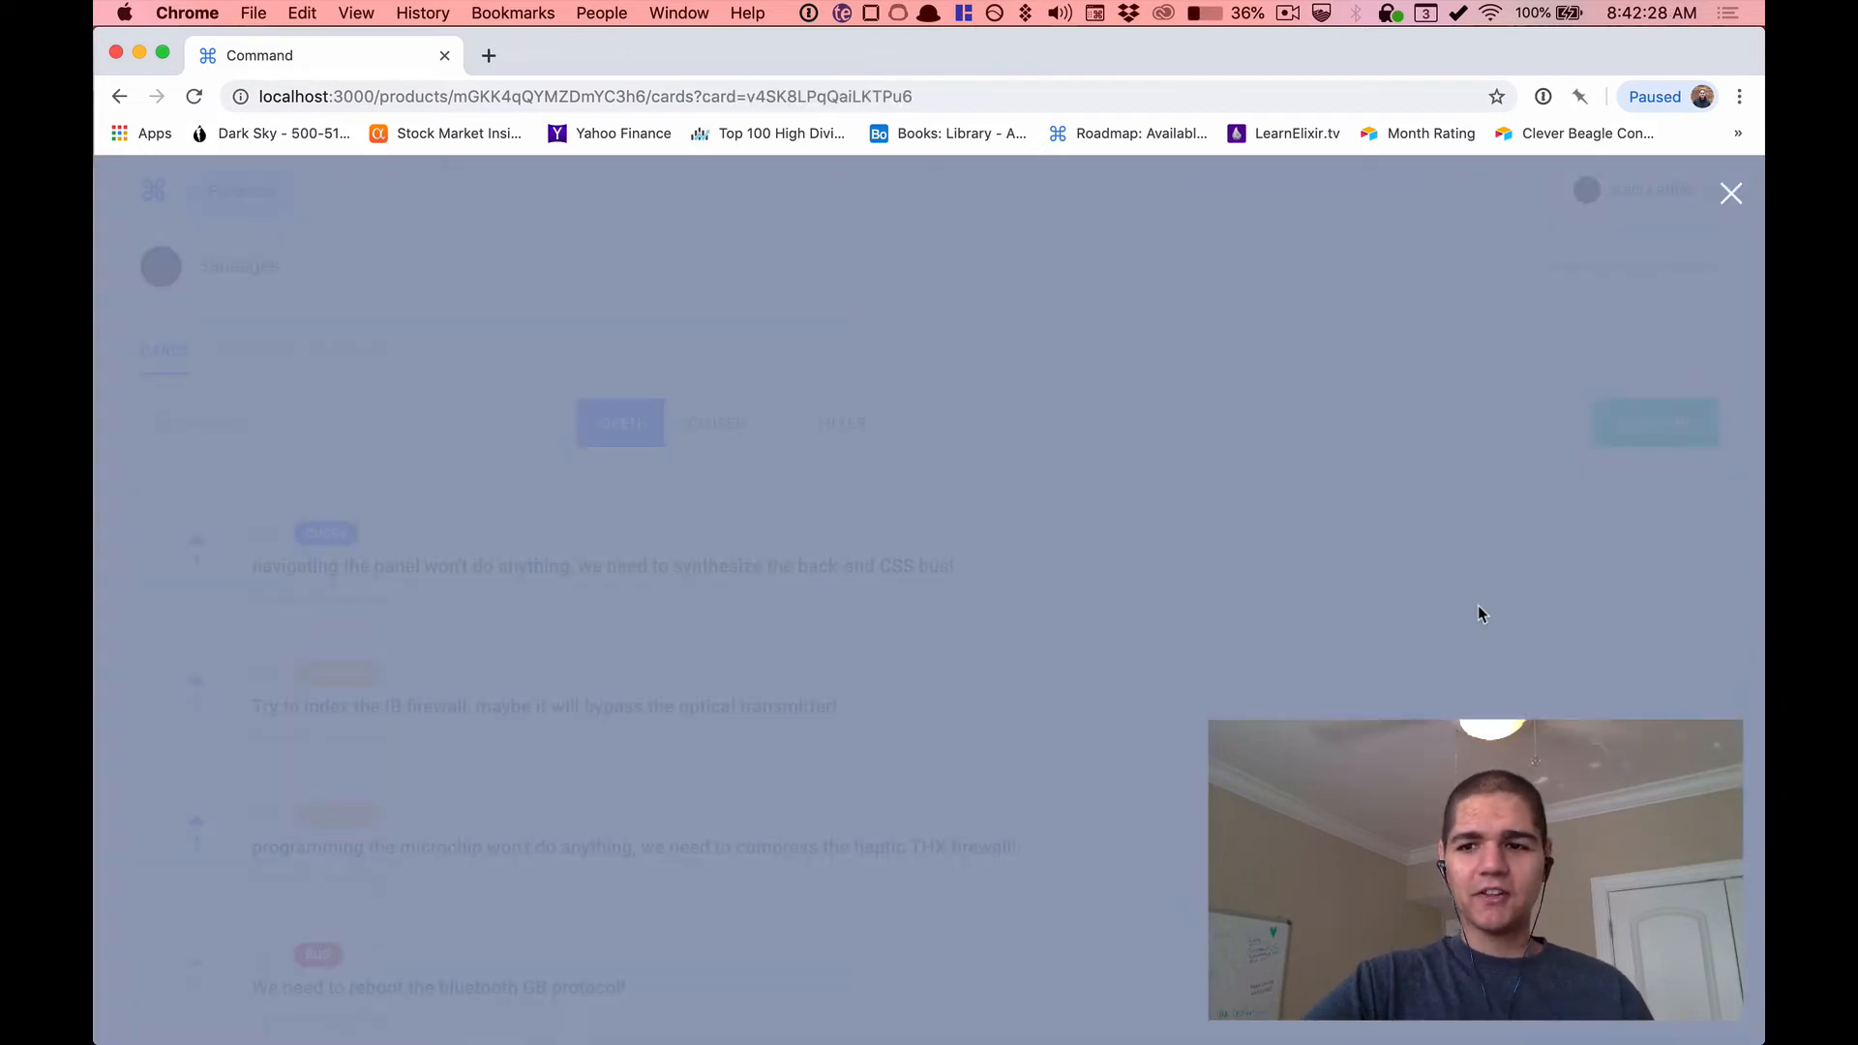
pyautogui.moveTo(1498, 480)
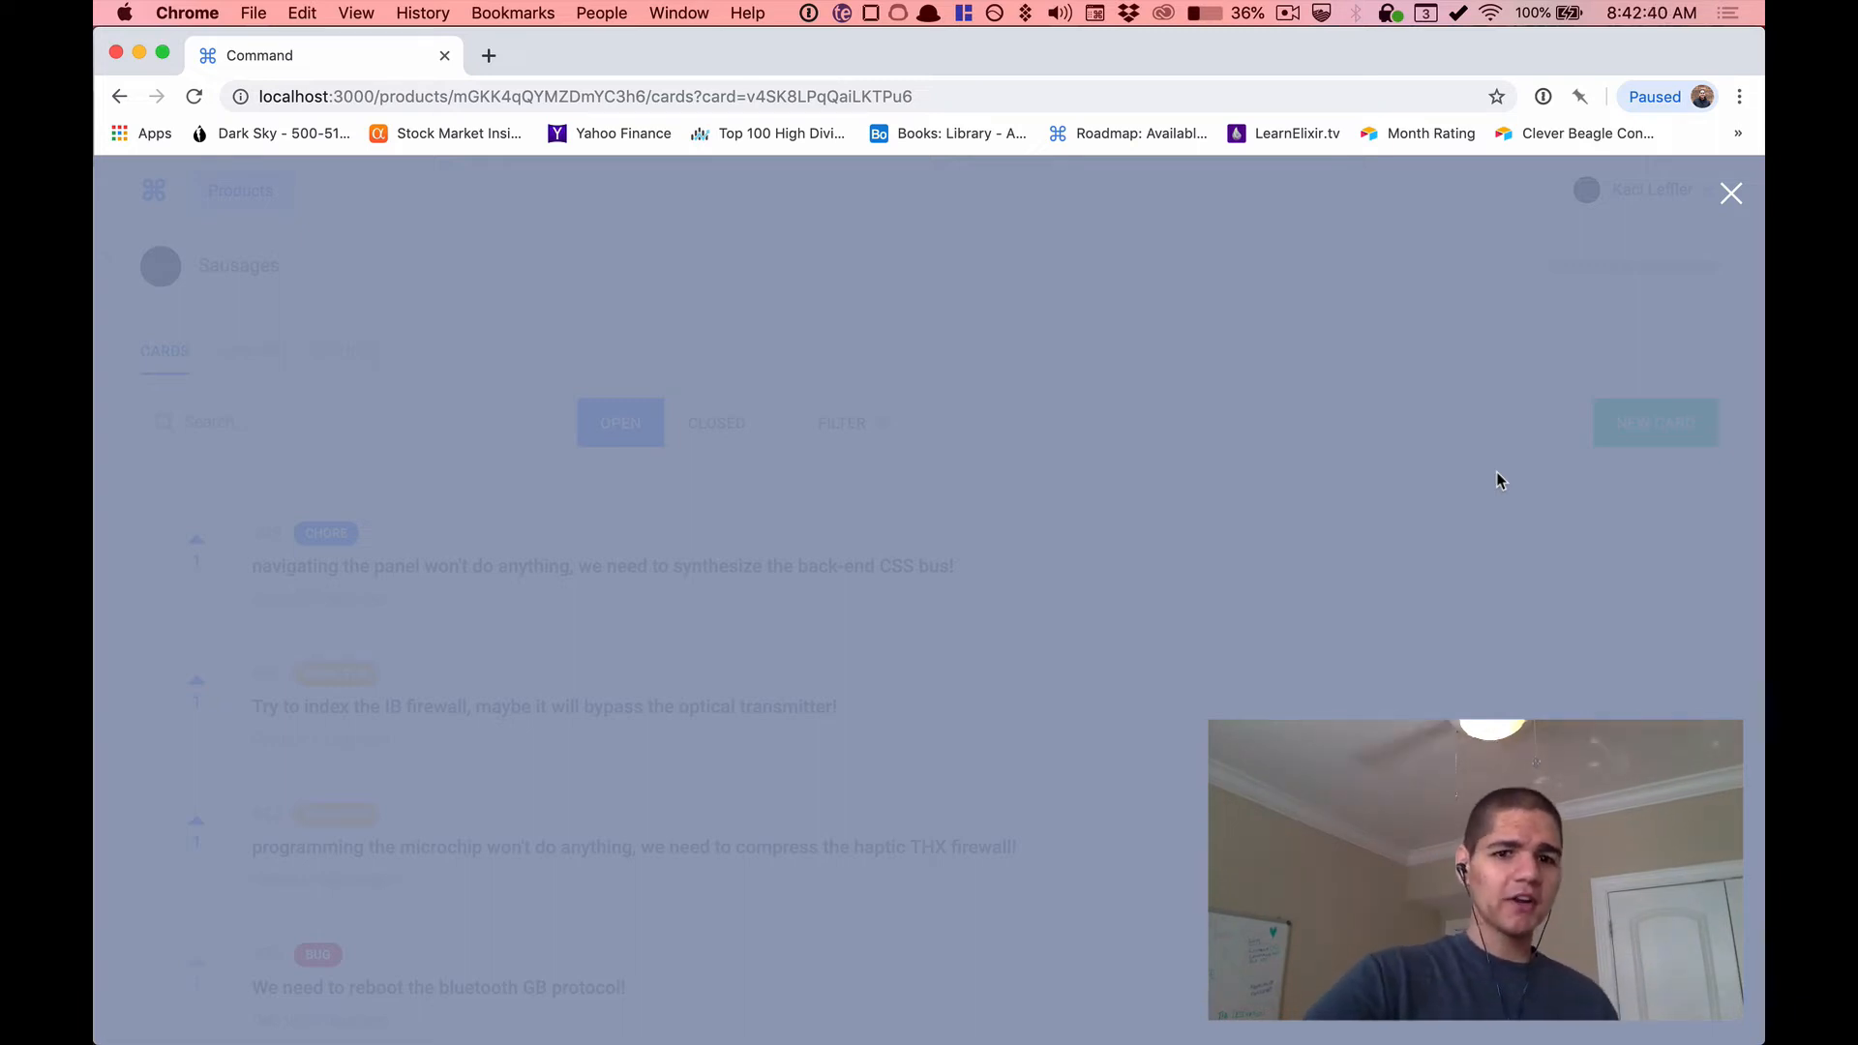
pyautogui.moveTo(1392, 459)
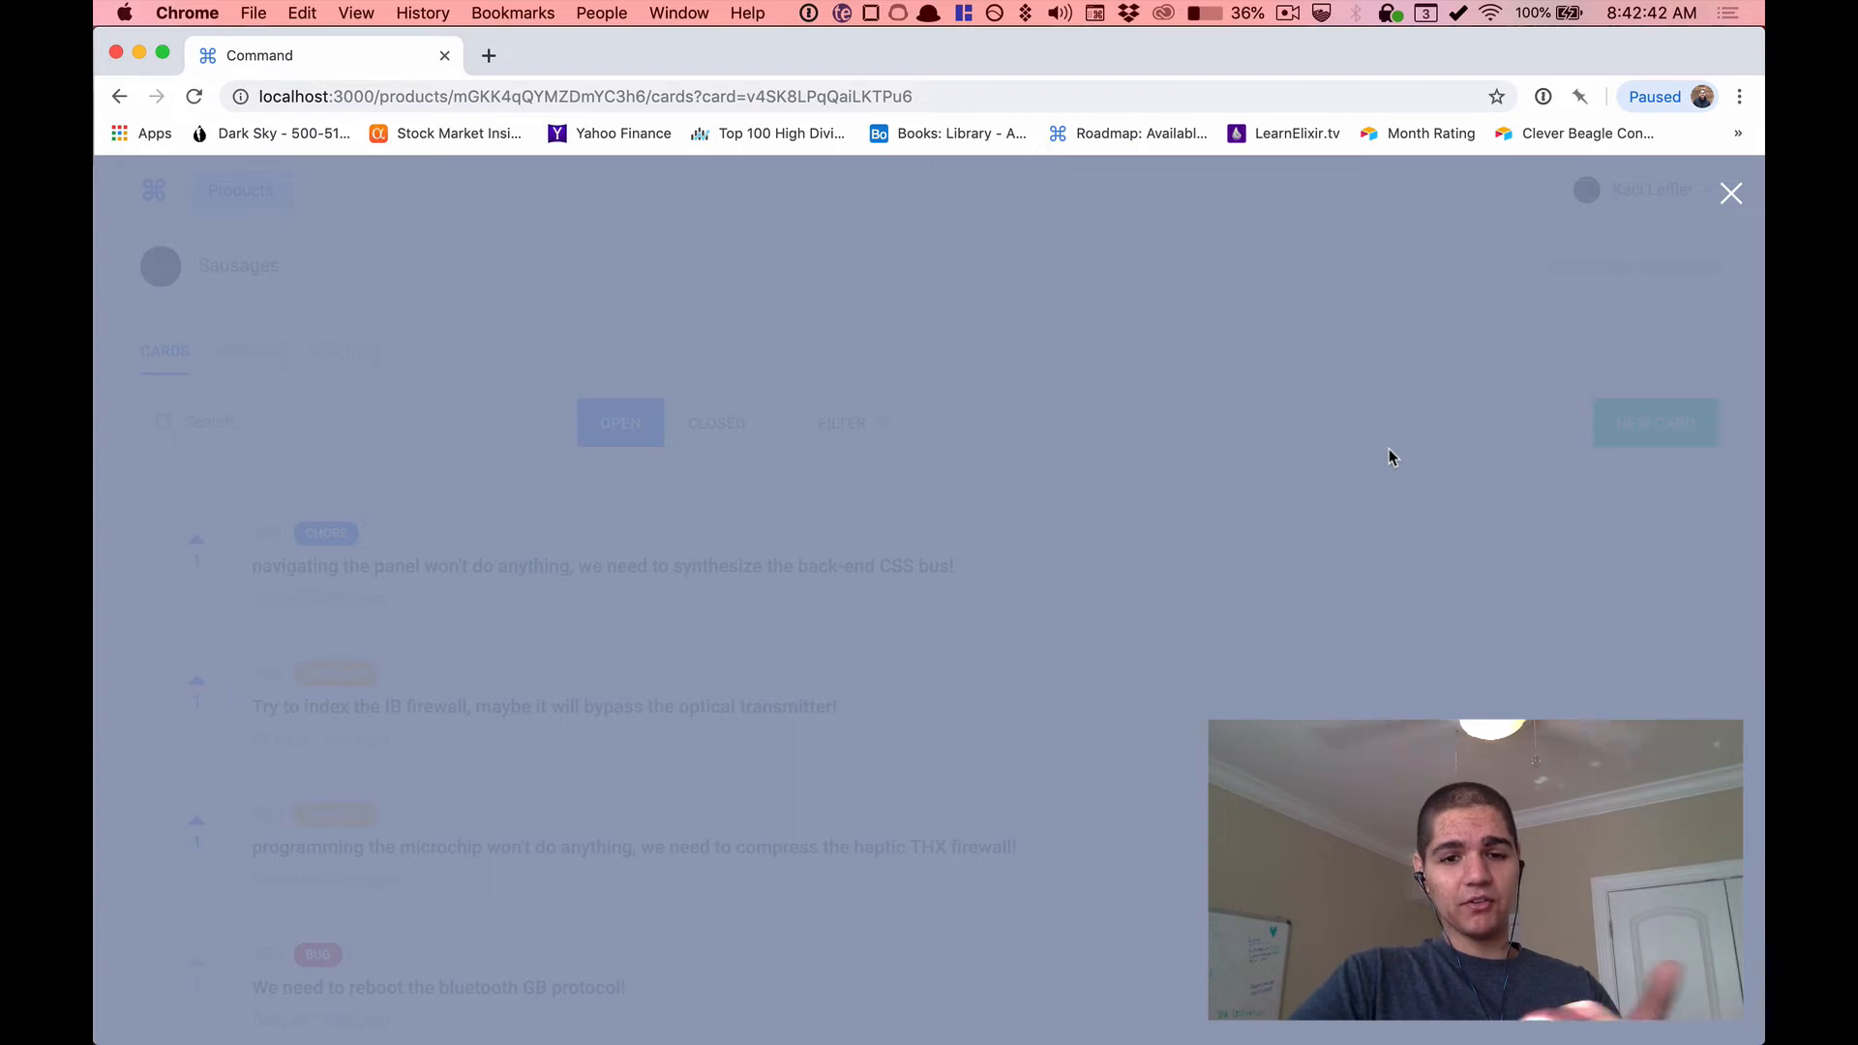
pyautogui.rightClick(1392, 457)
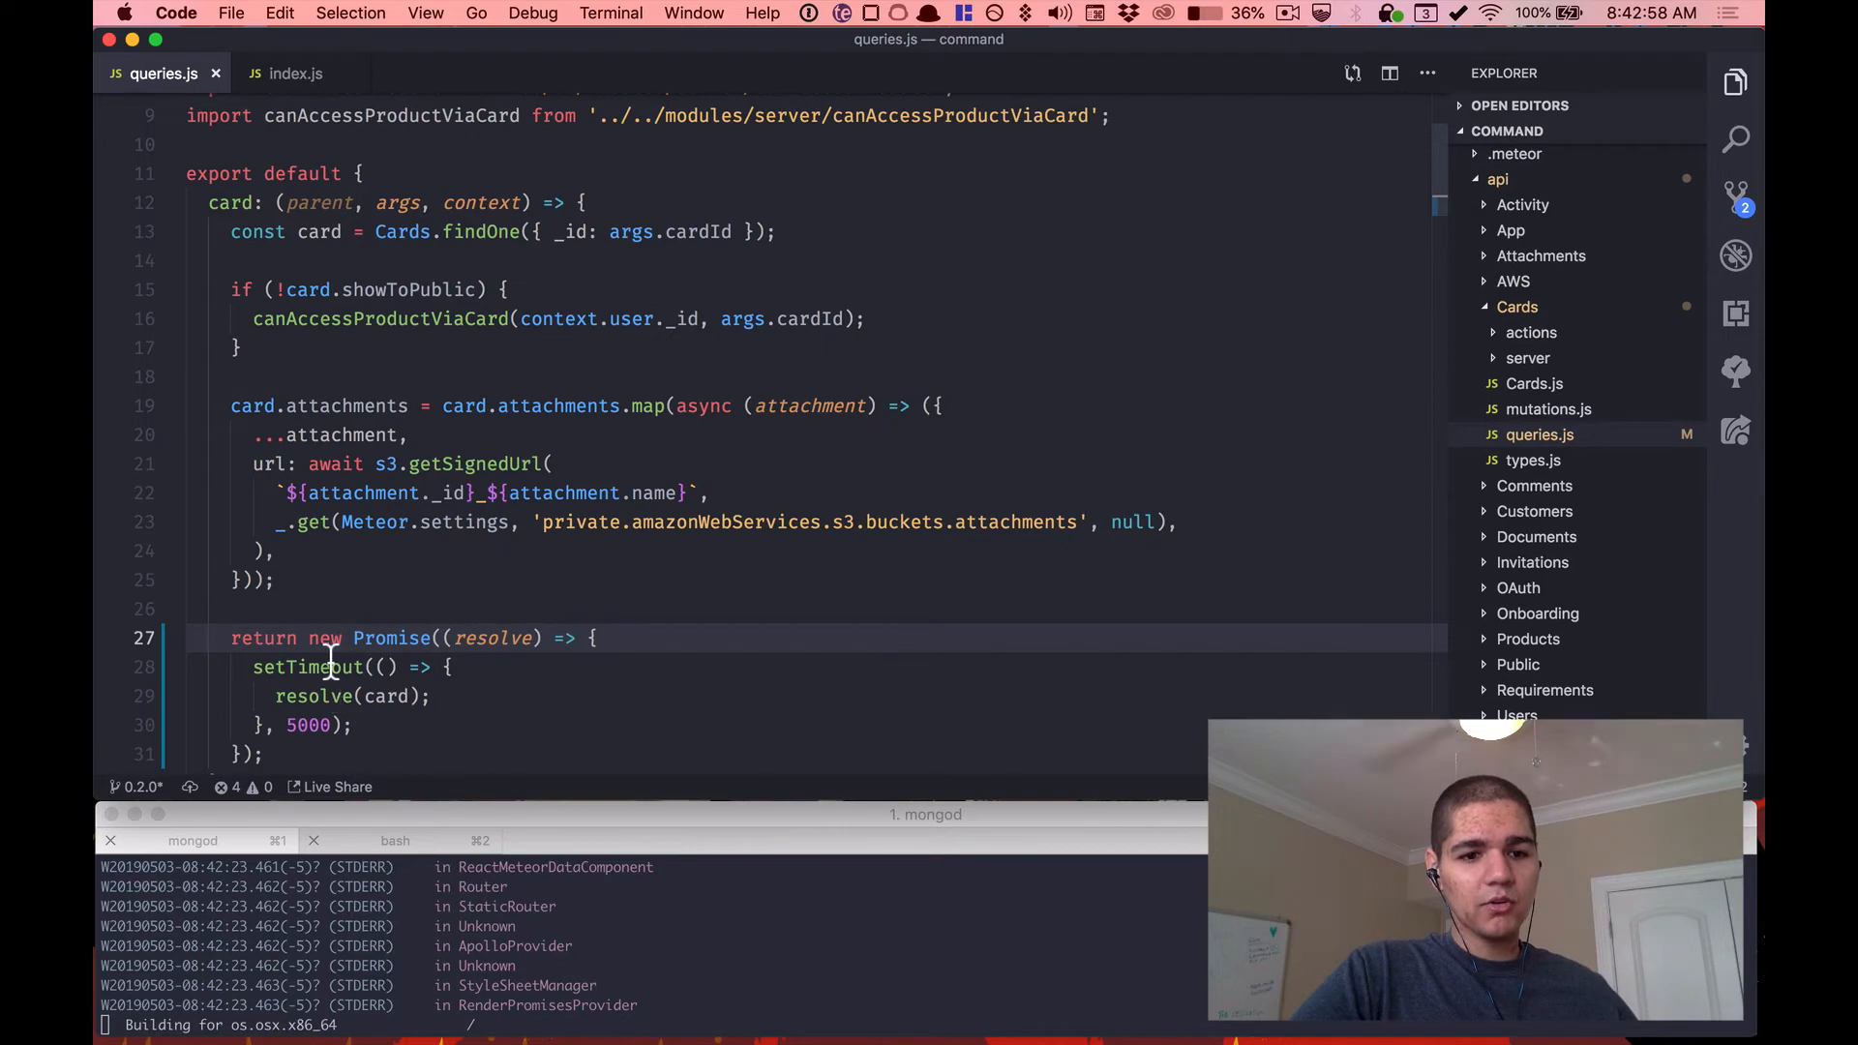
pyautogui.moveTo(554, 636)
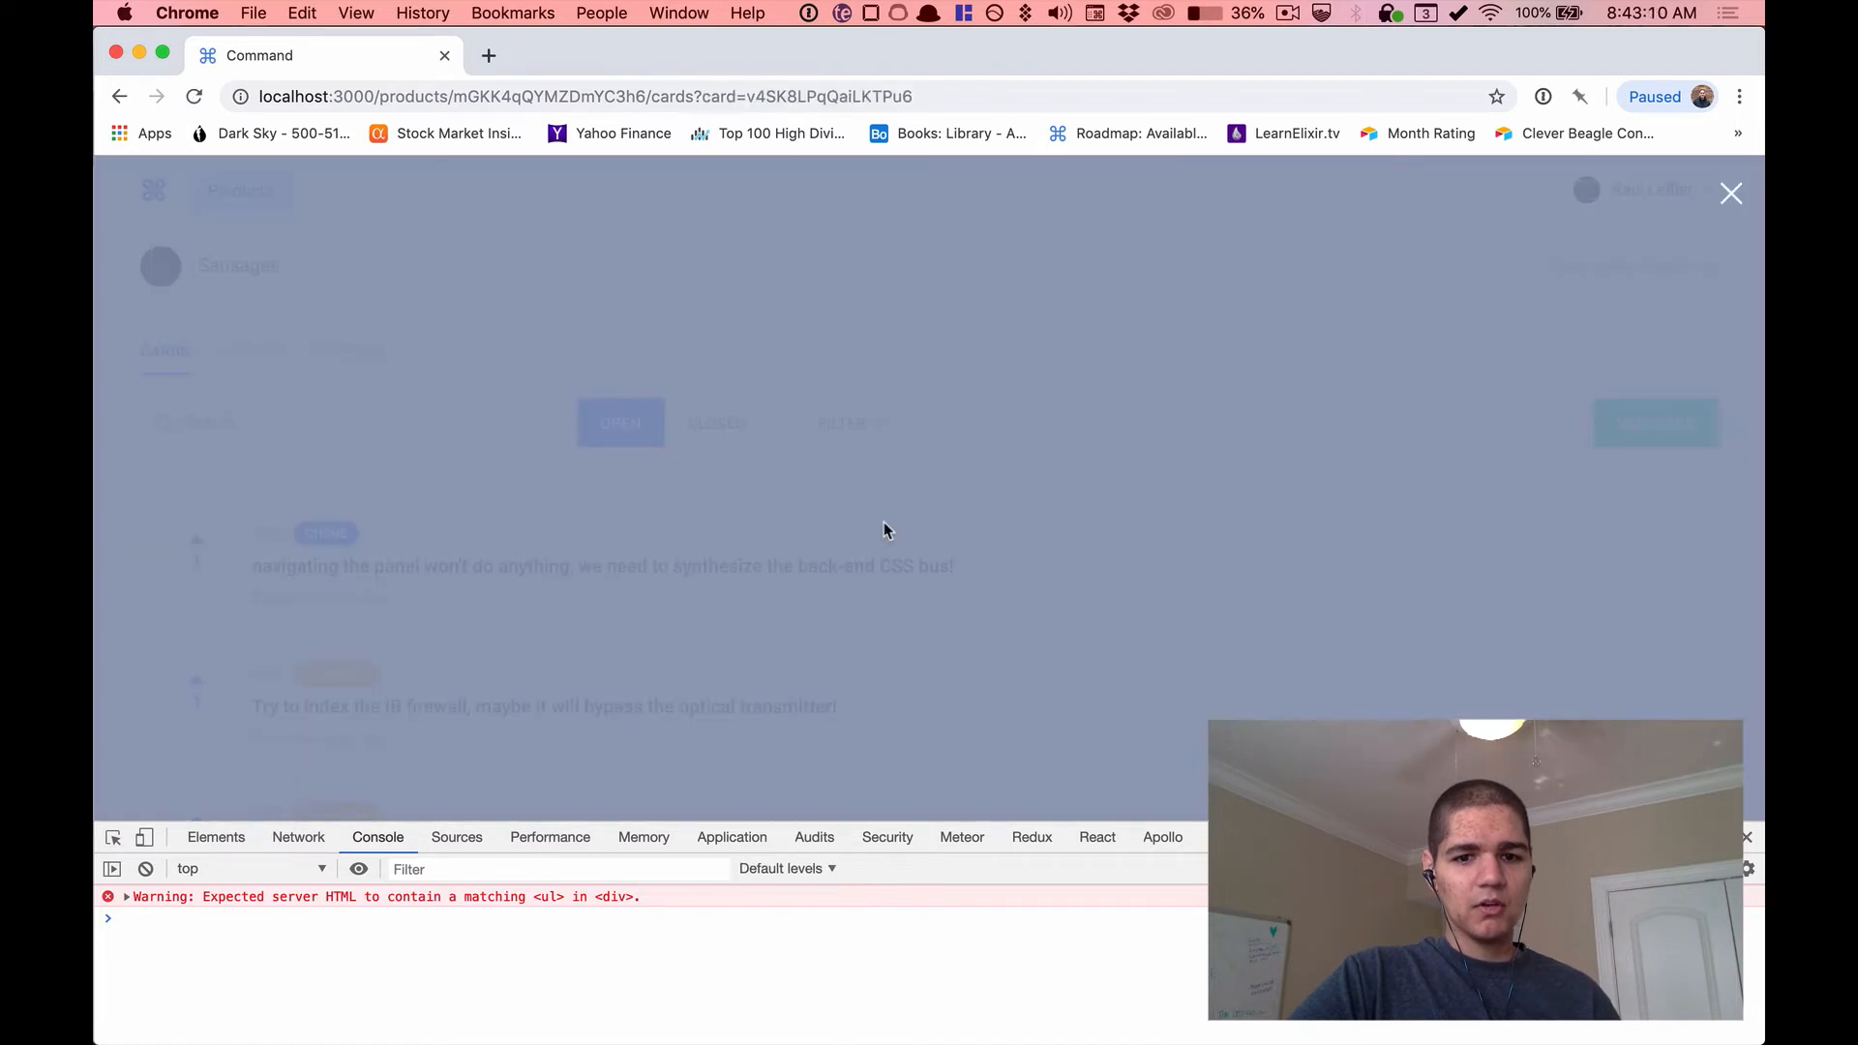
pyautogui.moveTo(1063, 573)
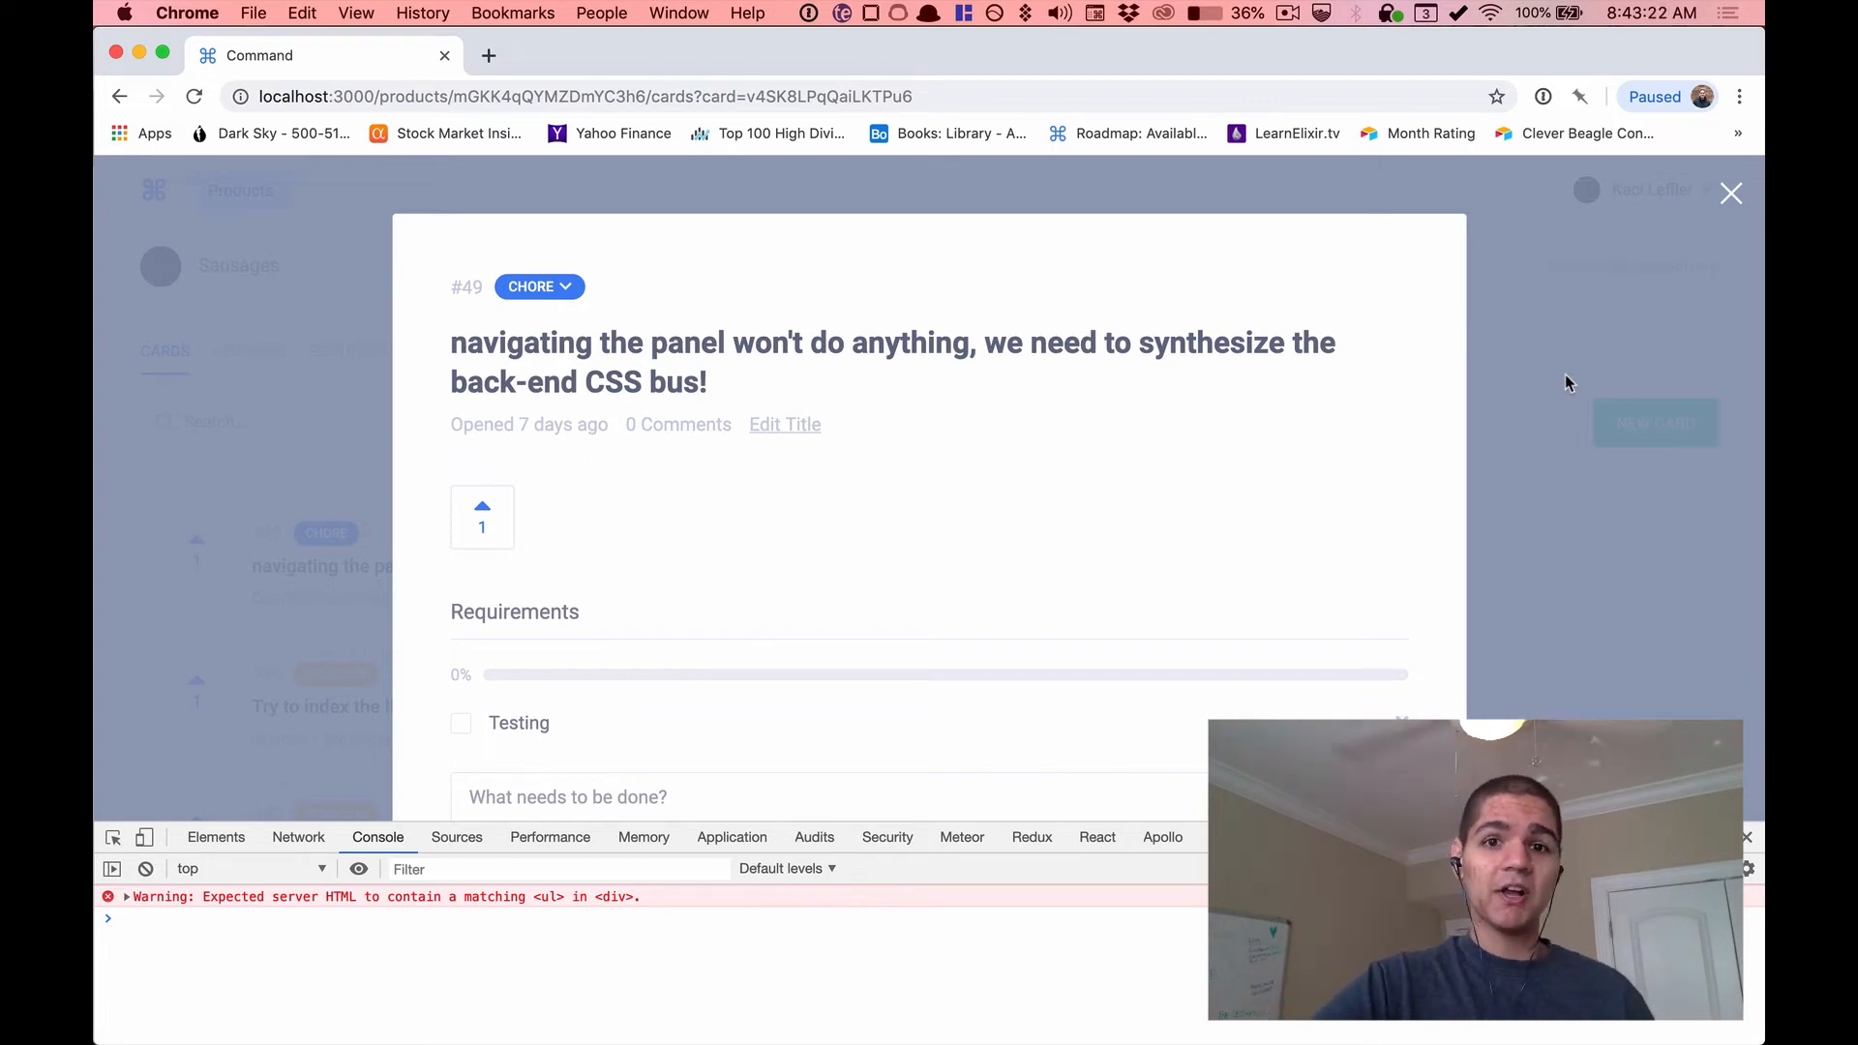
# Close card #49's modal and reopen it so its details load after the delay.
pyautogui.click(1730, 194)
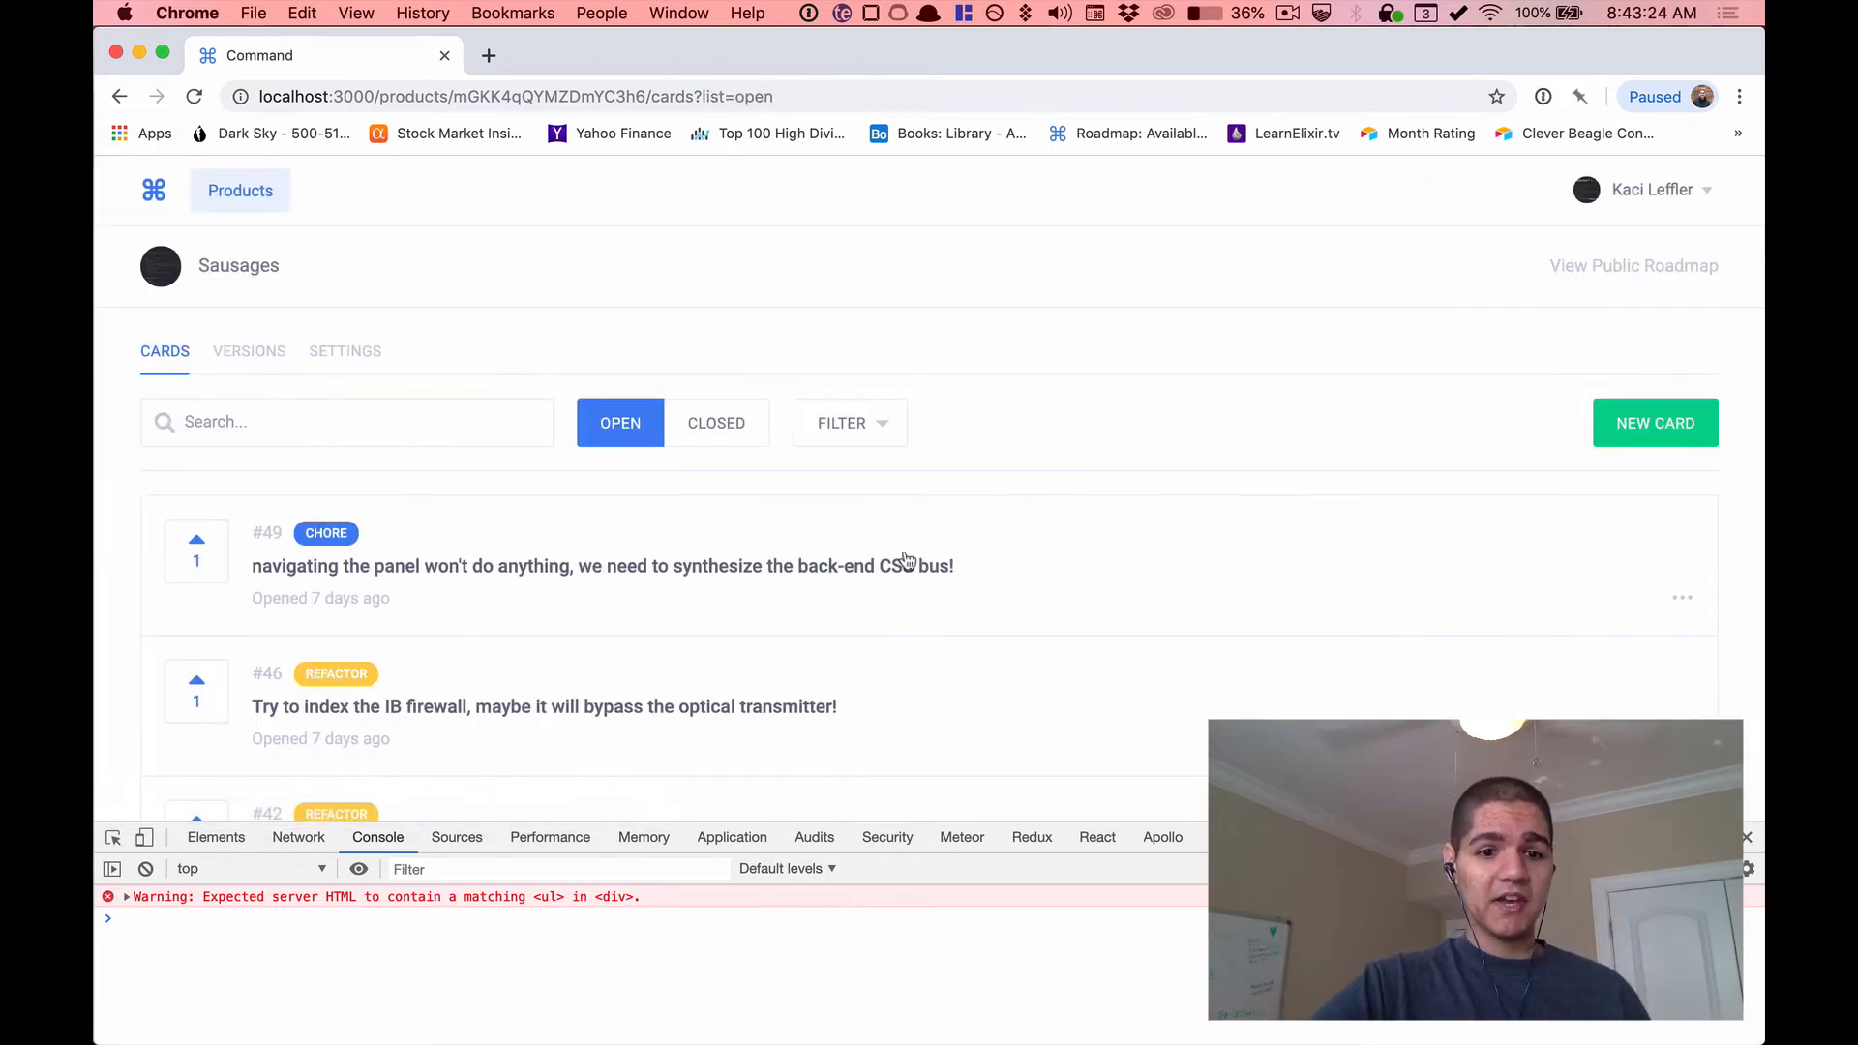
pyautogui.click(602, 565)
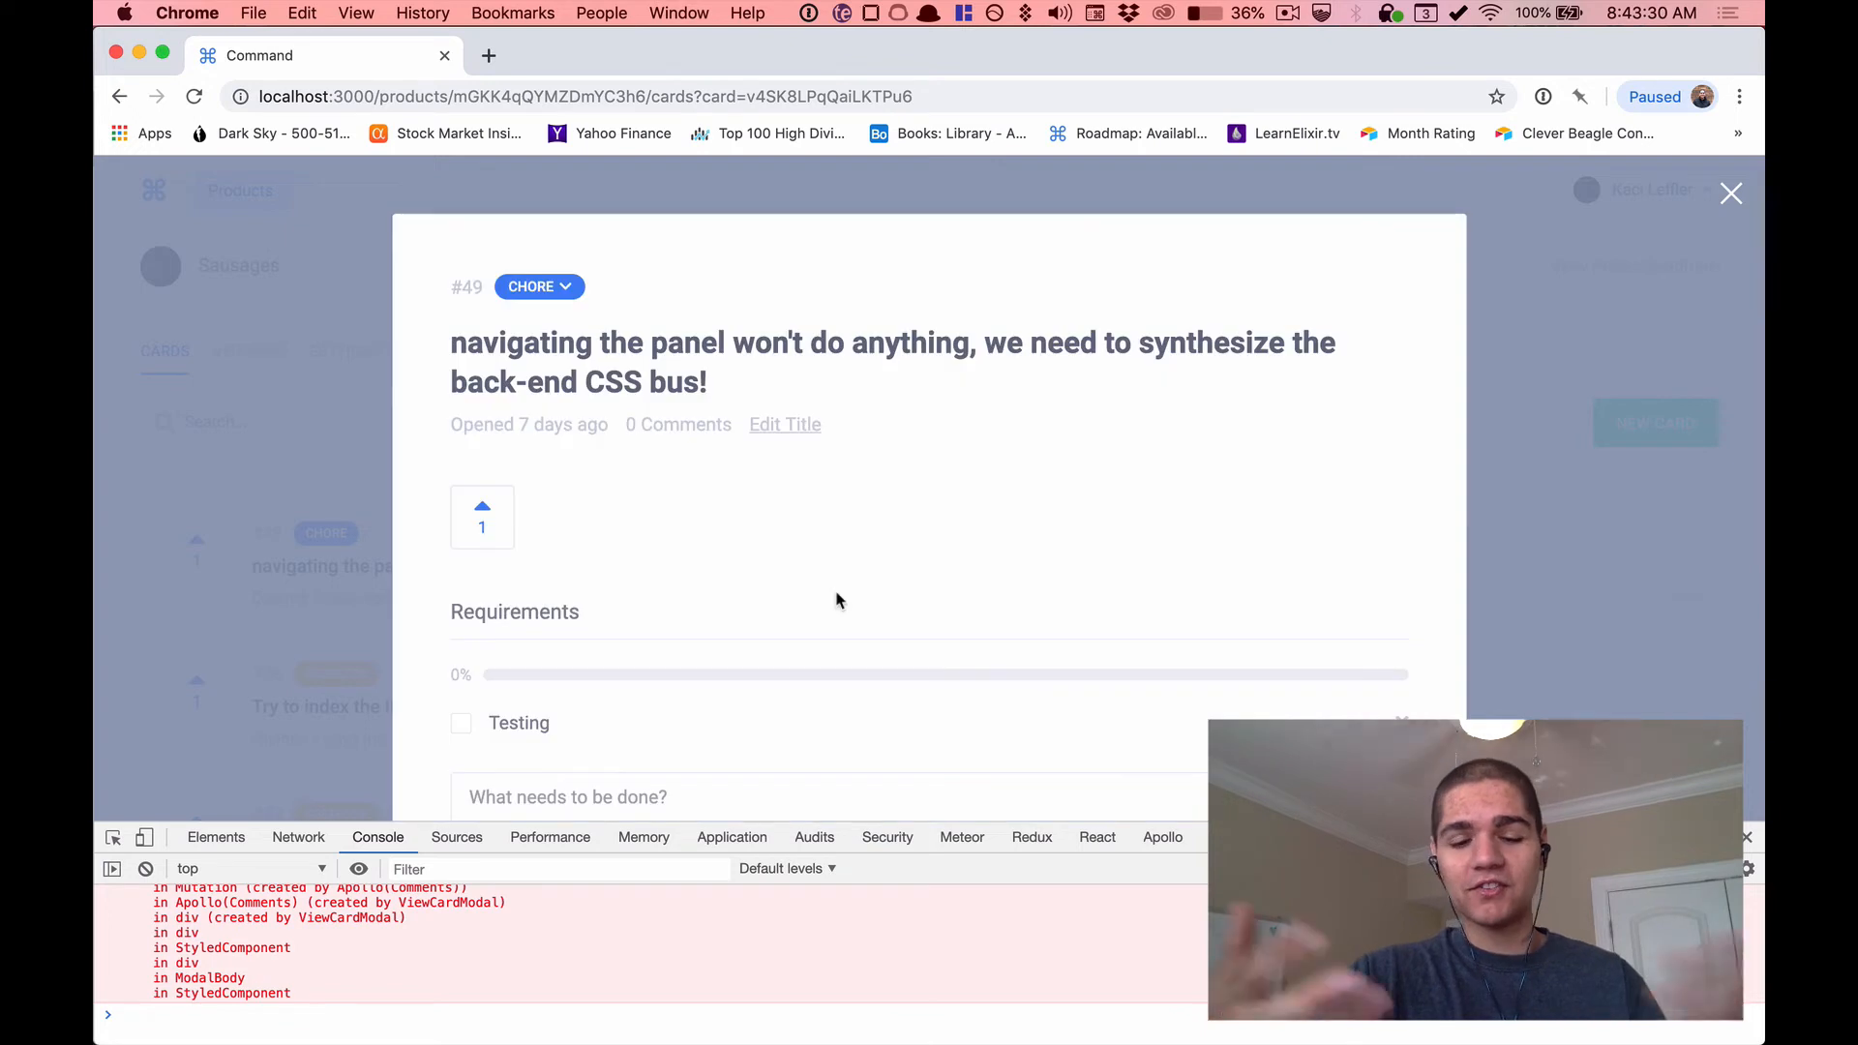
pyautogui.moveTo(1093, 643)
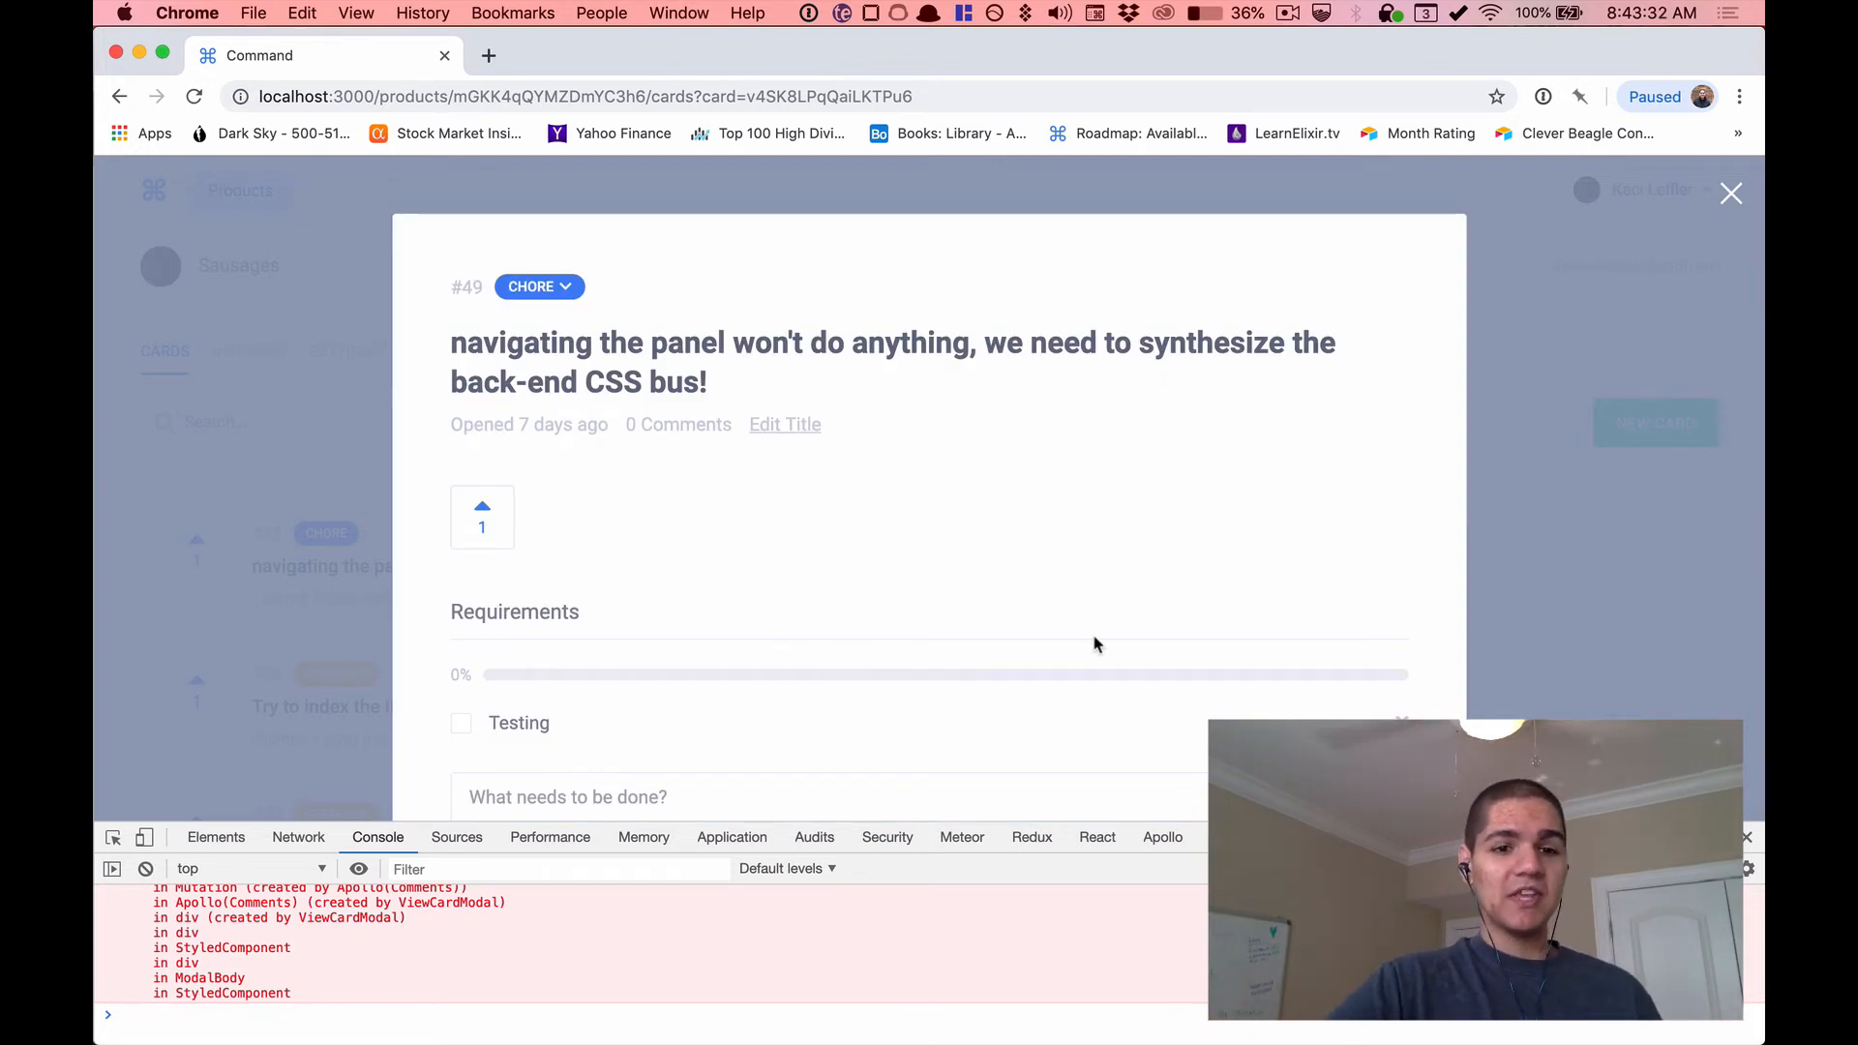
pyautogui.moveTo(1107, 643)
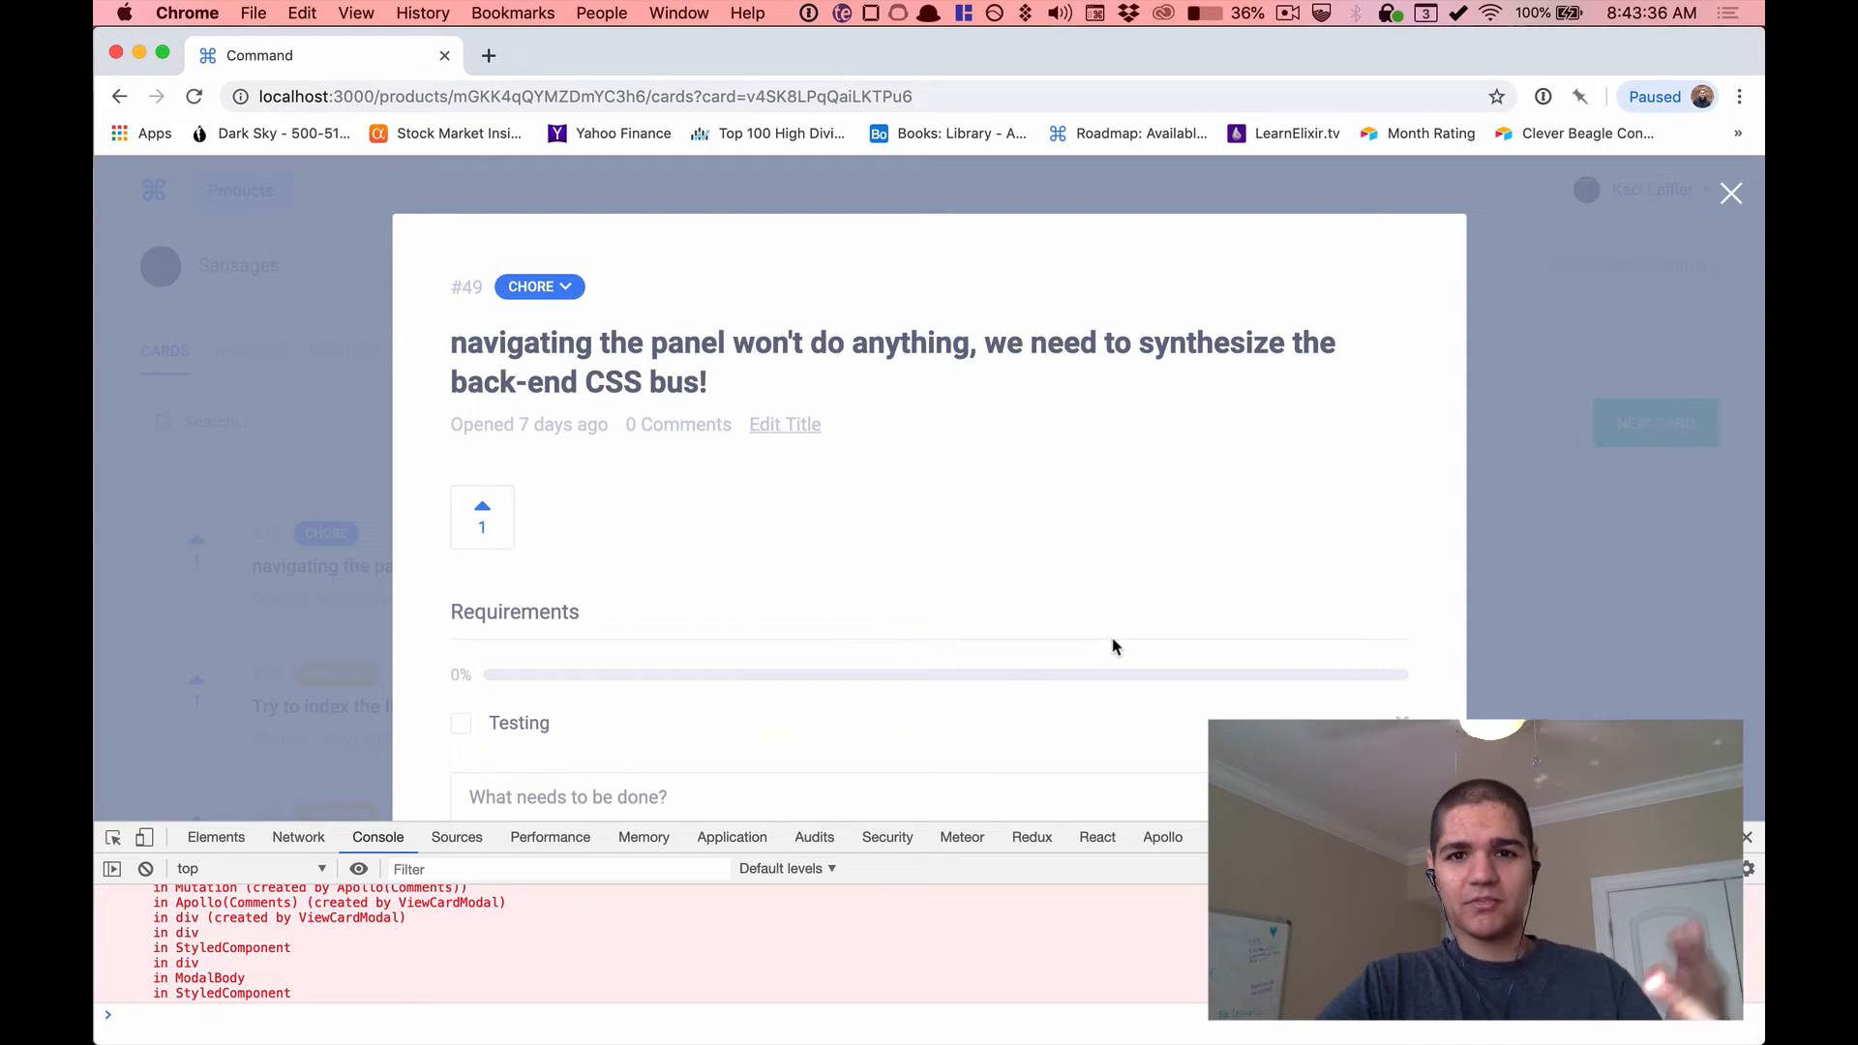
pyautogui.moveTo(1195, 620)
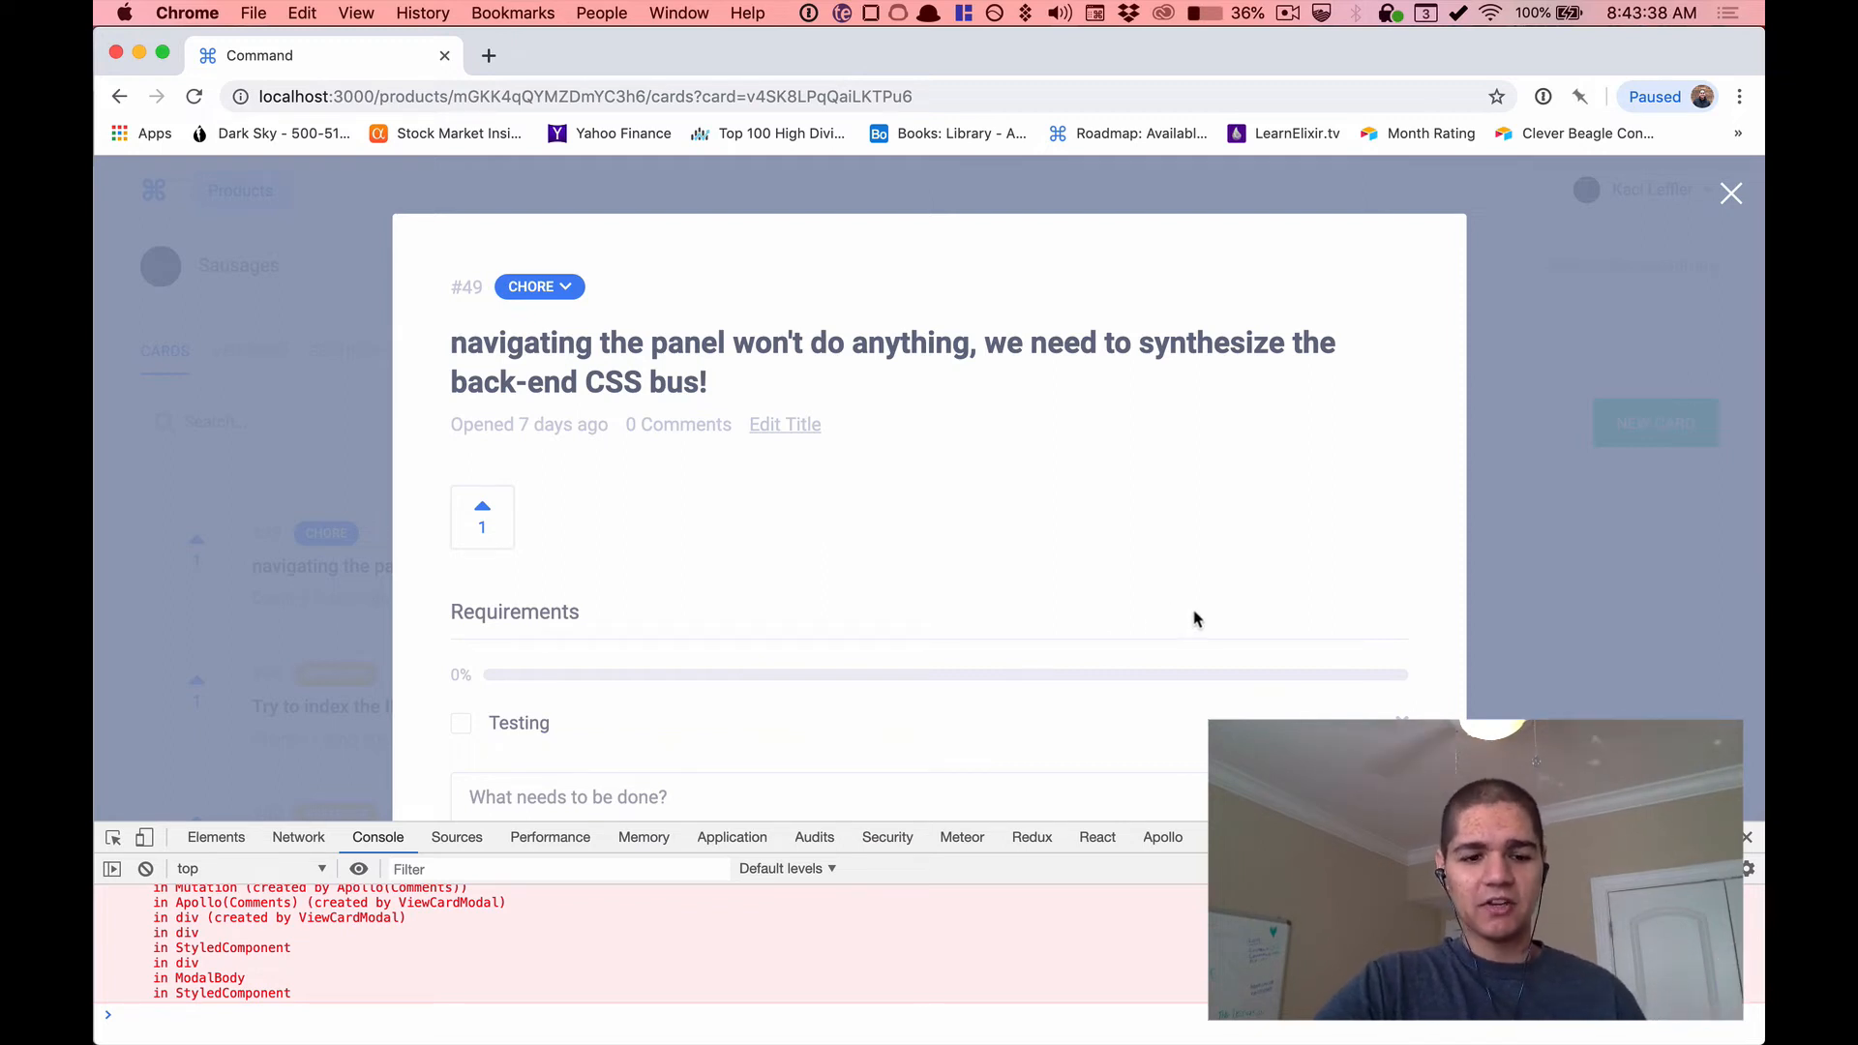
pyautogui.moveTo(1303, 573)
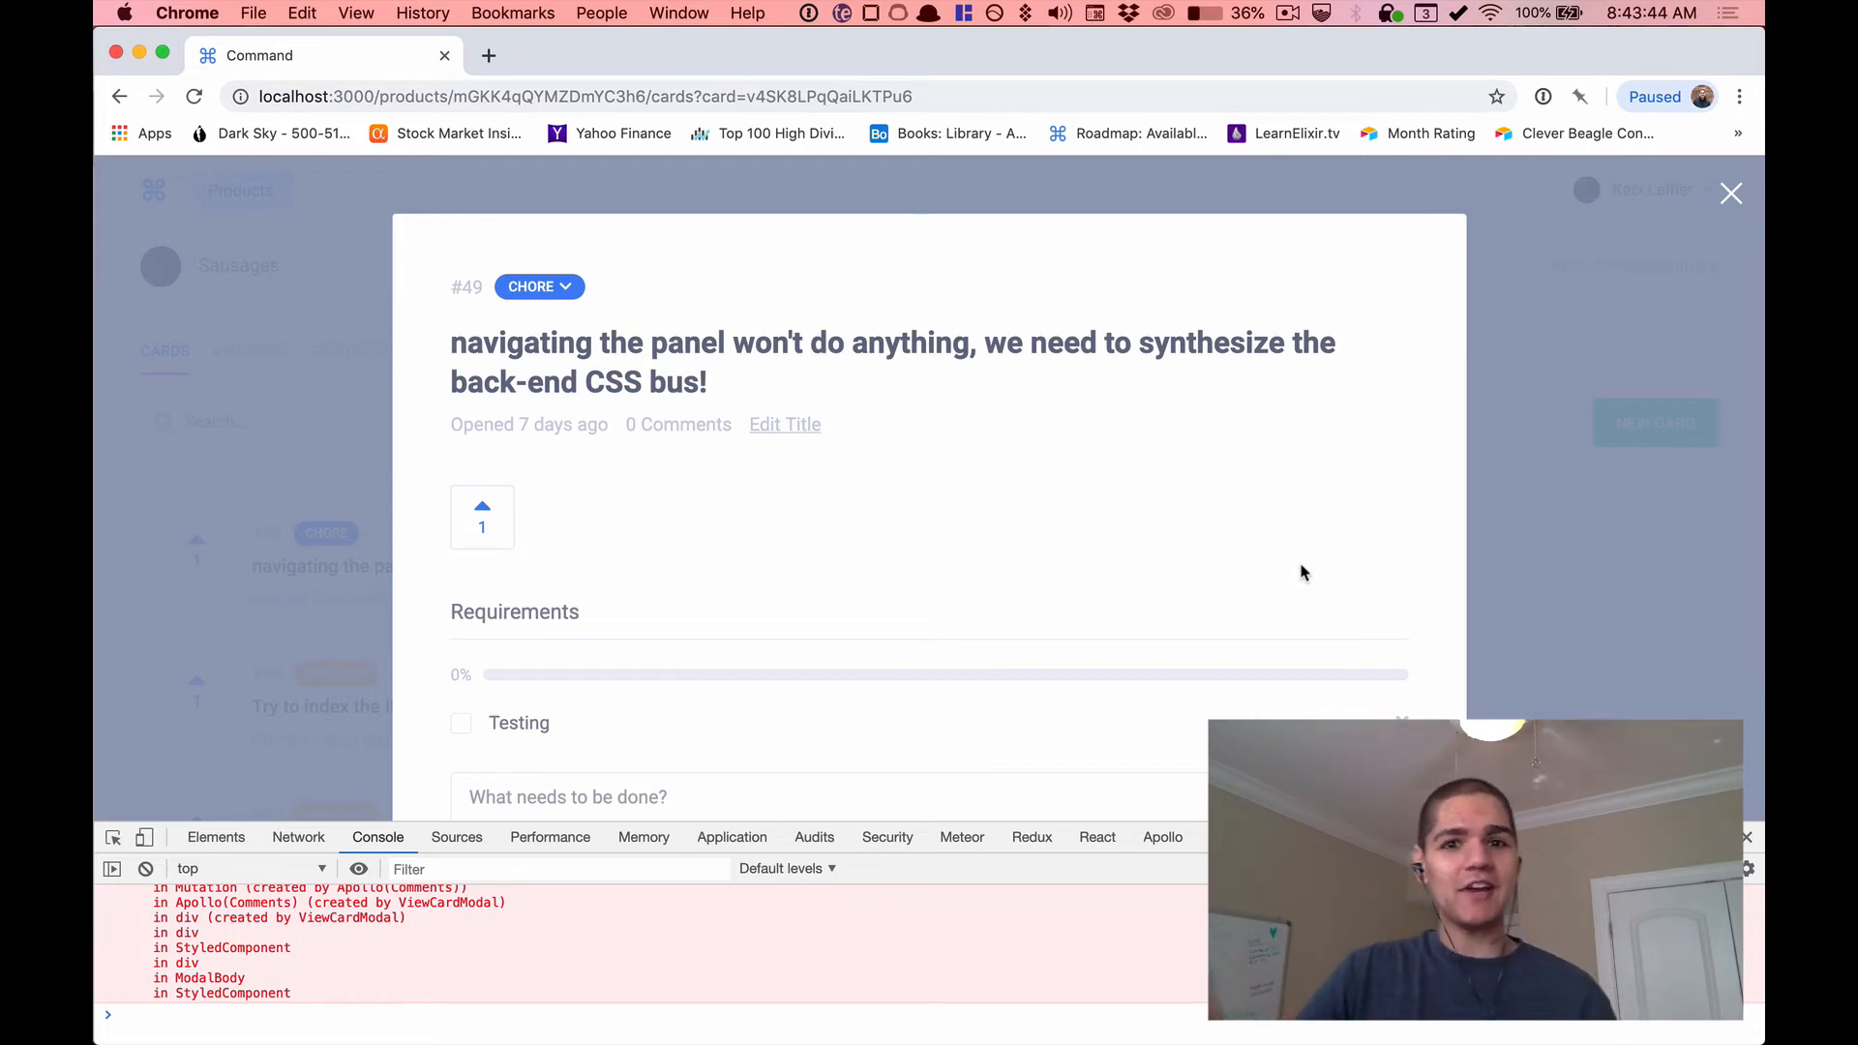
pyautogui.moveTo(1402, 577)
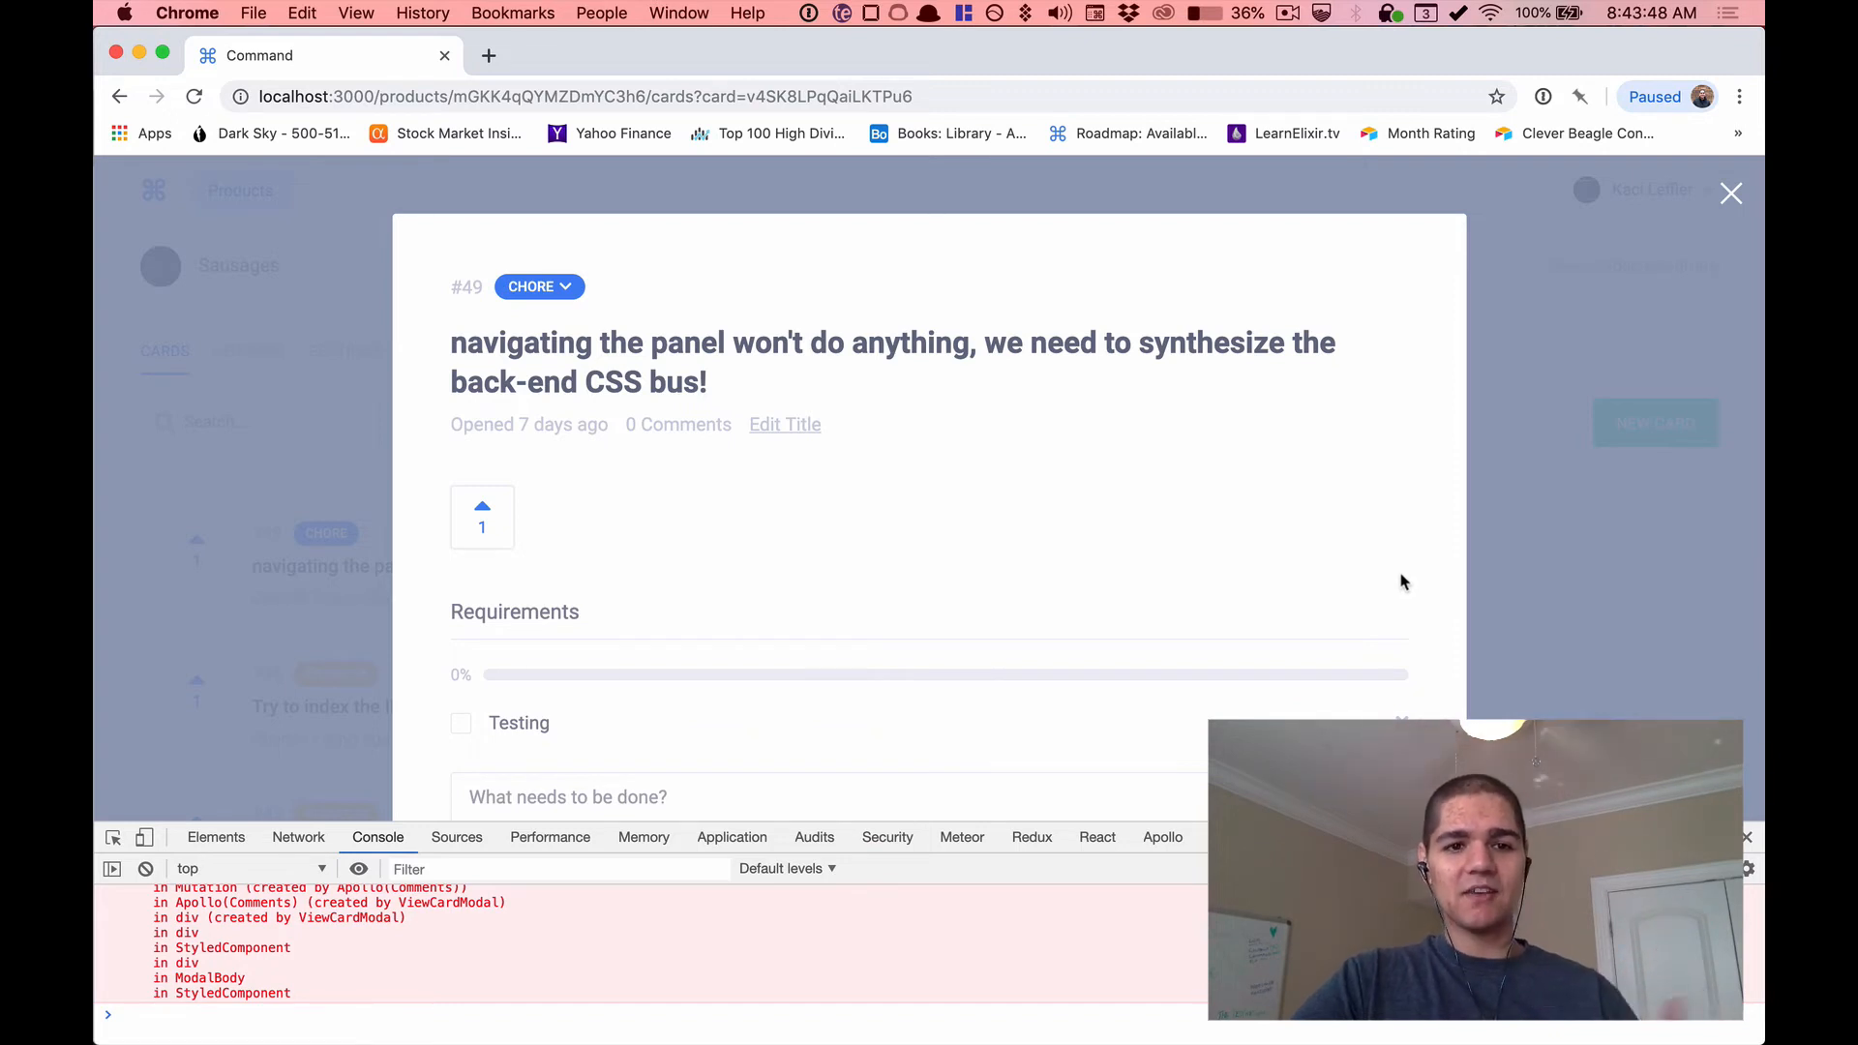
pyautogui.moveTo(1334, 546)
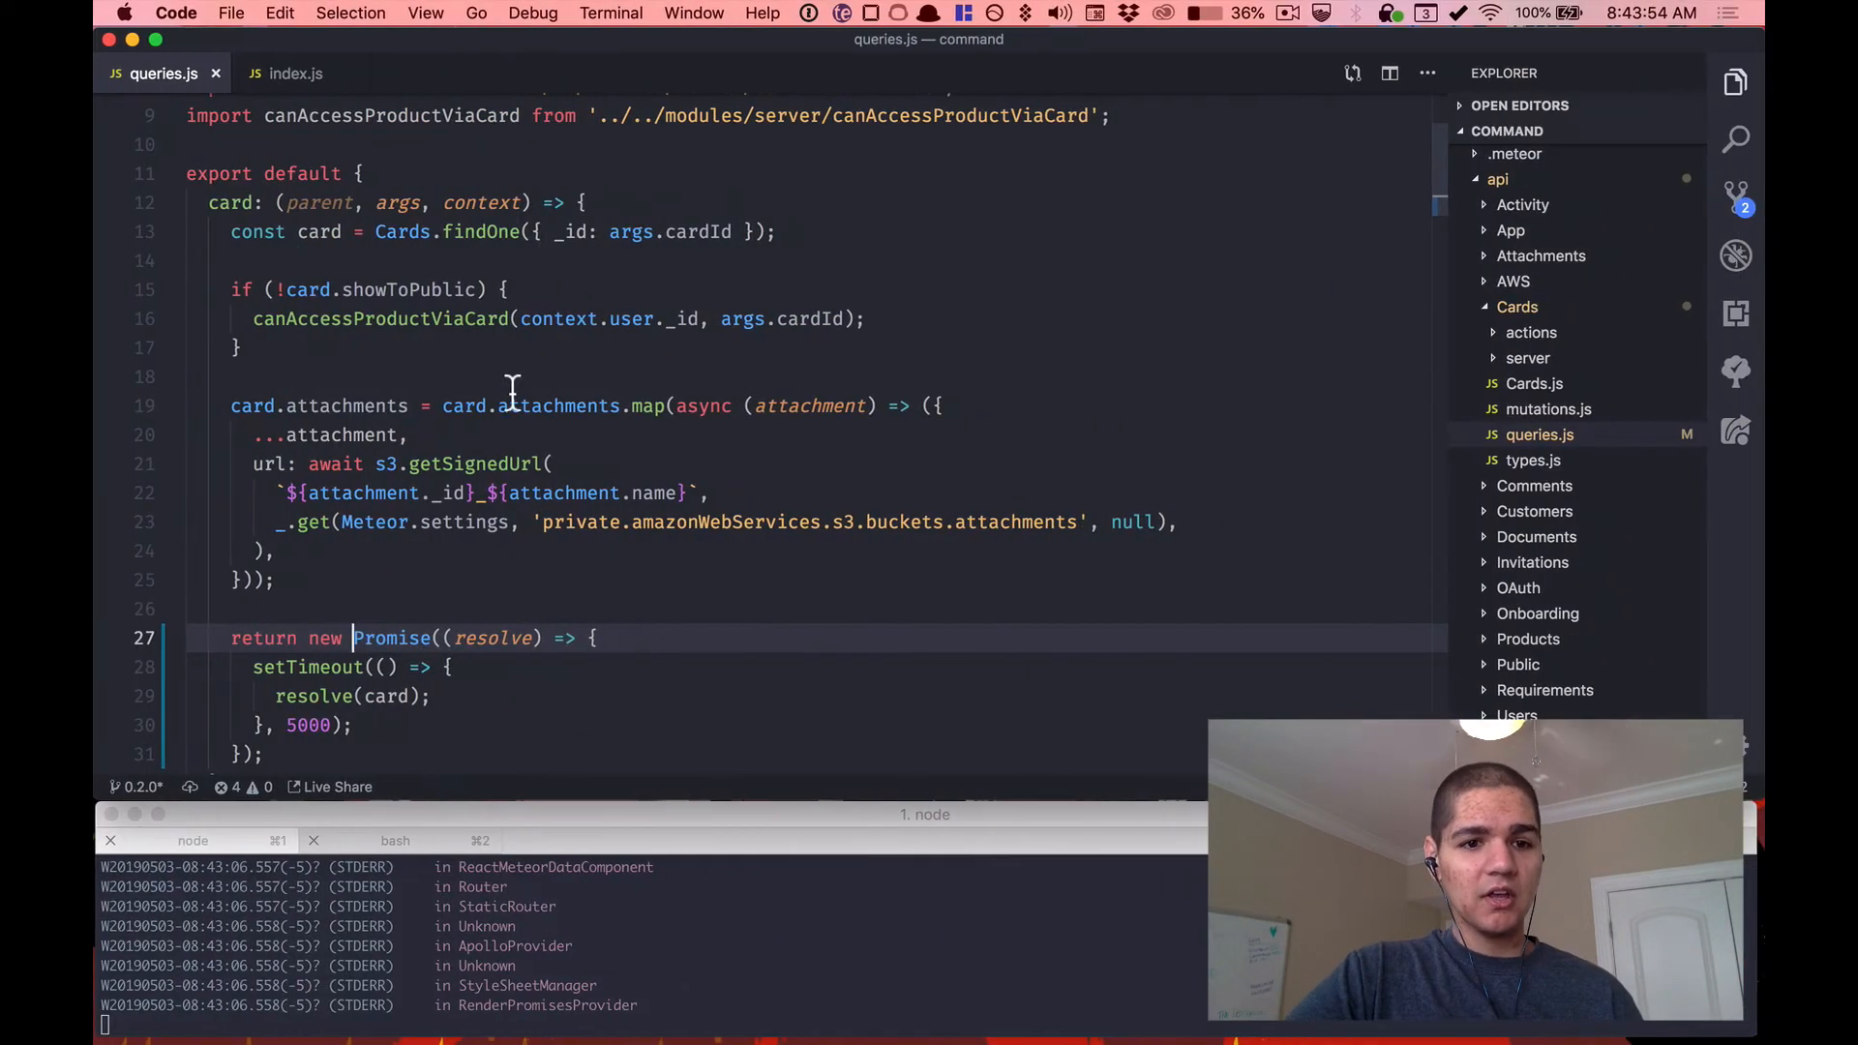
pyautogui.click(294, 73)
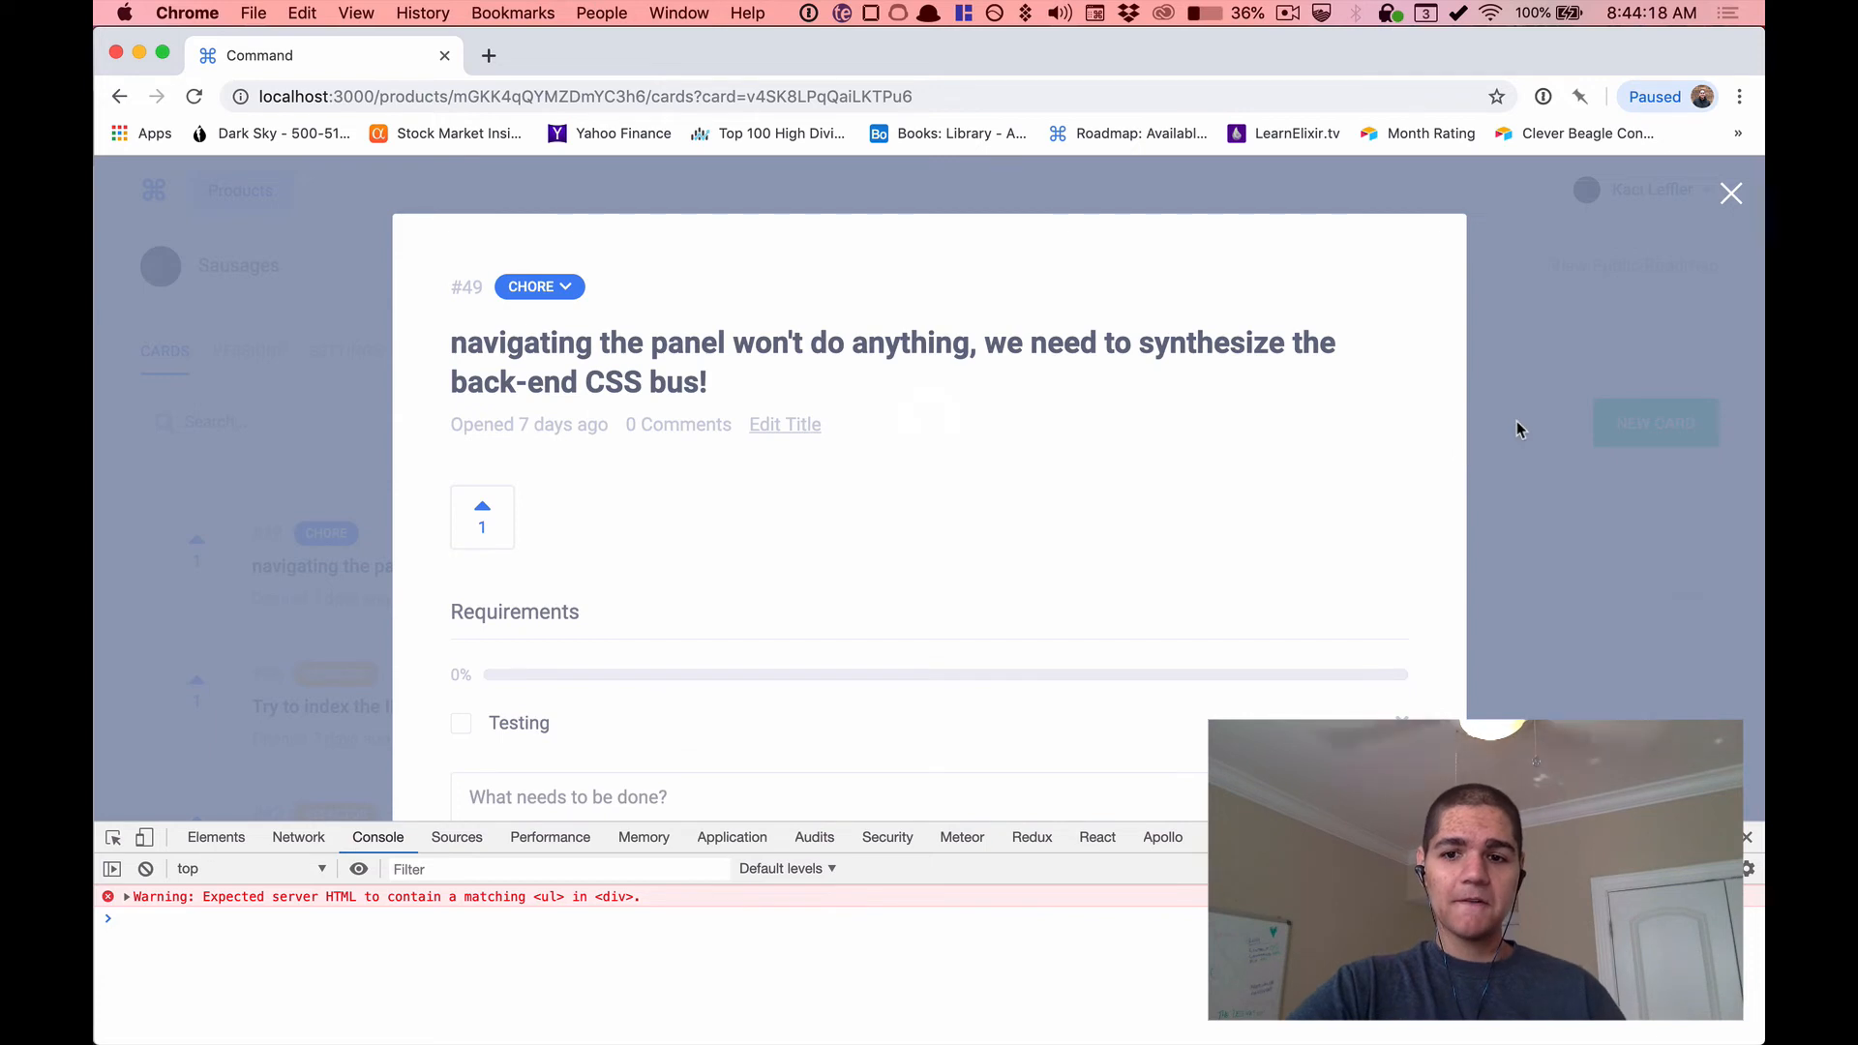
# Close the card modal and reopen card #49 to watch the loading spinner appear.
pyautogui.click(1729, 194)
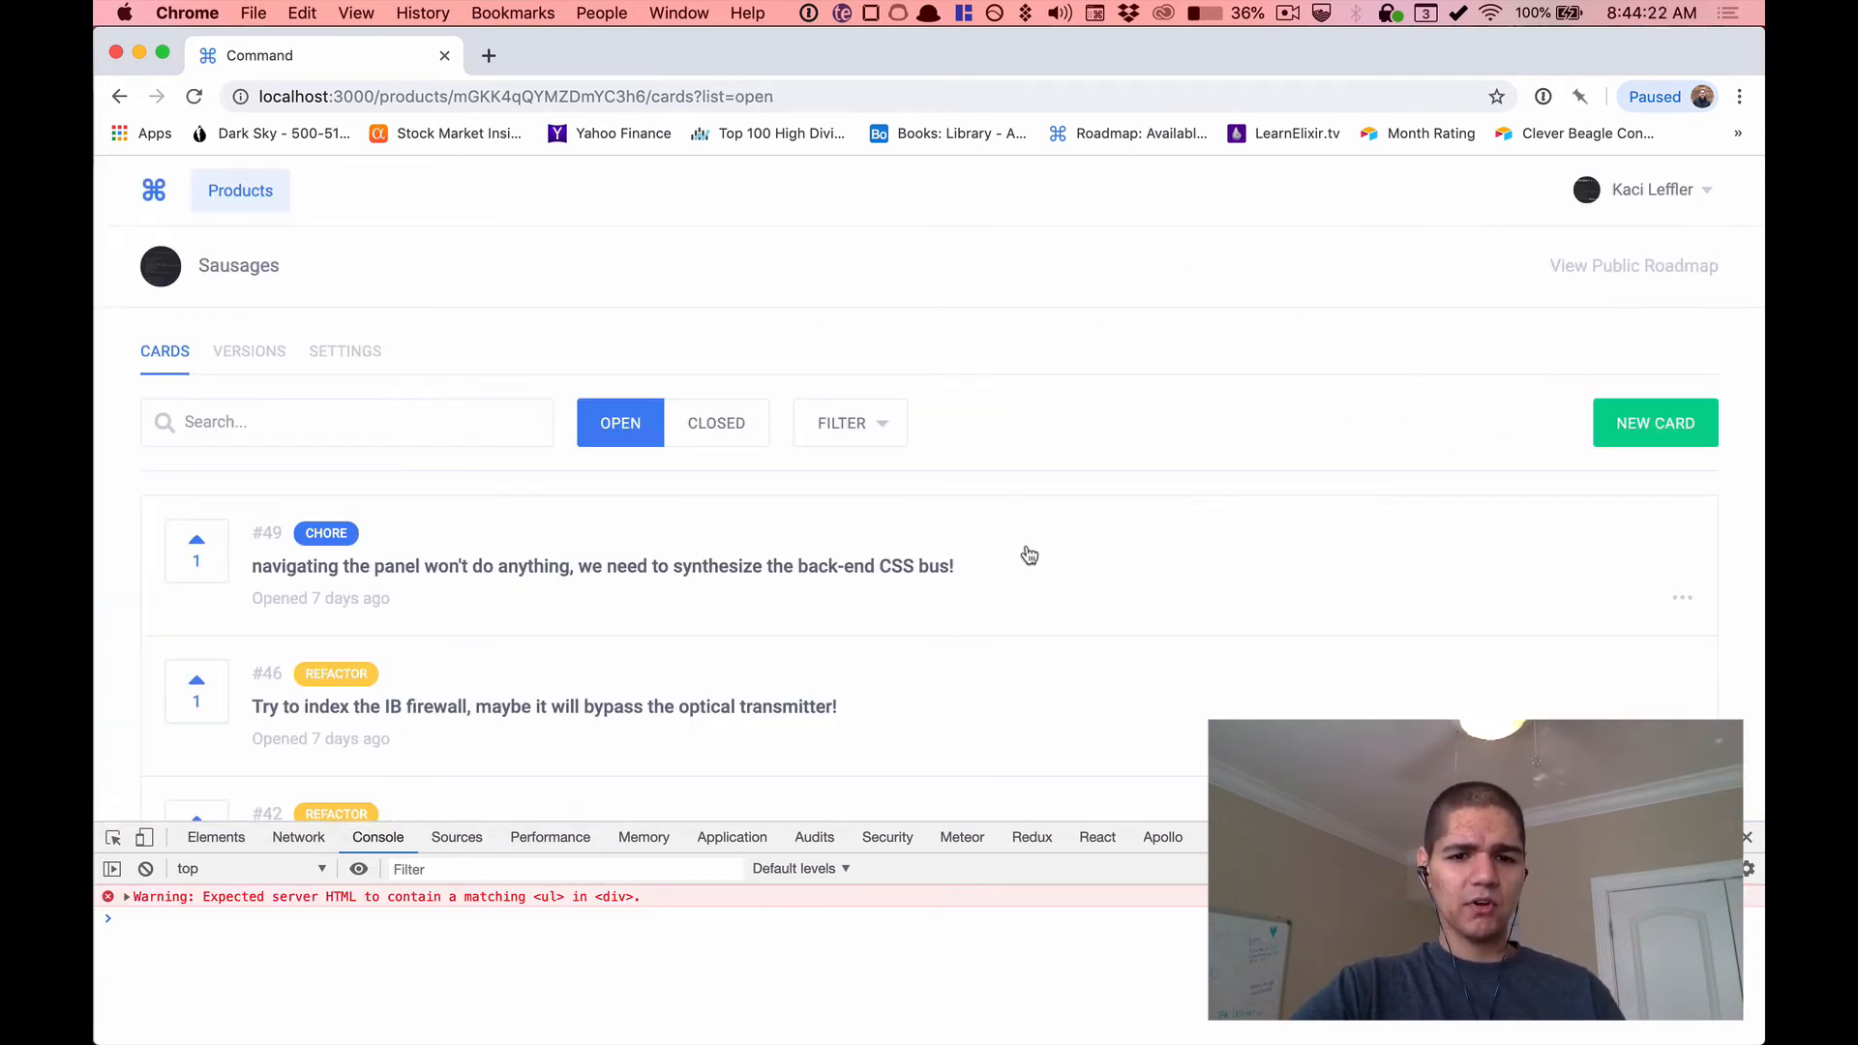
pyautogui.click(602, 565)
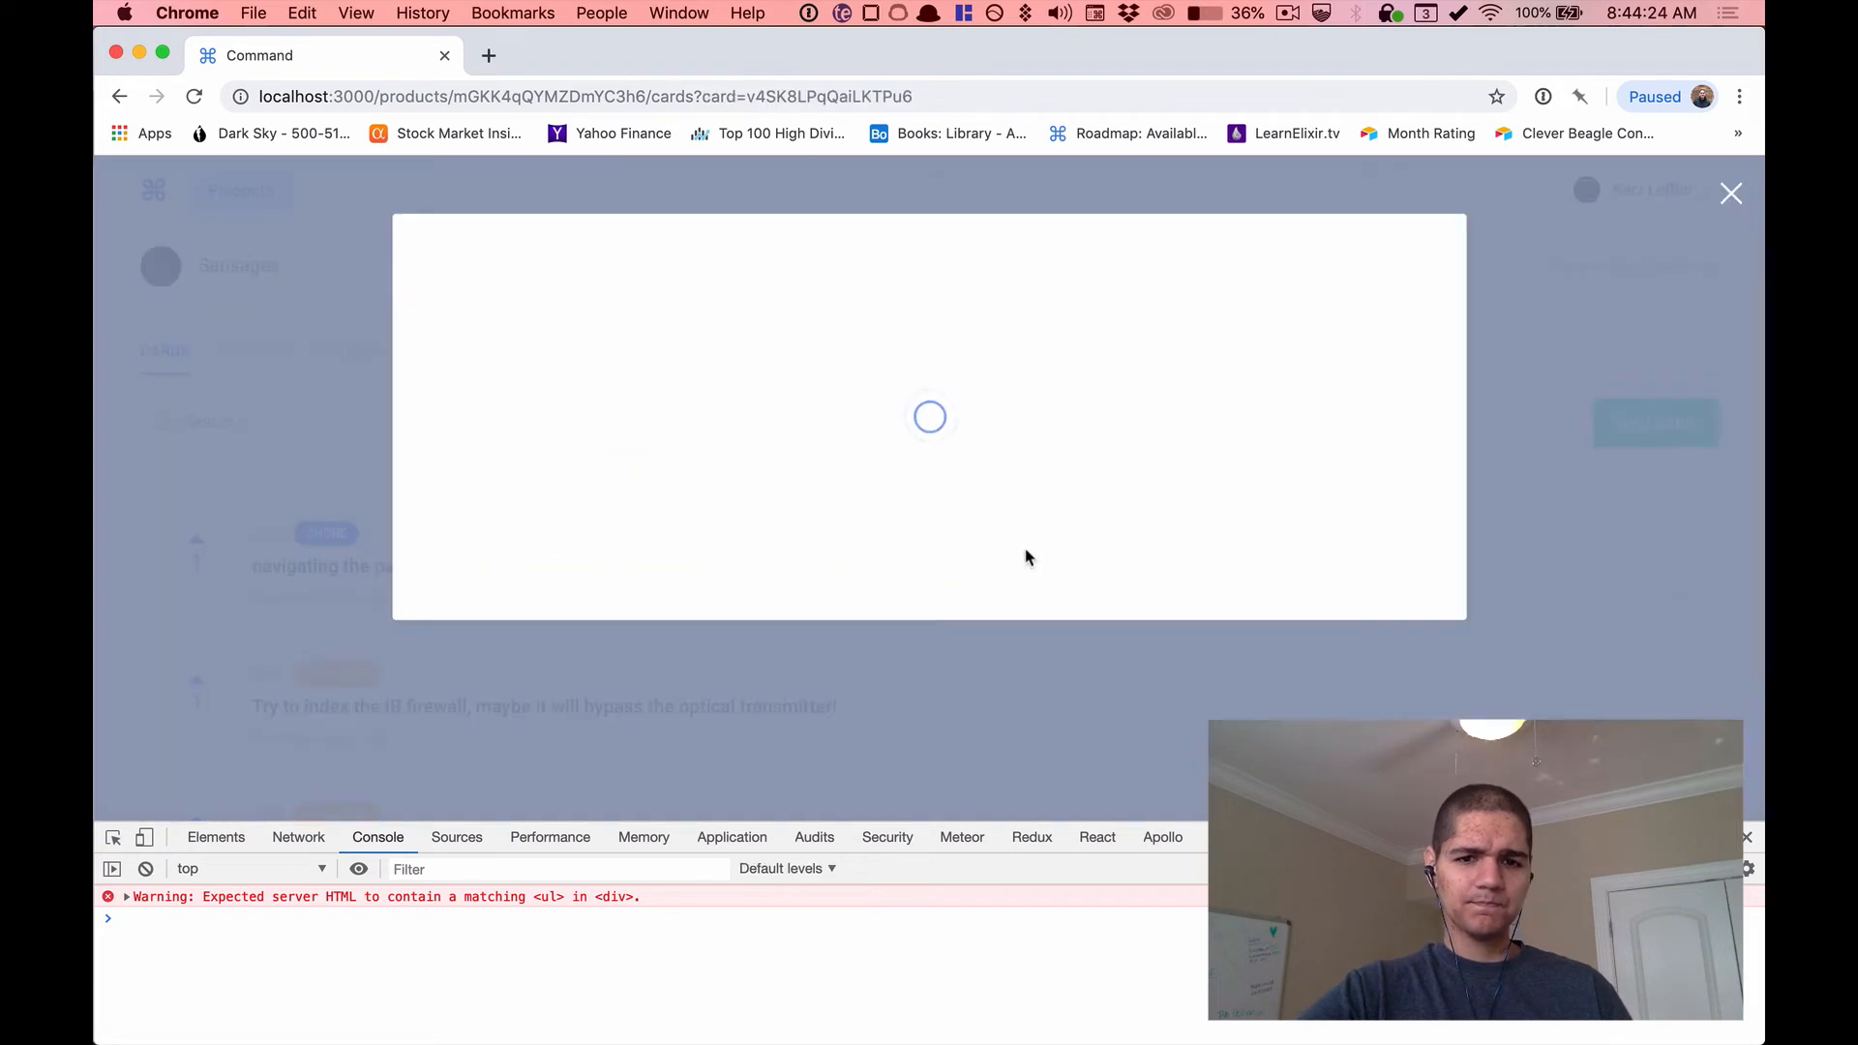
pyautogui.moveTo(1278, 505)
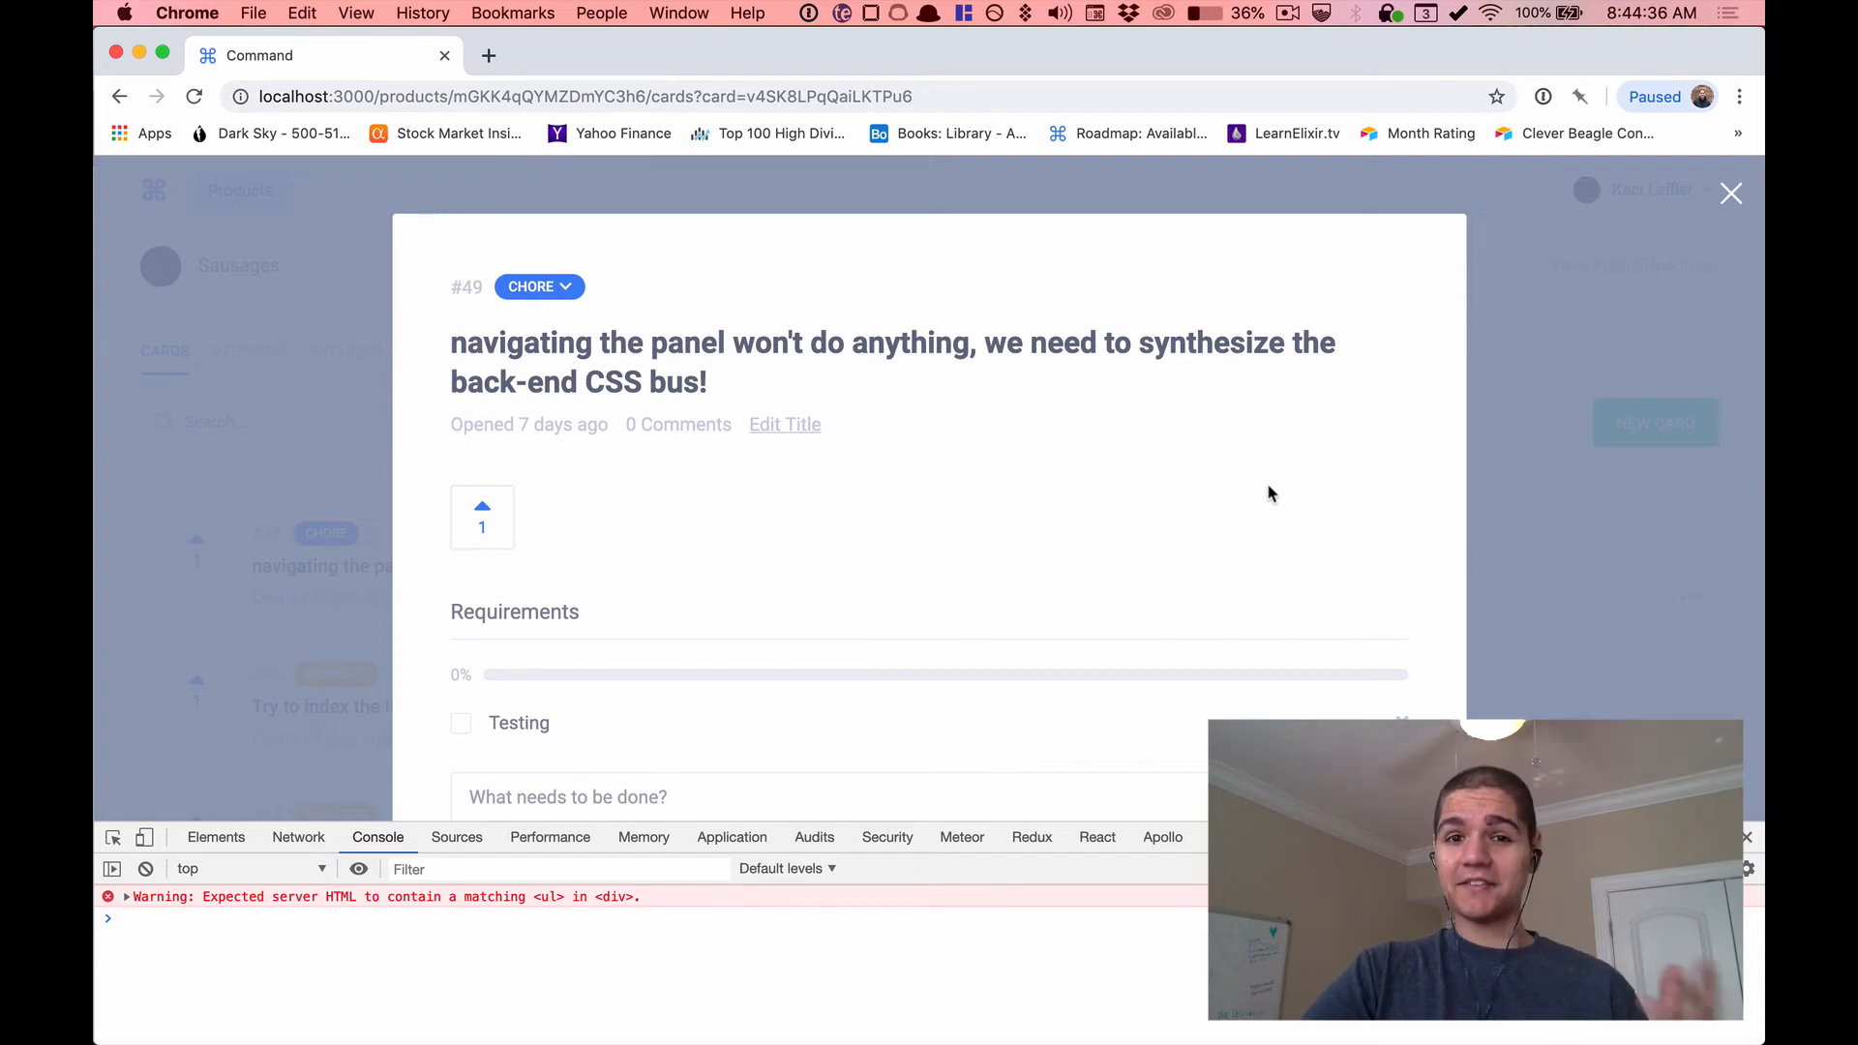
pyautogui.moveTo(1280, 515)
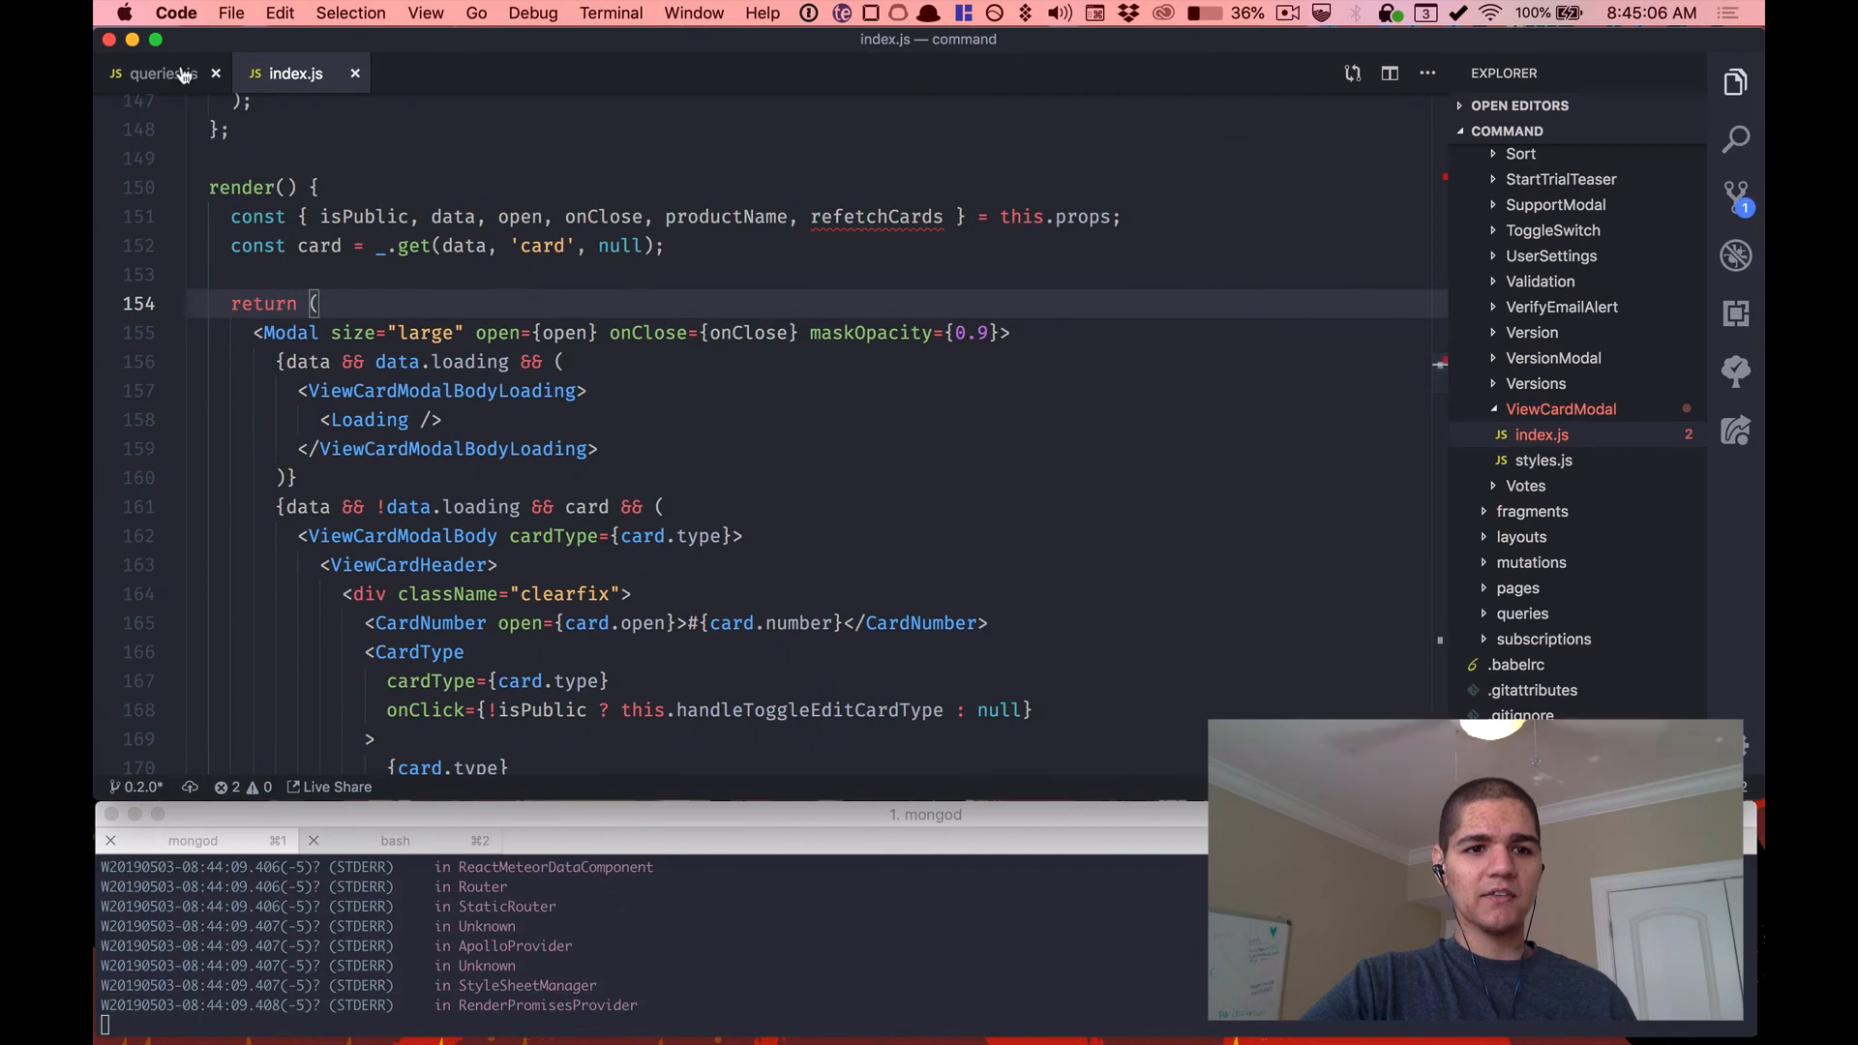
# Recheck the delayed Promise resolver in queries.js, then show the page's network requests in DevTools.
pyautogui.click(151, 72)
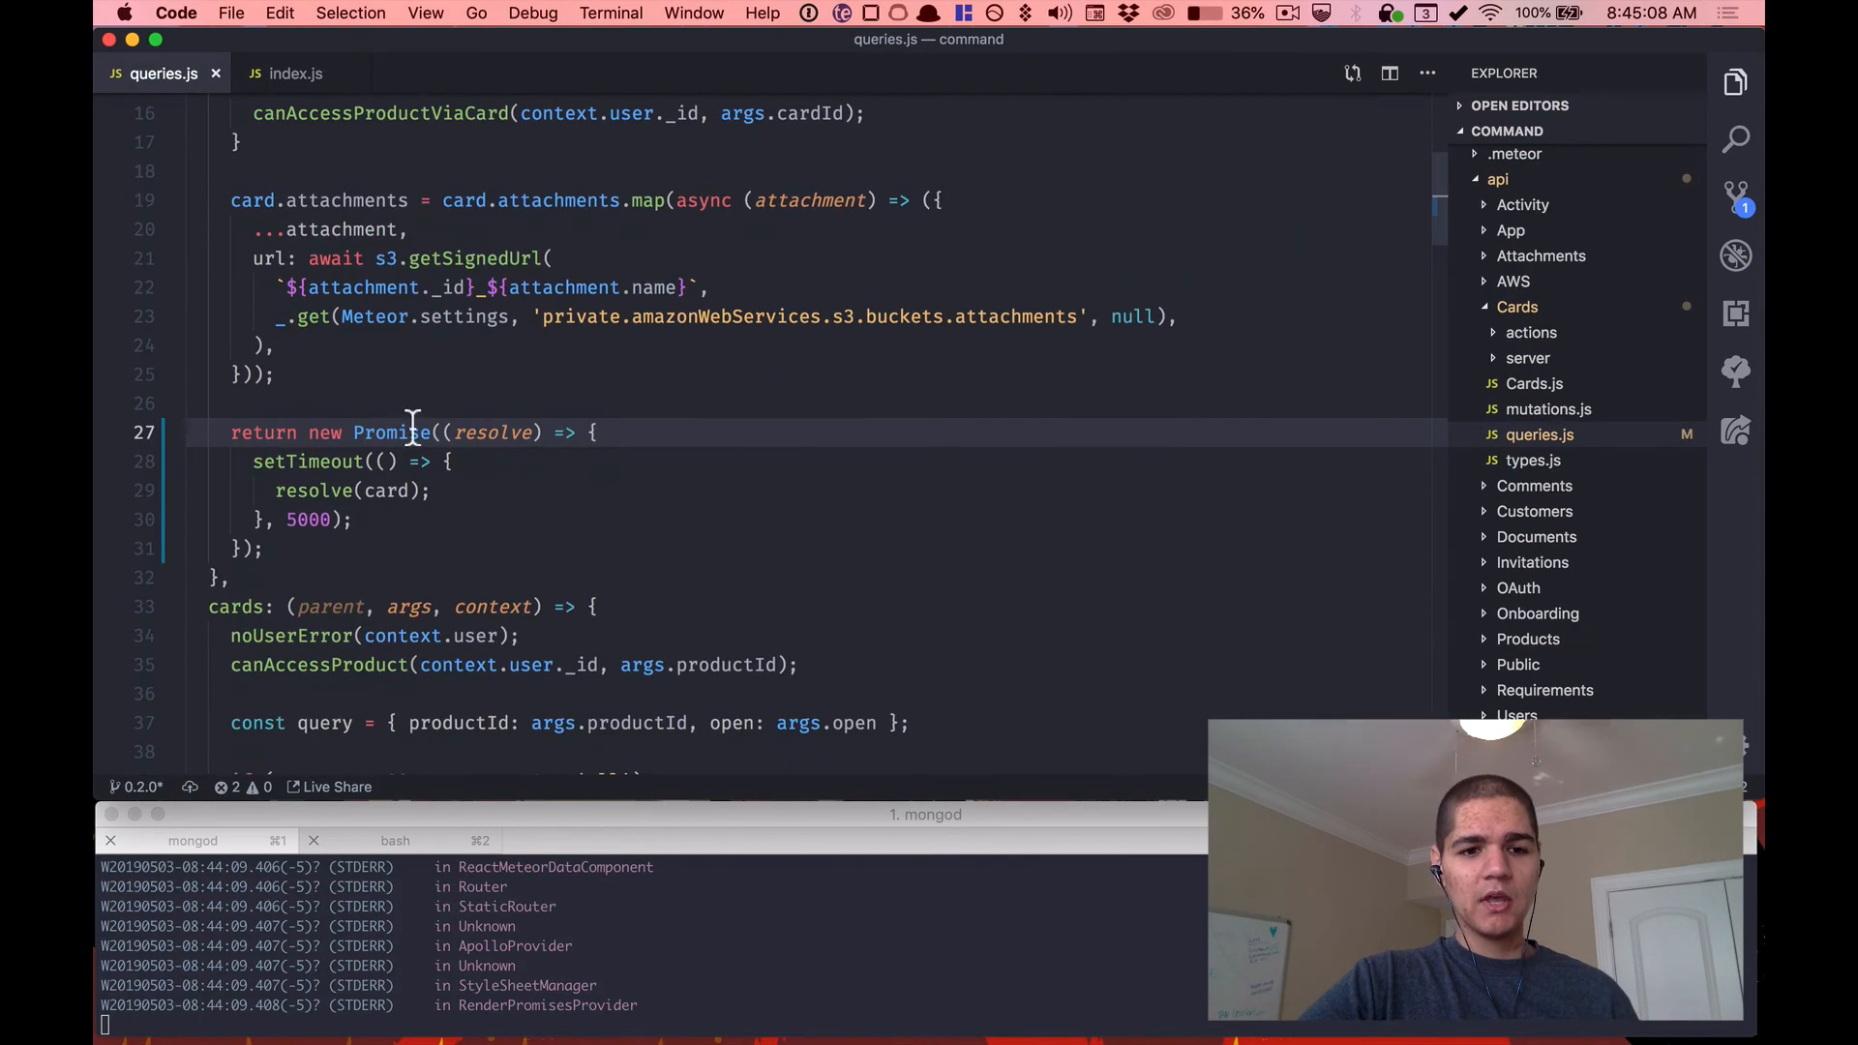
pyautogui.click(367, 547)
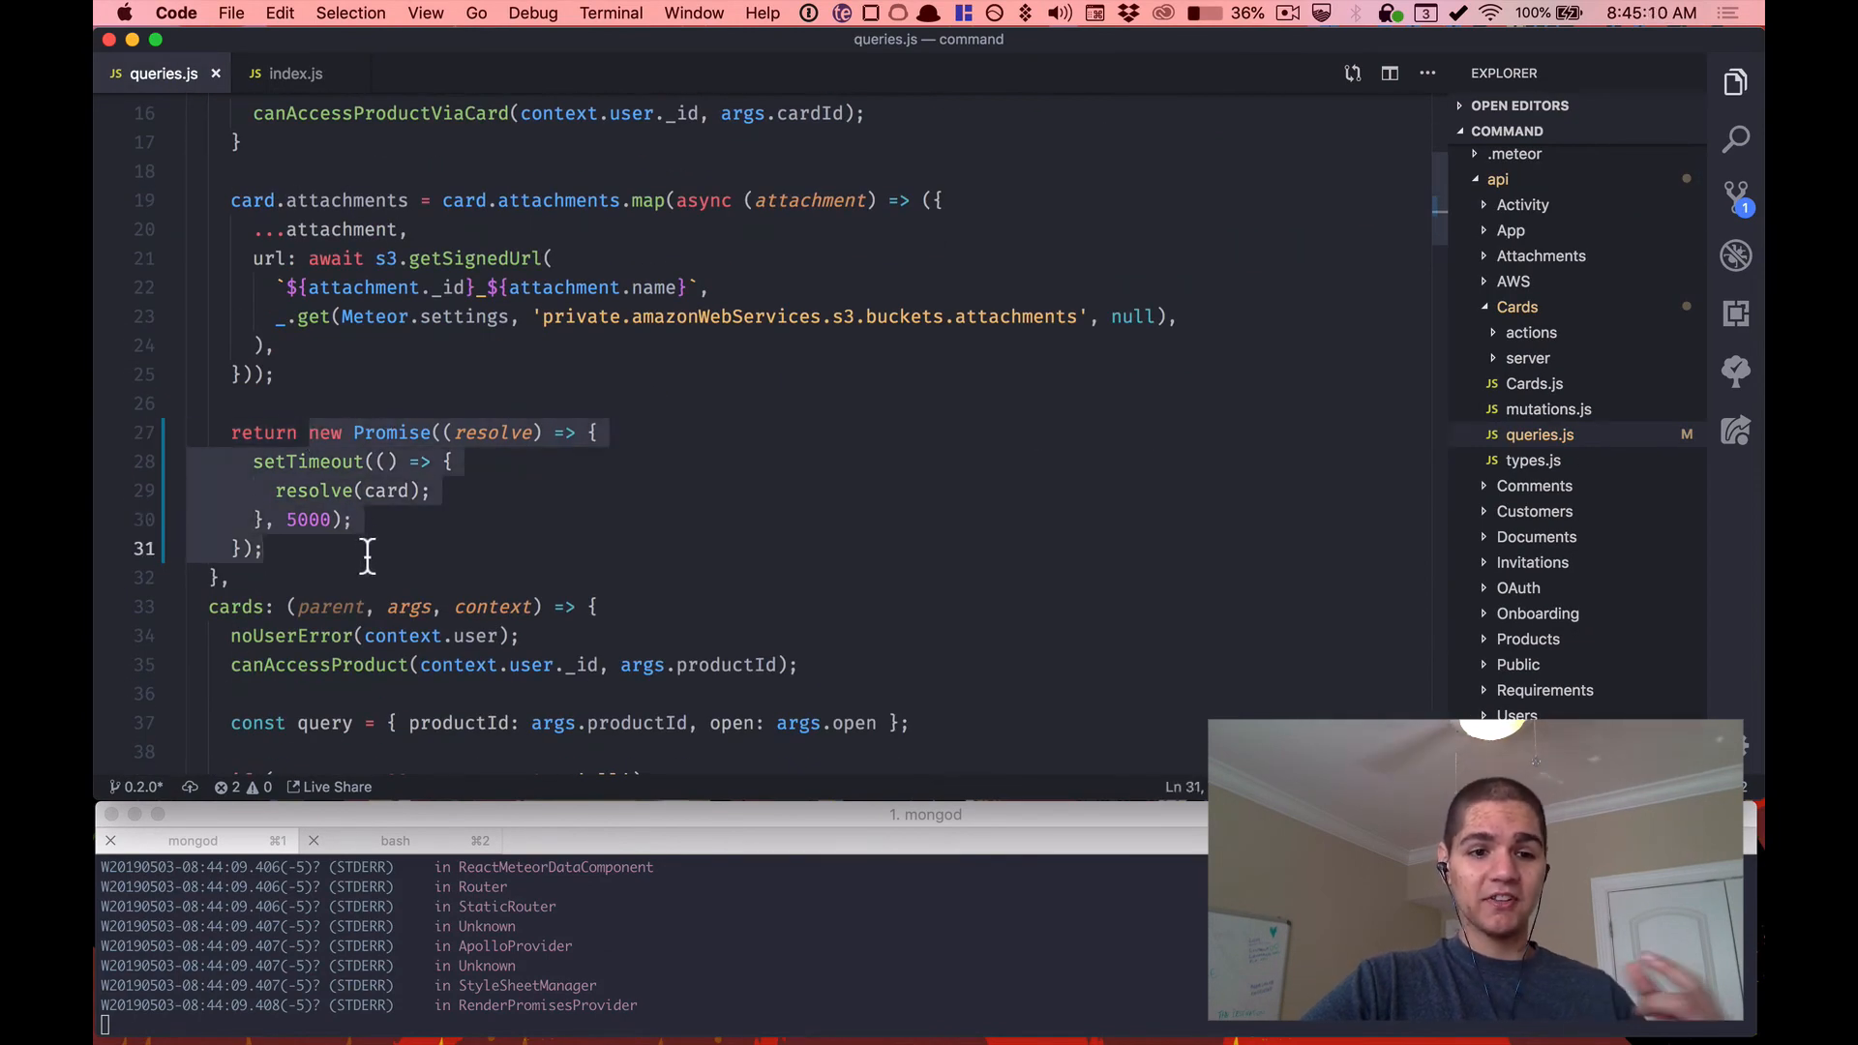
pyautogui.click(360, 431)
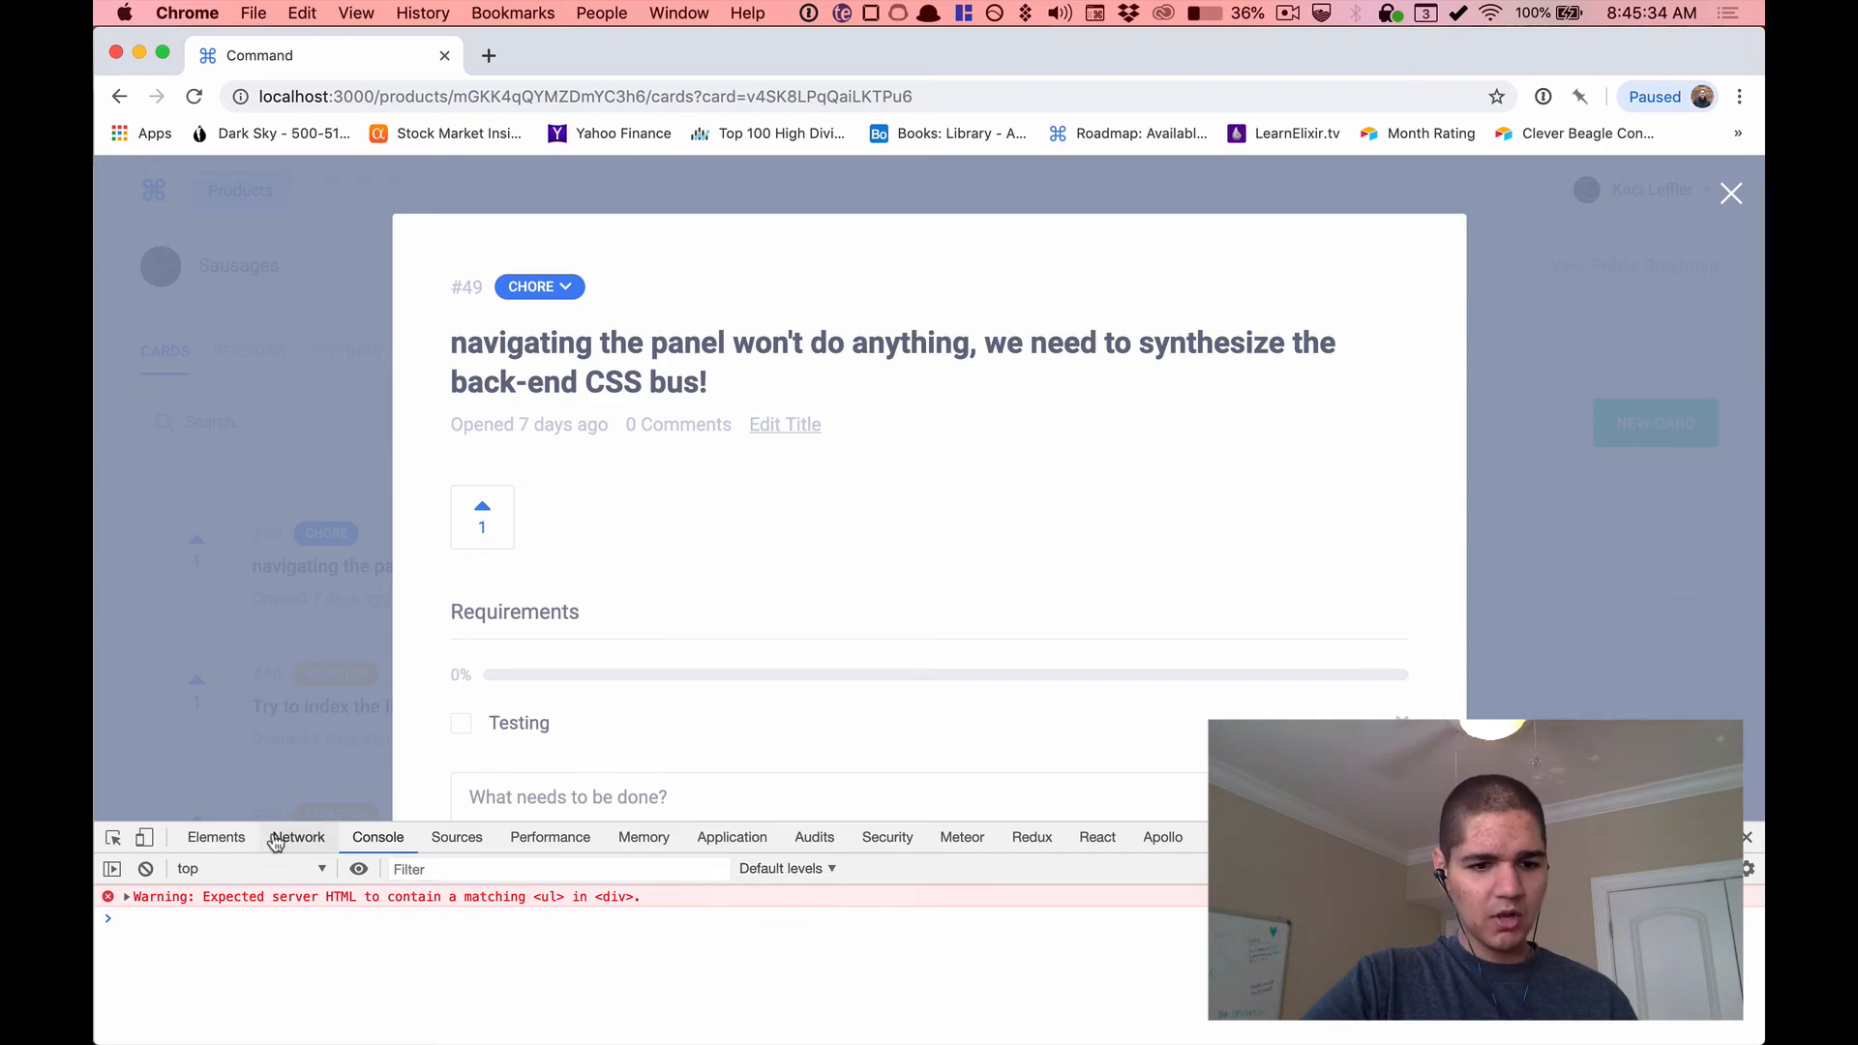
pyautogui.click(298, 836)
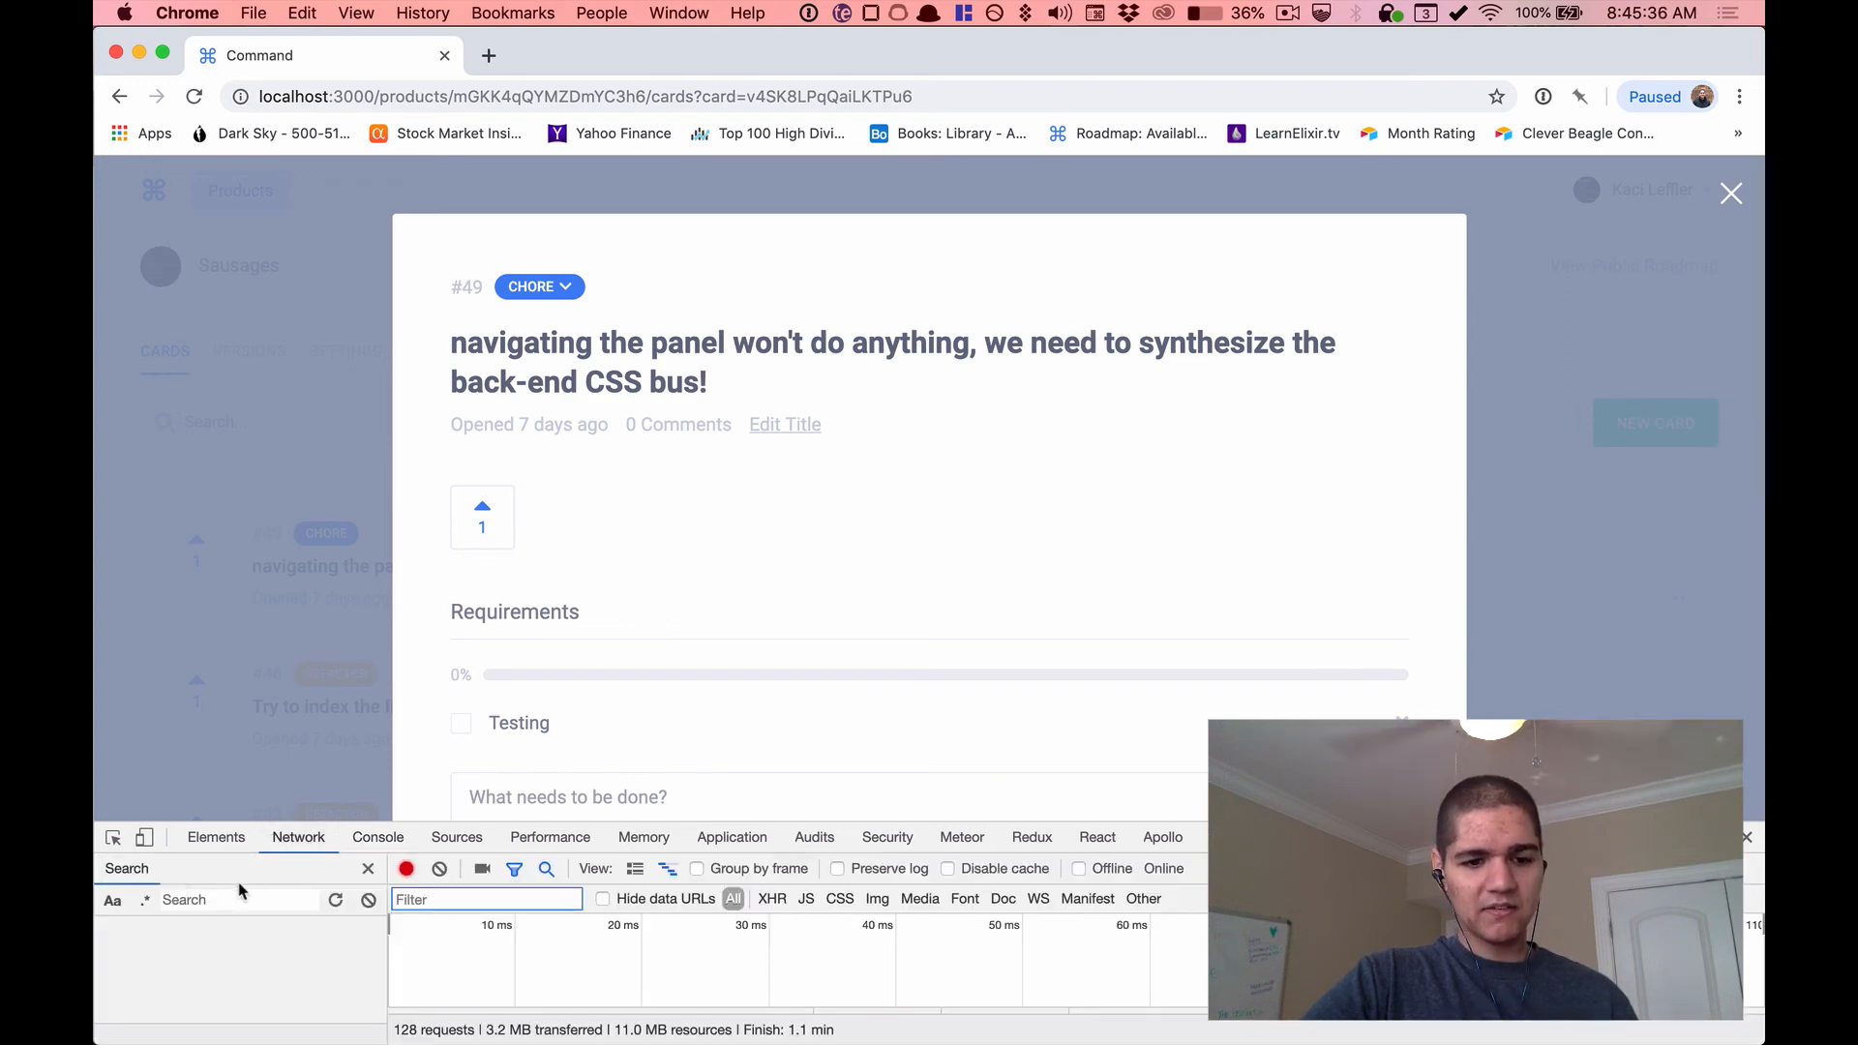